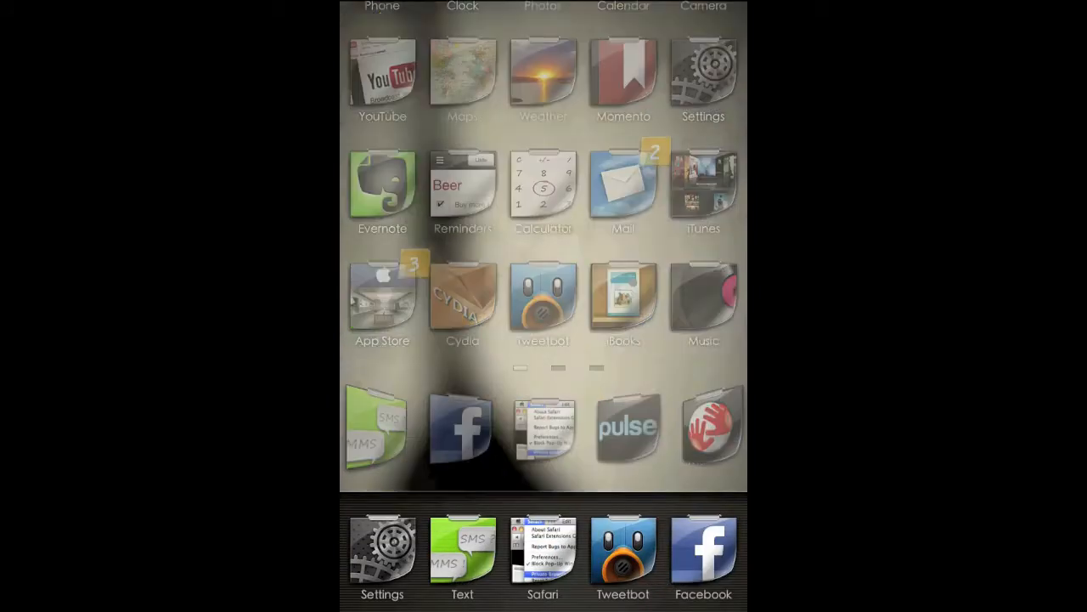
# Return to Settings through the app switcher and scroll to the General and iCloud section
pyautogui.click(703, 77)
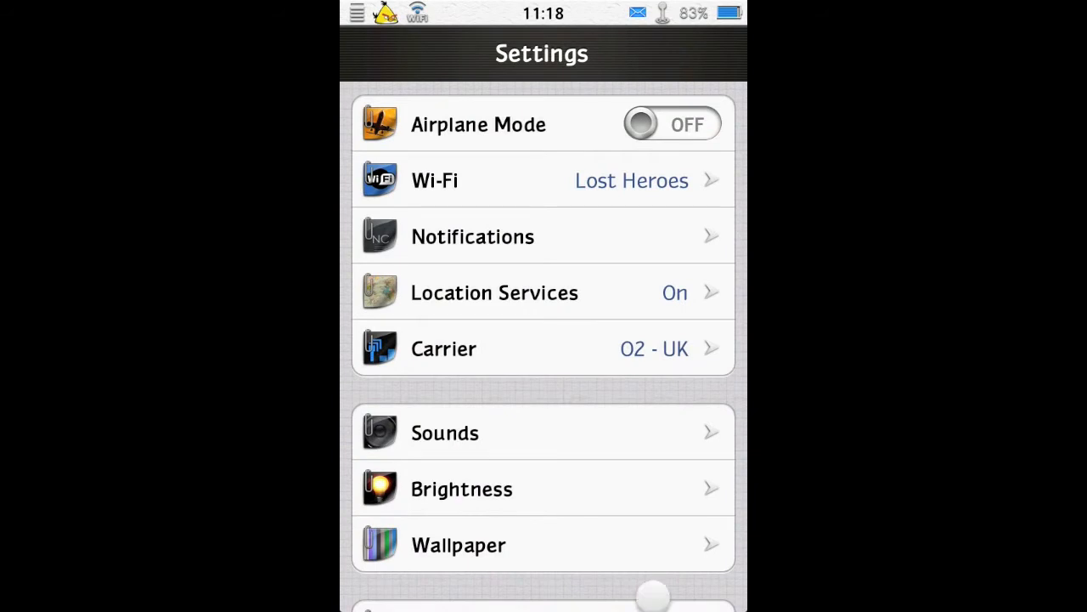
pyautogui.press('home')
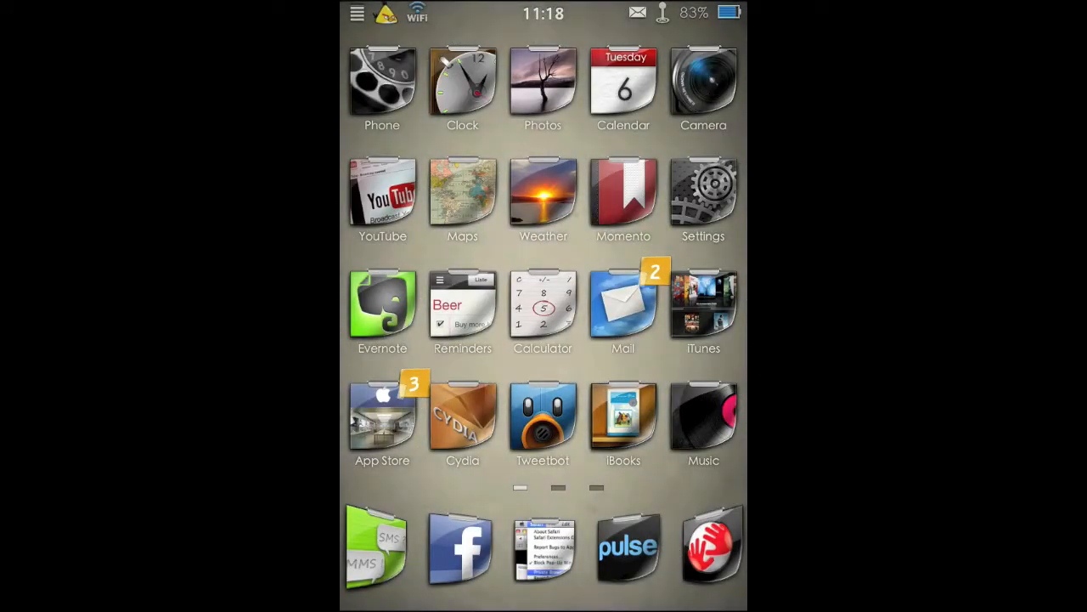
pyautogui.scroll(-3)
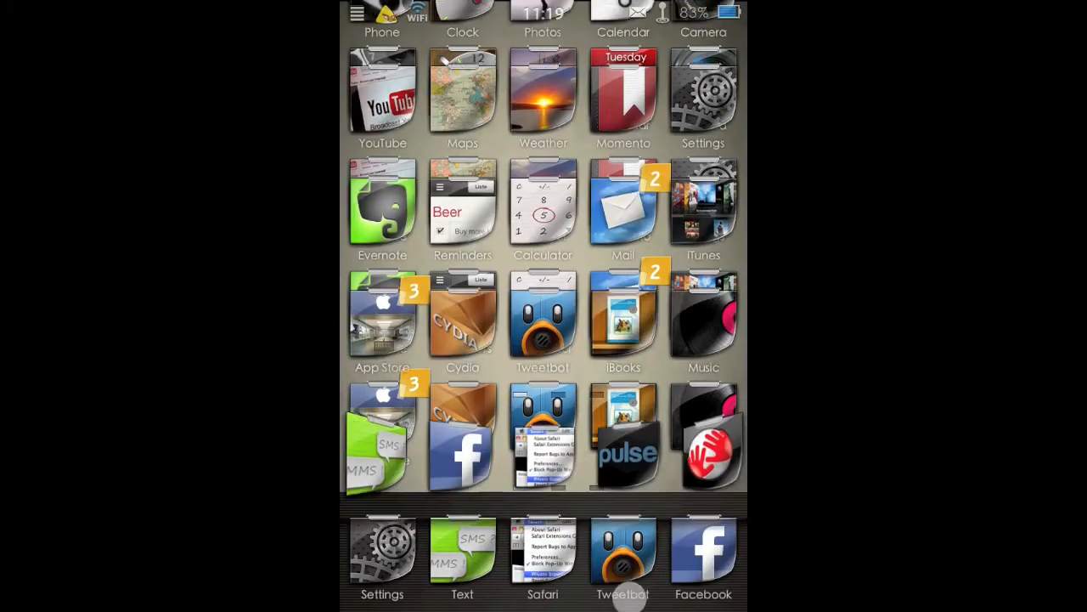
pyautogui.click(704, 94)
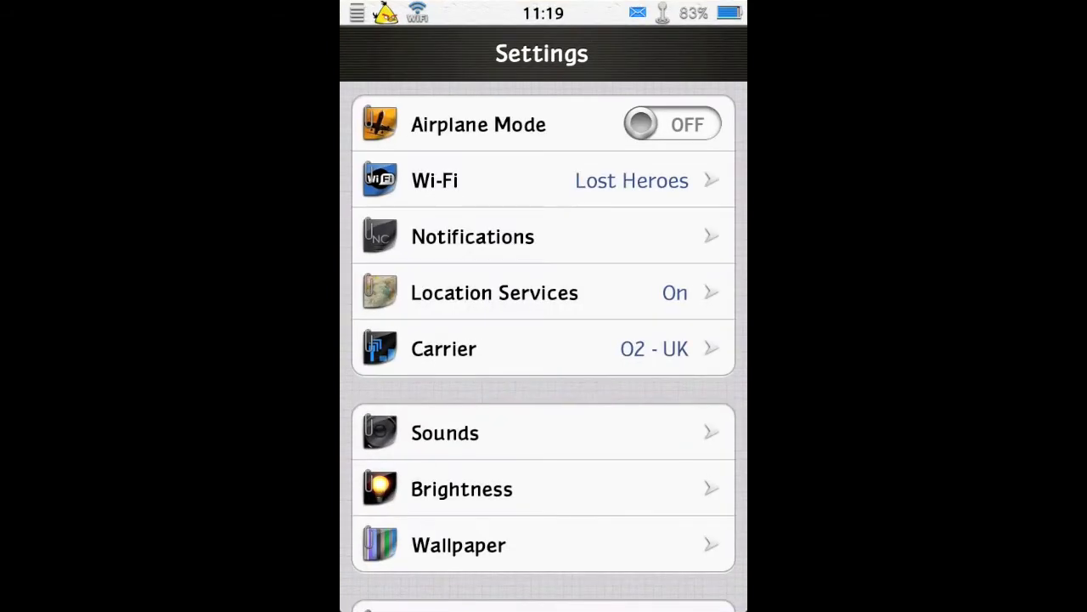
pyautogui.scroll(3)
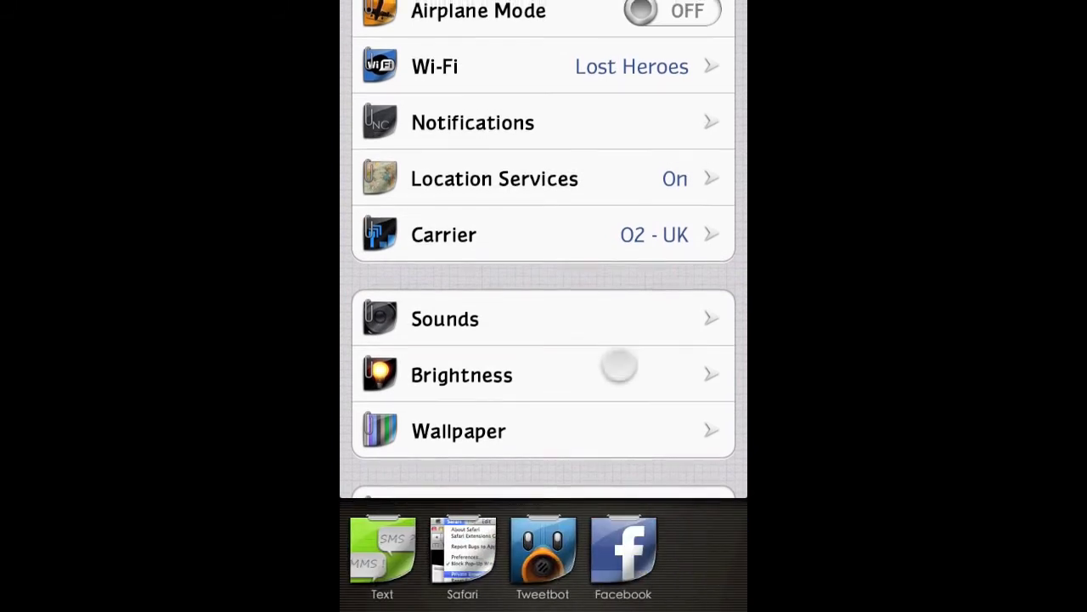
pyautogui.scroll(-3)
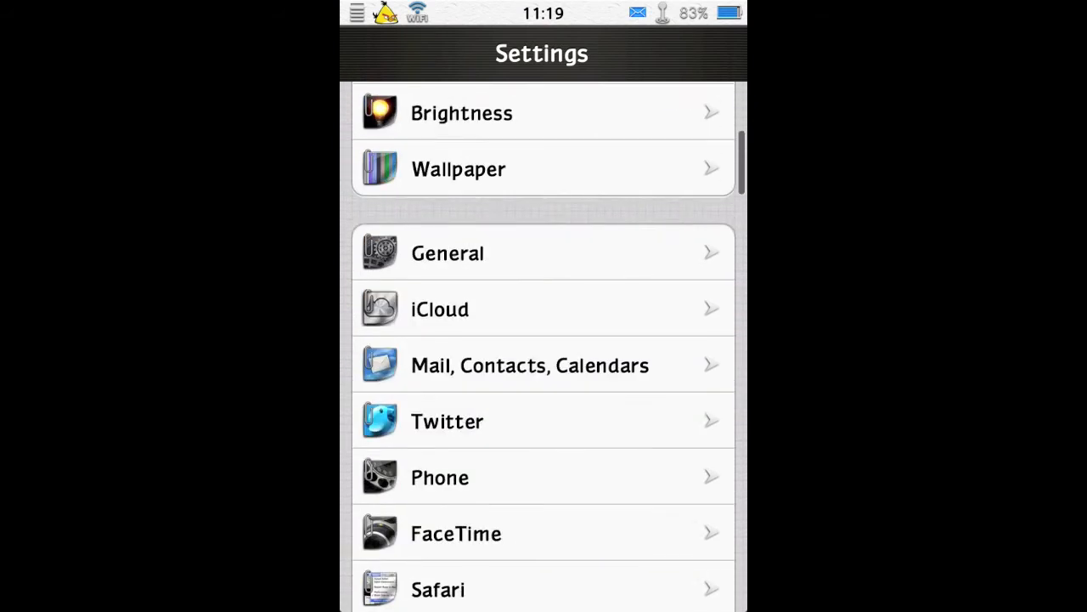
# Scroll to Zephyr and view its swipe-up-from-bottom Action choices, with Close App checked
pyautogui.scroll(-3)
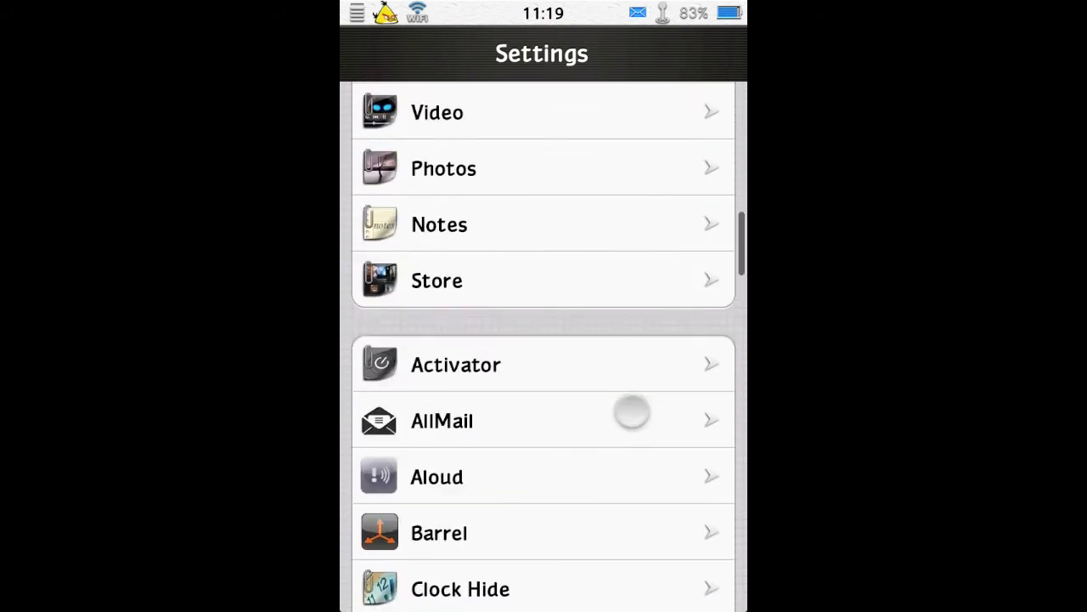
pyautogui.scroll(-3)
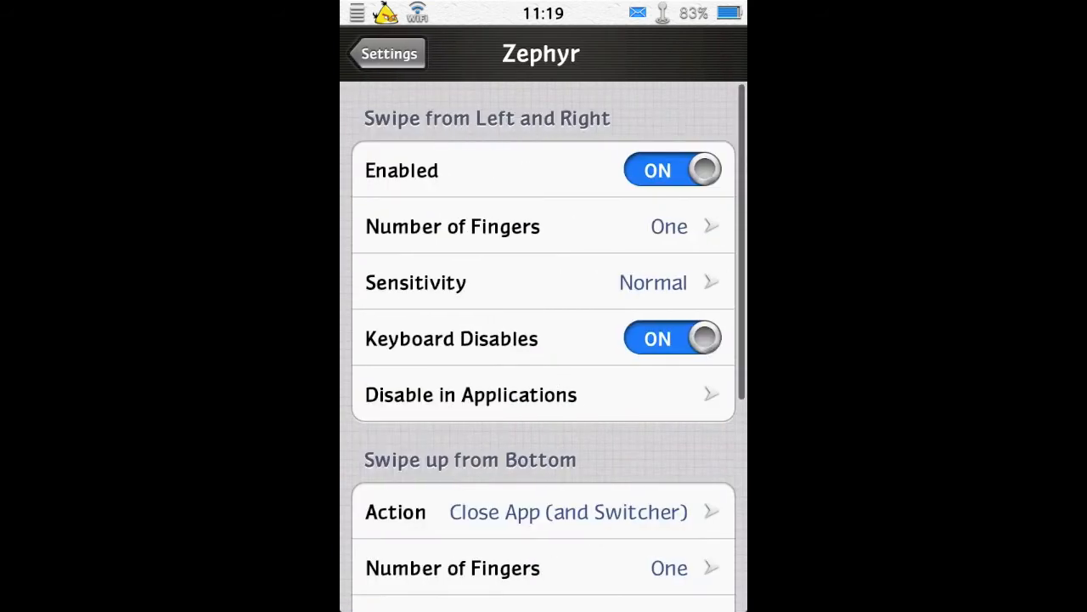
pyautogui.scroll(-3)
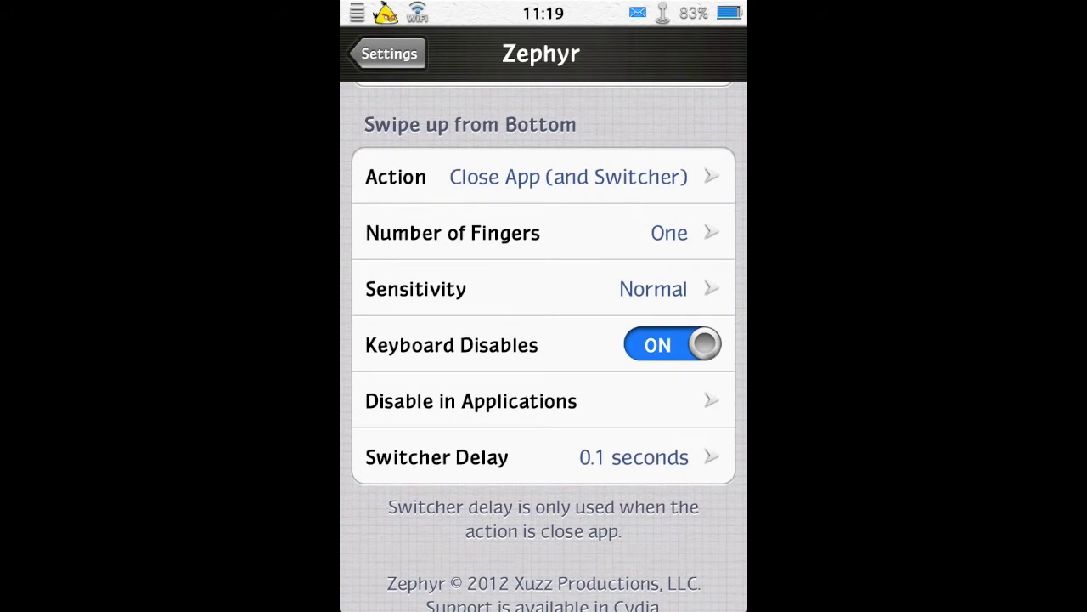
pyautogui.click(542, 176)
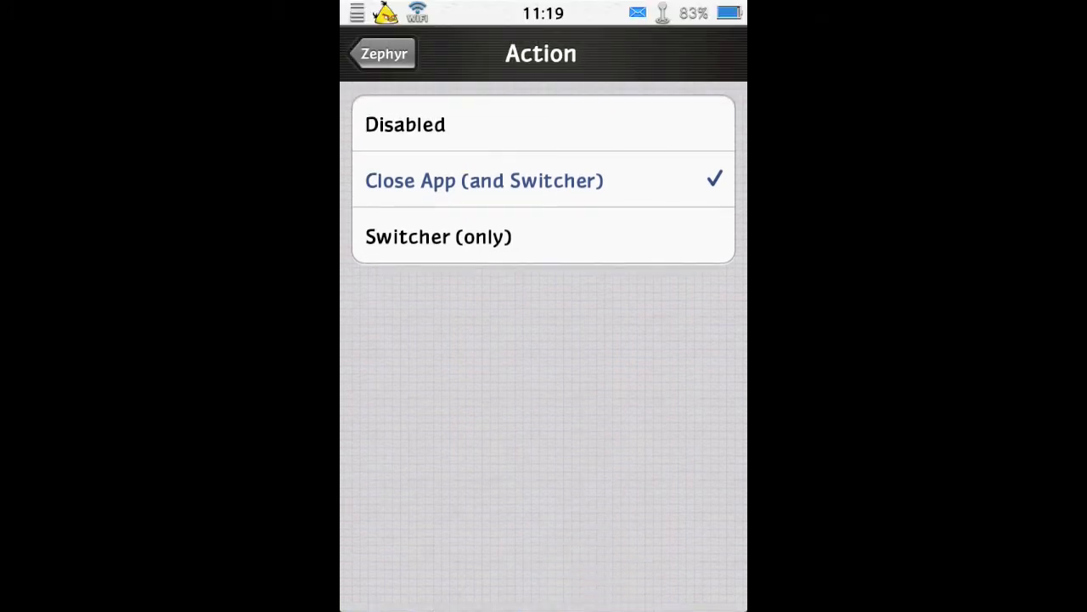
# Keep Zephyr's swipe-up gesture at Close App with One finger and return to Zephyr
pyautogui.click(382, 54)
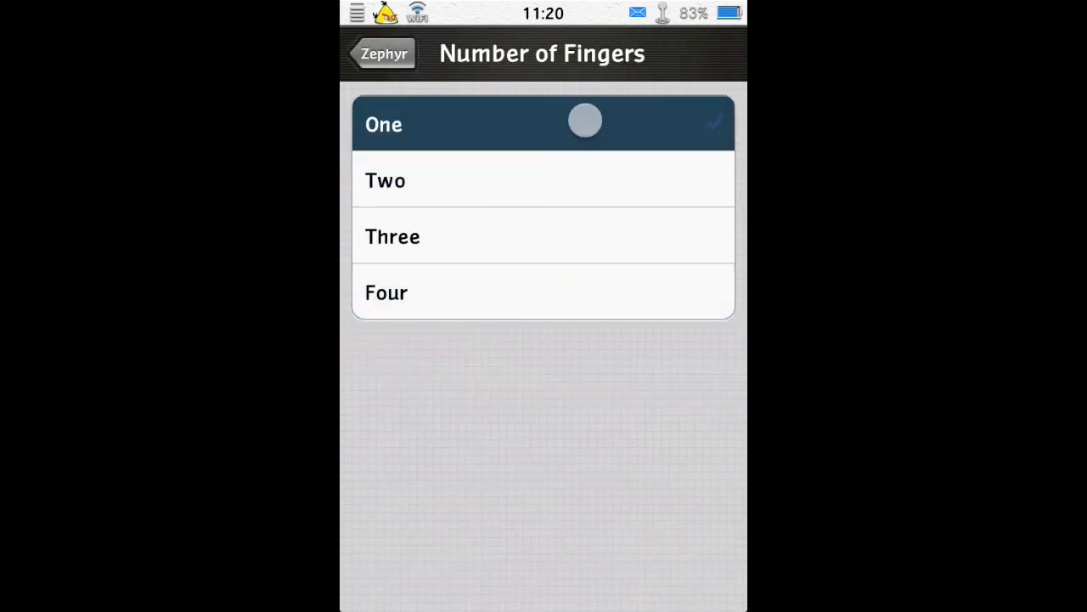
pyautogui.click(383, 53)
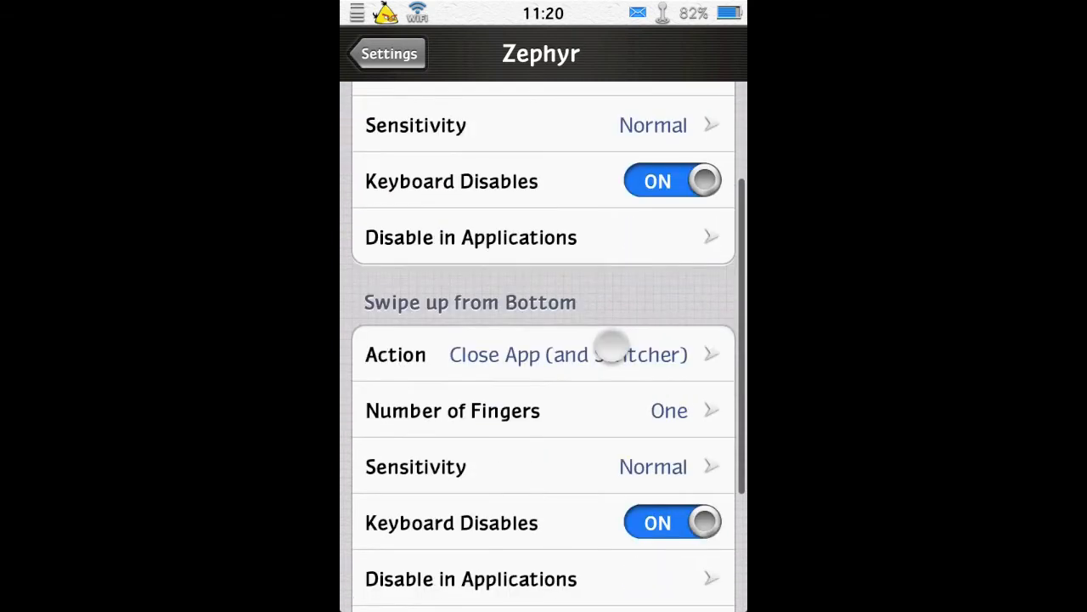
pyautogui.scroll(3)
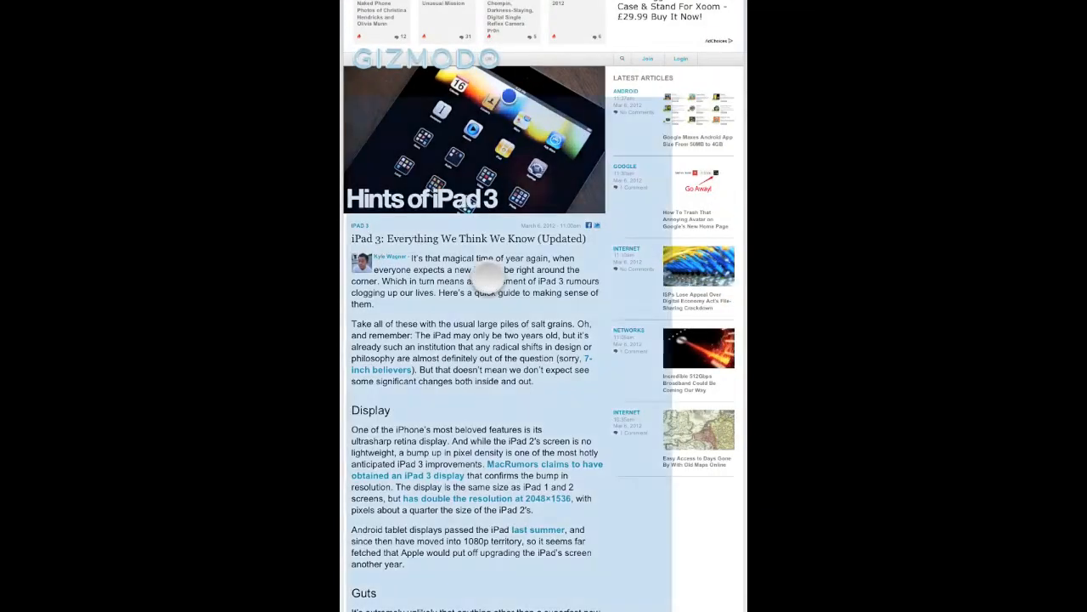
# Zoom into the Gizmodo iPad 3 article's text column with a double-tap
pyautogui.doubleClick(472, 281)
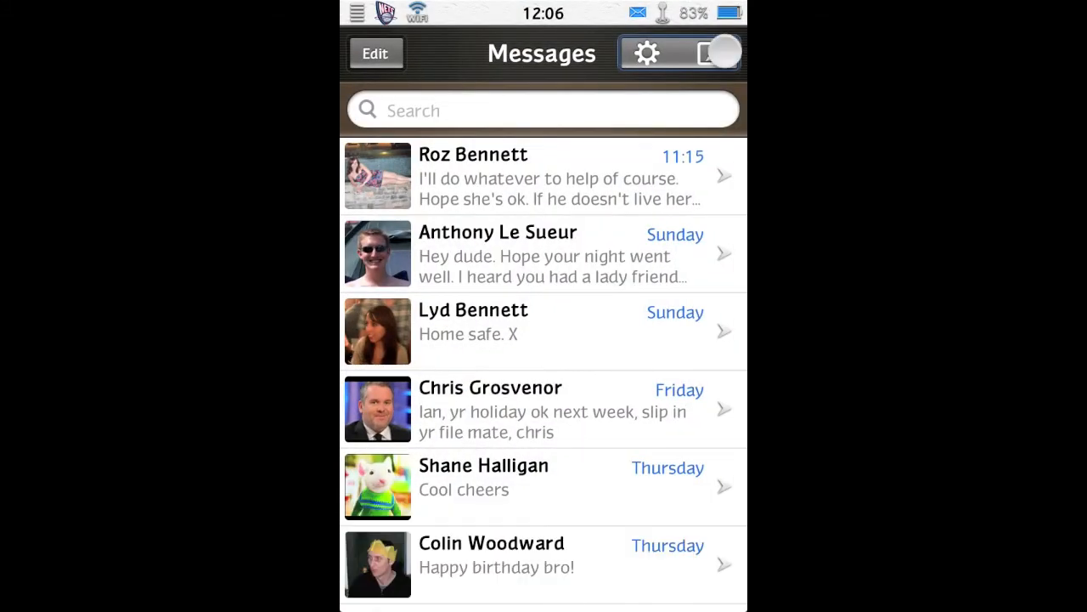
# Compose a new iMessage to a contact picked from contacts and focus the message field
pyautogui.click(717, 52)
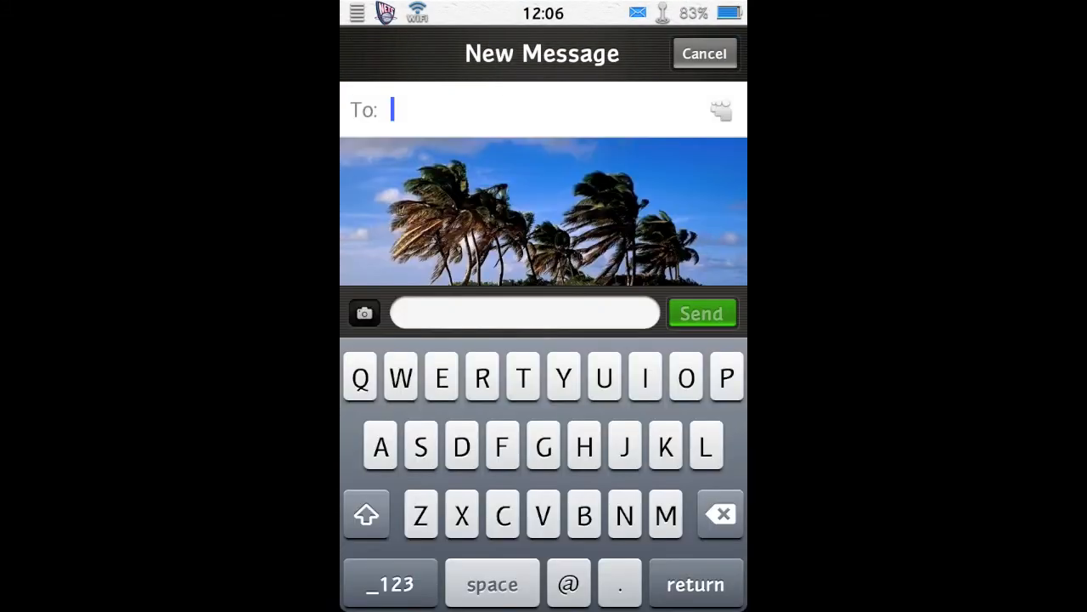
pyautogui.click(721, 110)
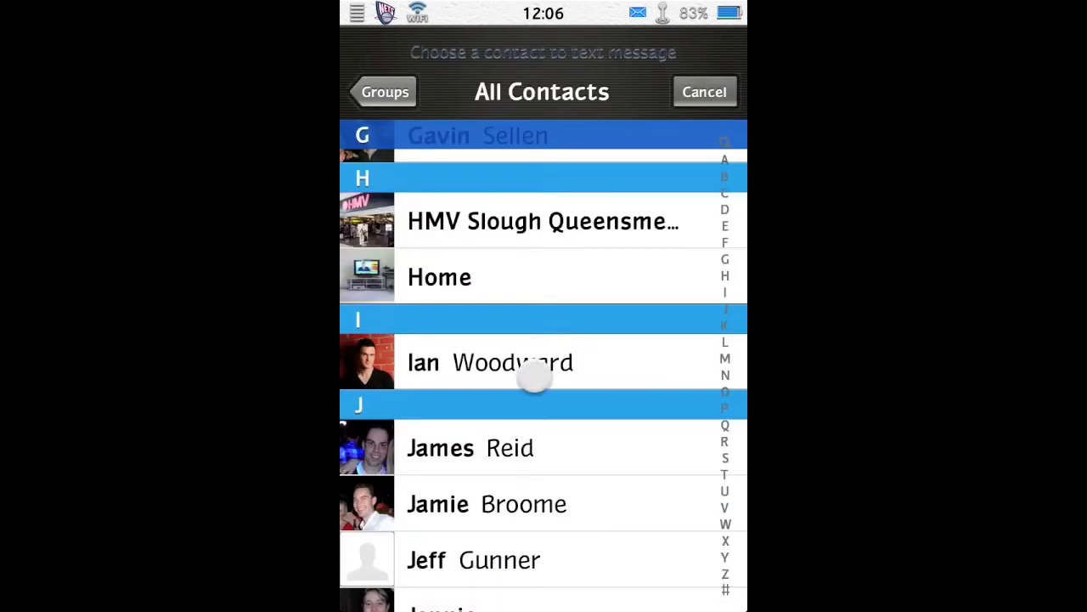
pyautogui.click(513, 361)
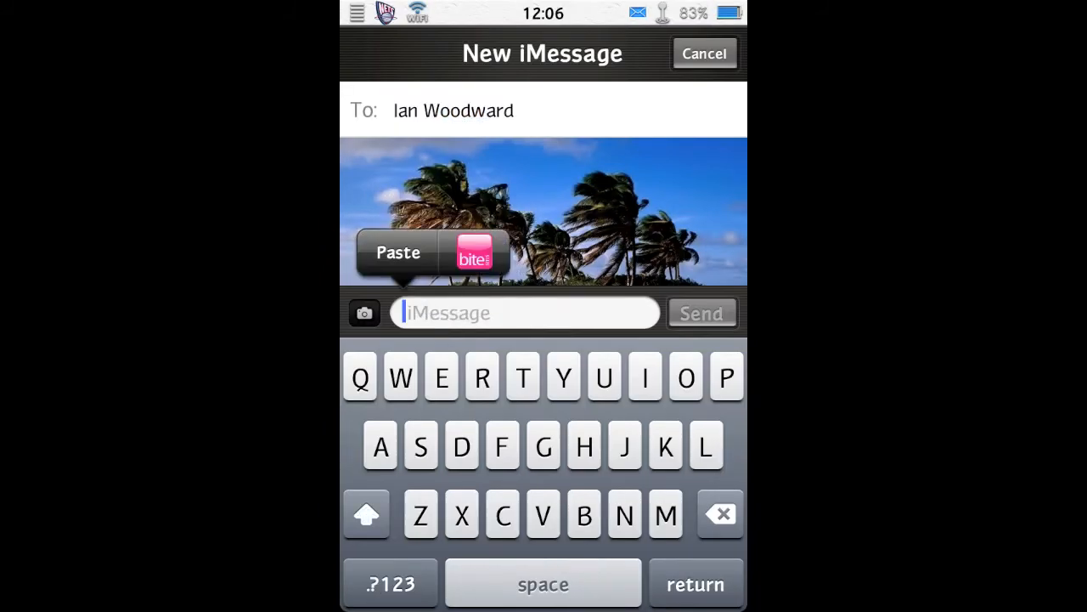
pyautogui.click(397, 252)
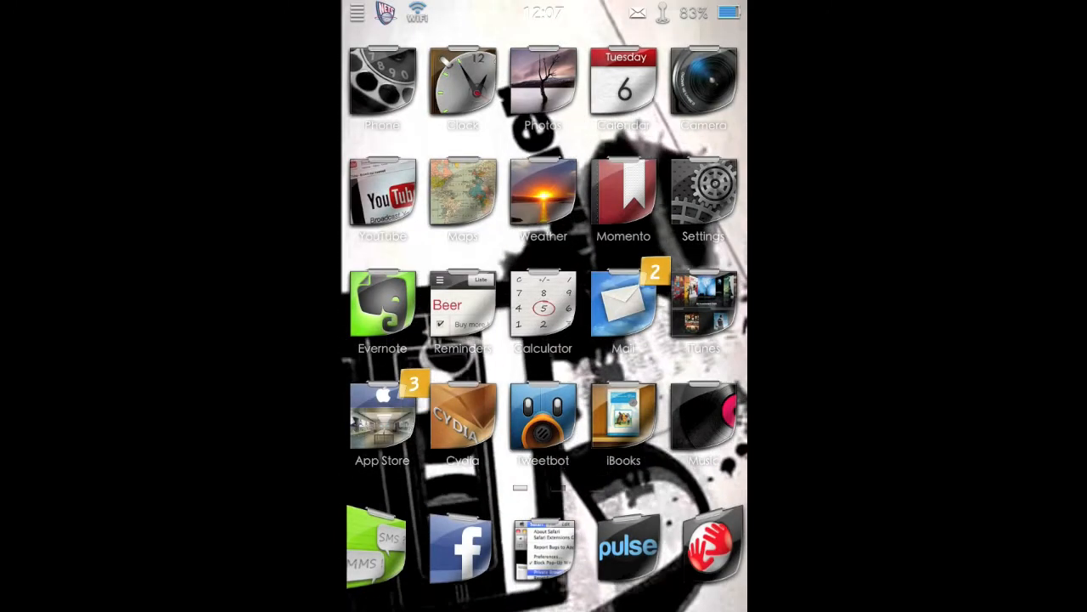
# Pick a speech language in Aloud's Voice Settings, then go to Aloud's Applications page
pyautogui.click(703, 200)
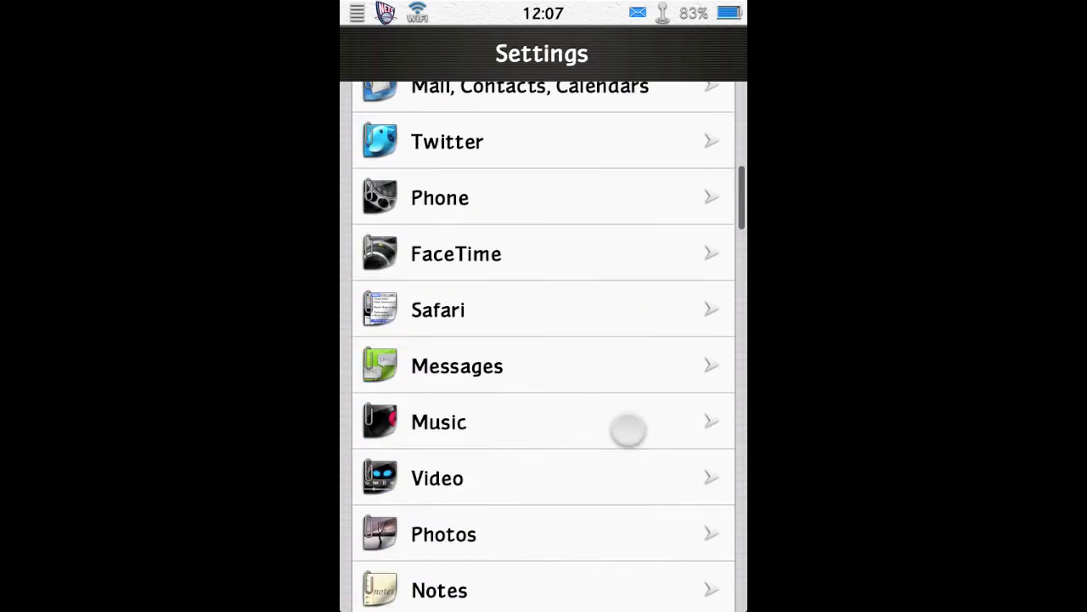
pyautogui.scroll(3)
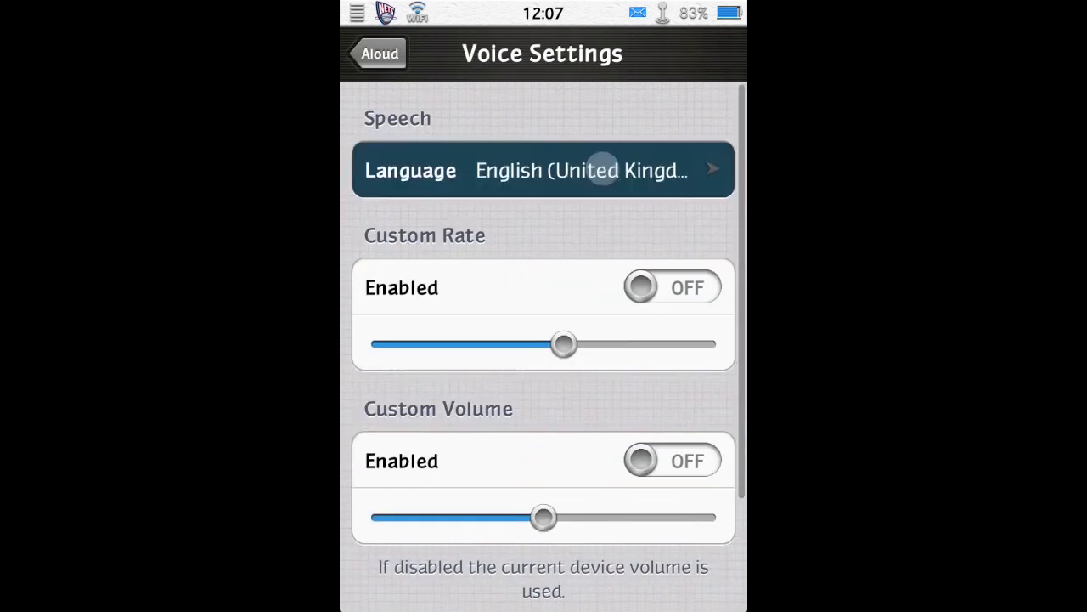
pyautogui.click(543, 169)
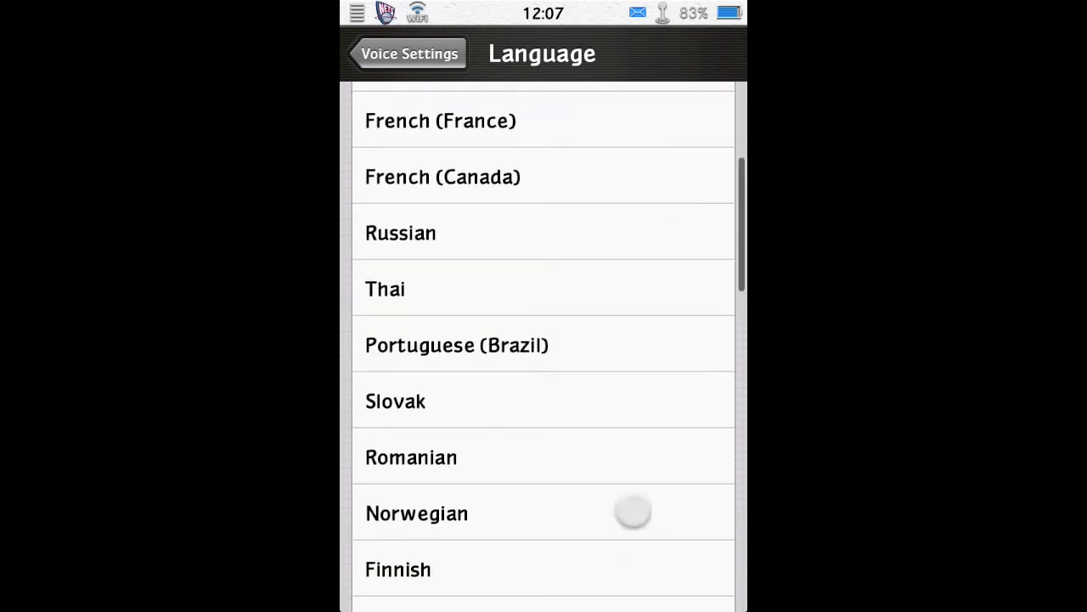
pyautogui.scroll(-3)
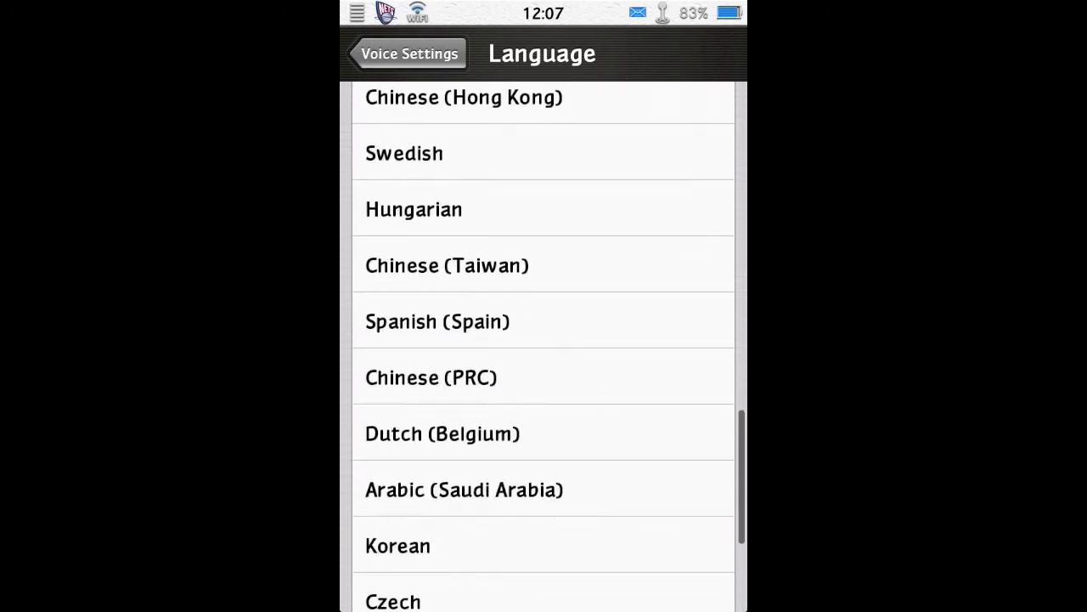
pyautogui.click(408, 53)
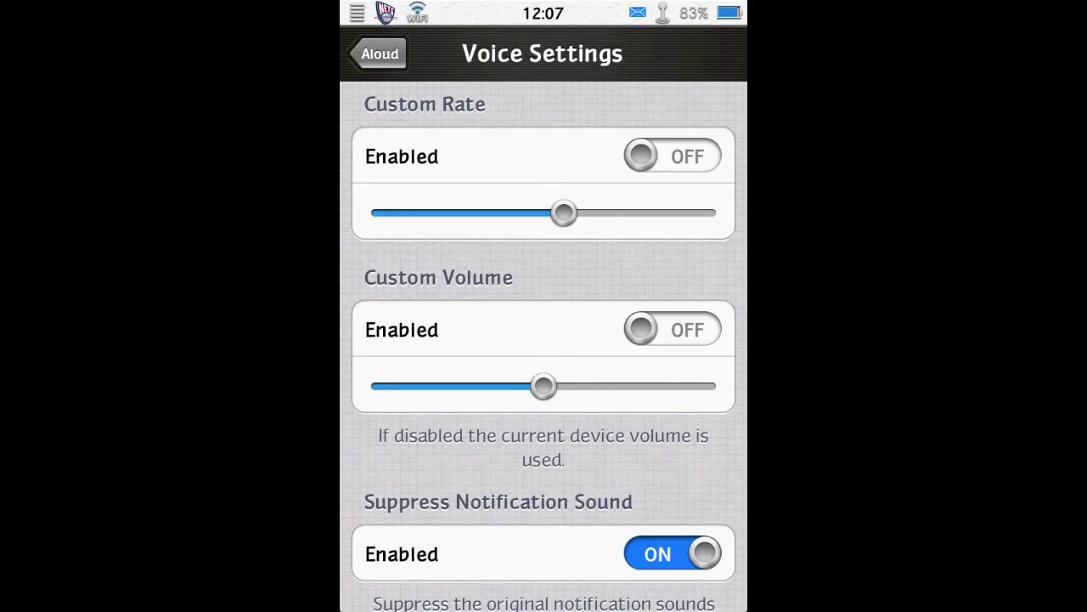
pyautogui.scroll(3)
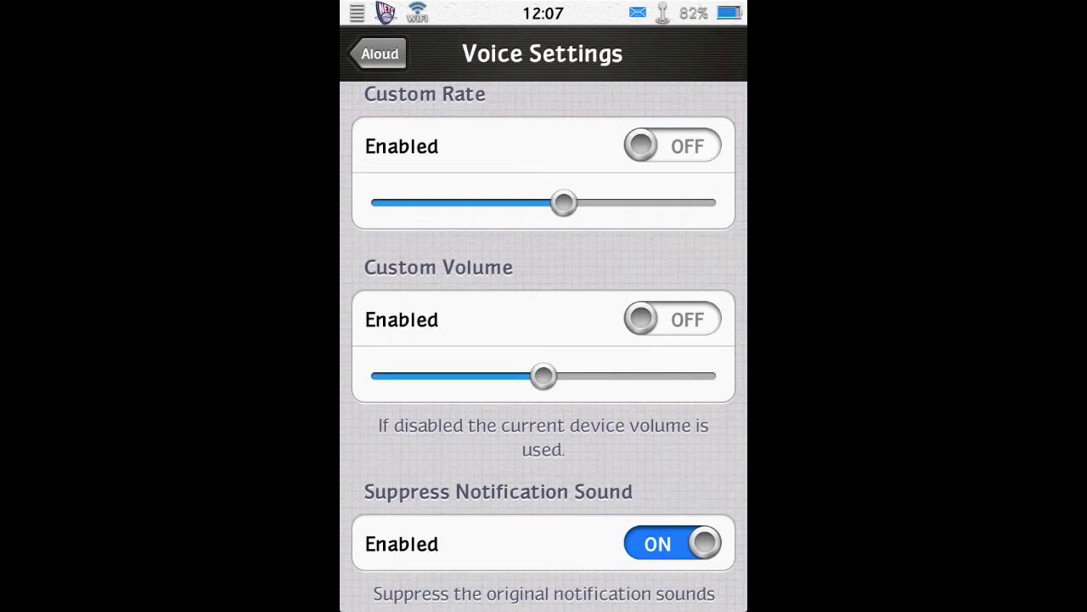
pyautogui.click(379, 52)
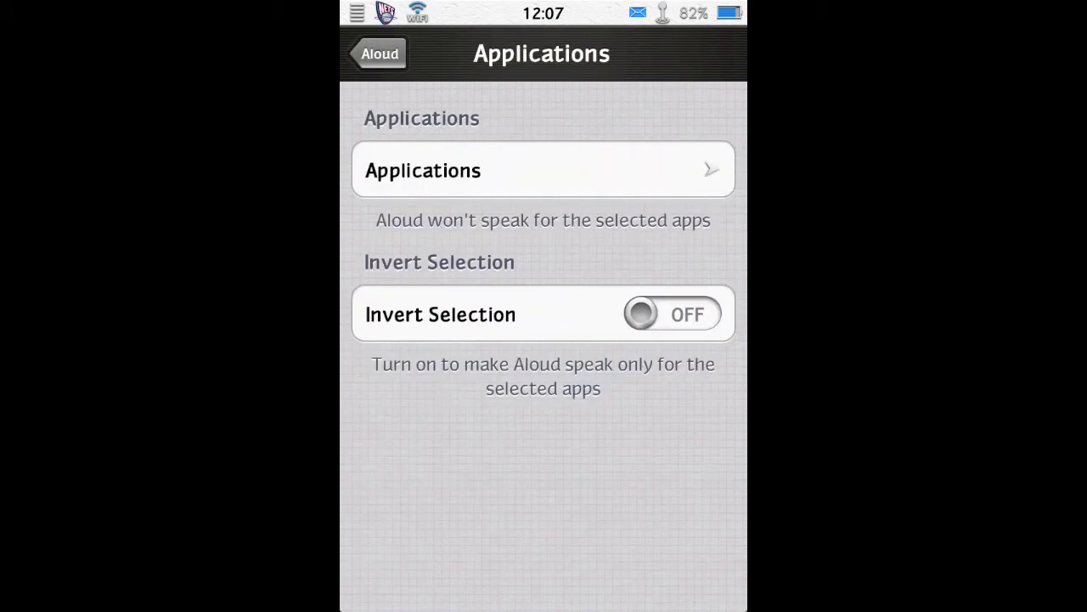
# Review Aloud's Notifications and Activation Rules, keeping Always Perform, and return to Aloud's menu
pyautogui.click(376, 53)
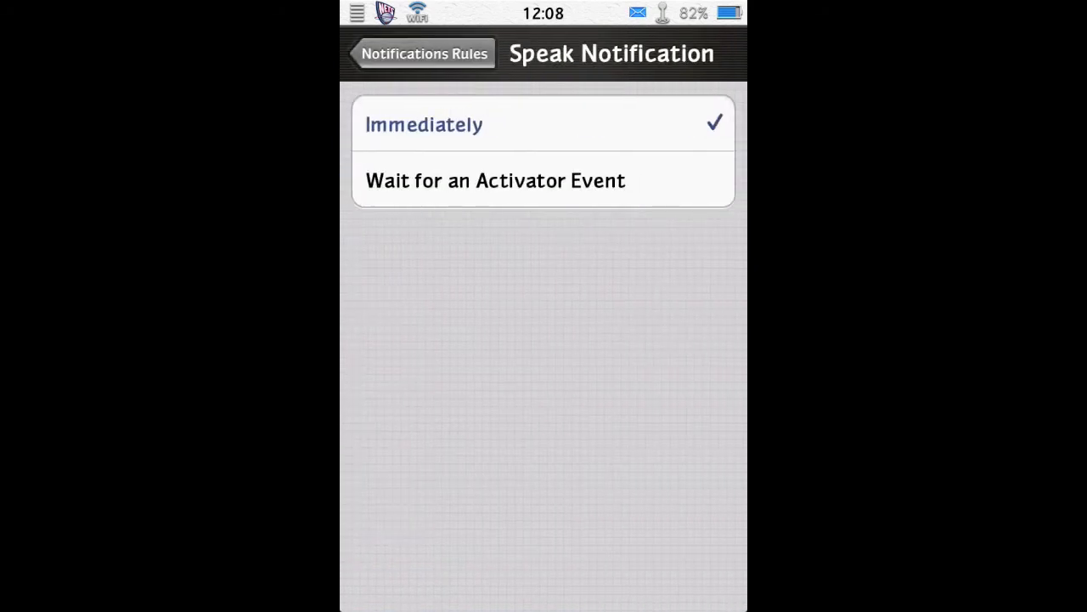
pyautogui.click(422, 53)
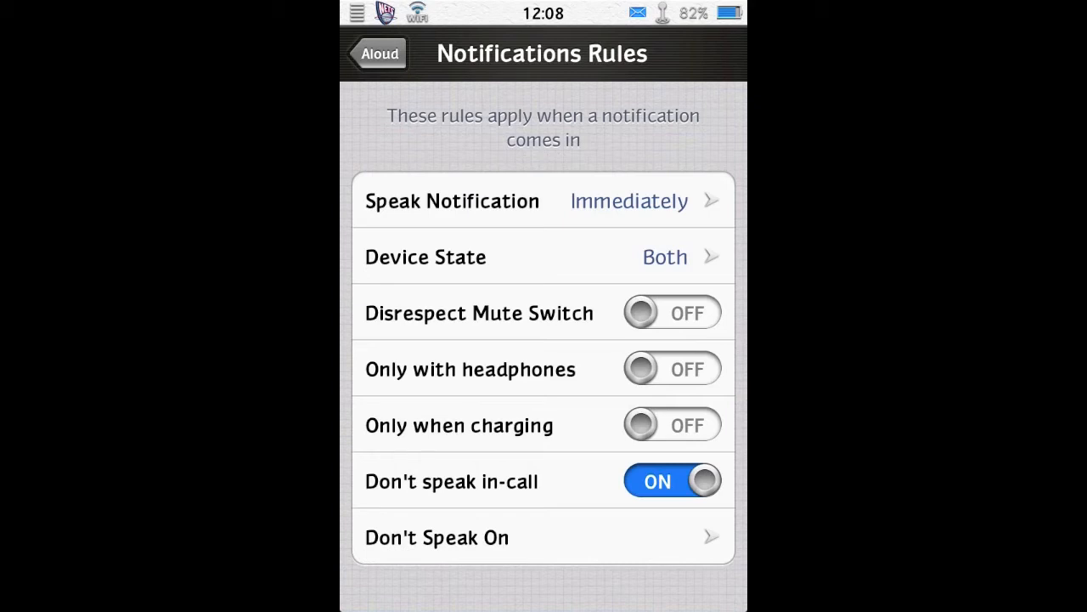
pyautogui.click(377, 53)
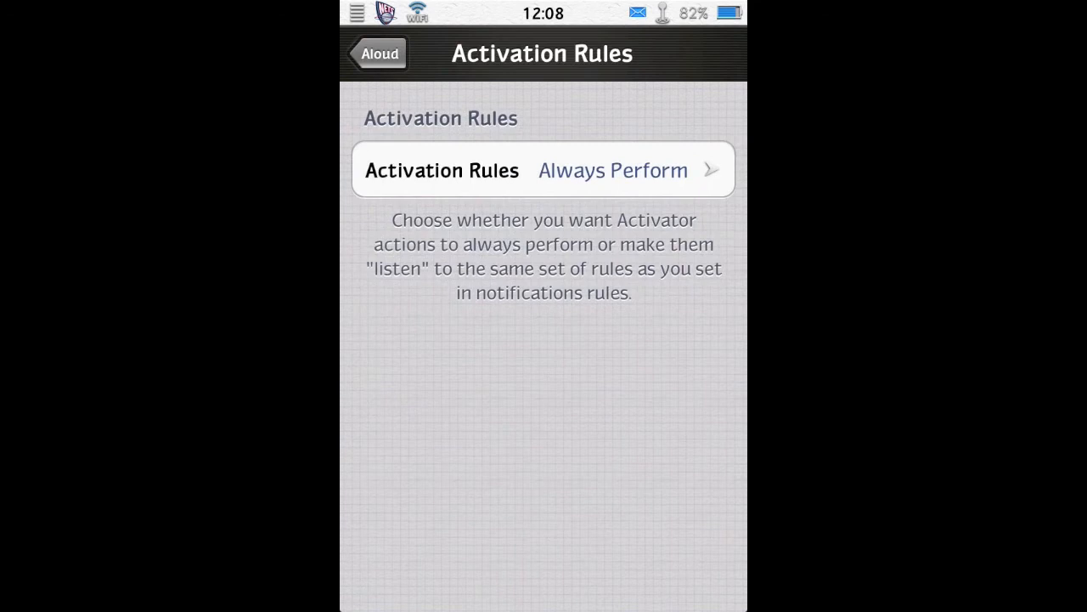
pyautogui.click(543, 169)
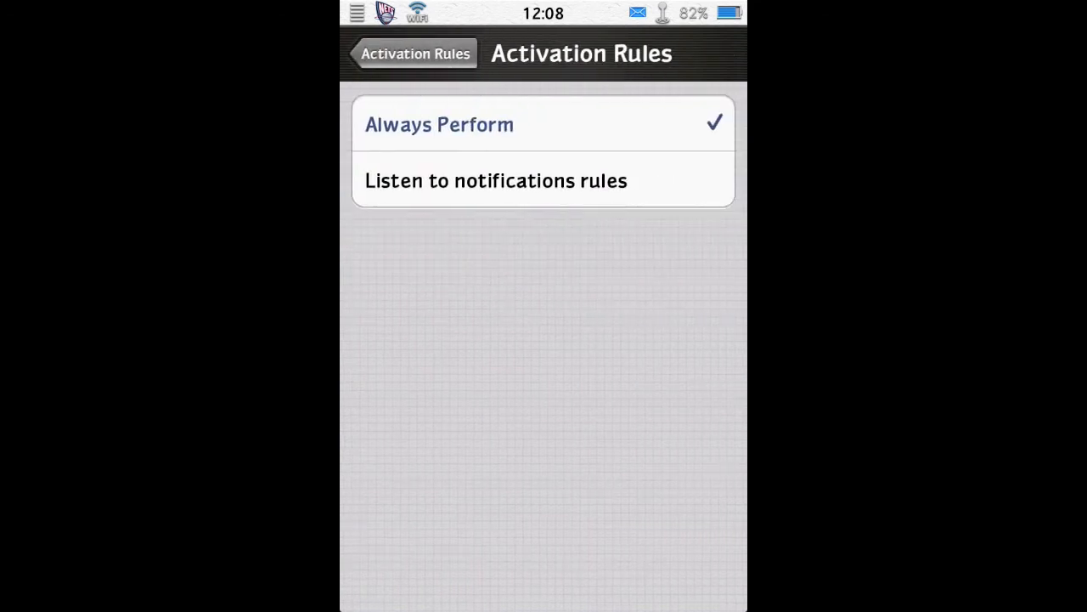
pyautogui.click(412, 53)
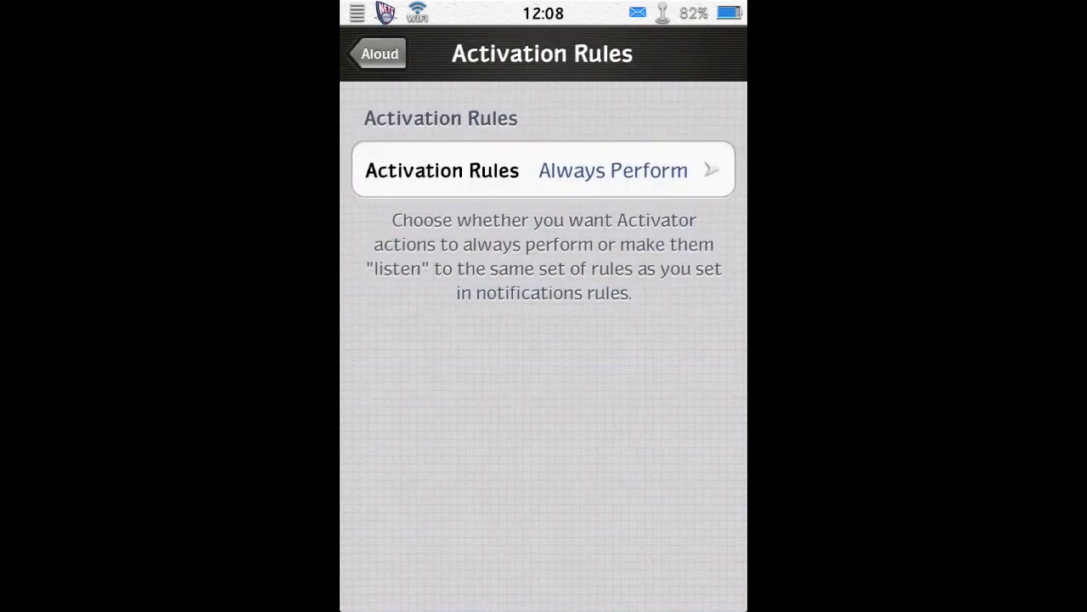
pyautogui.click(376, 54)
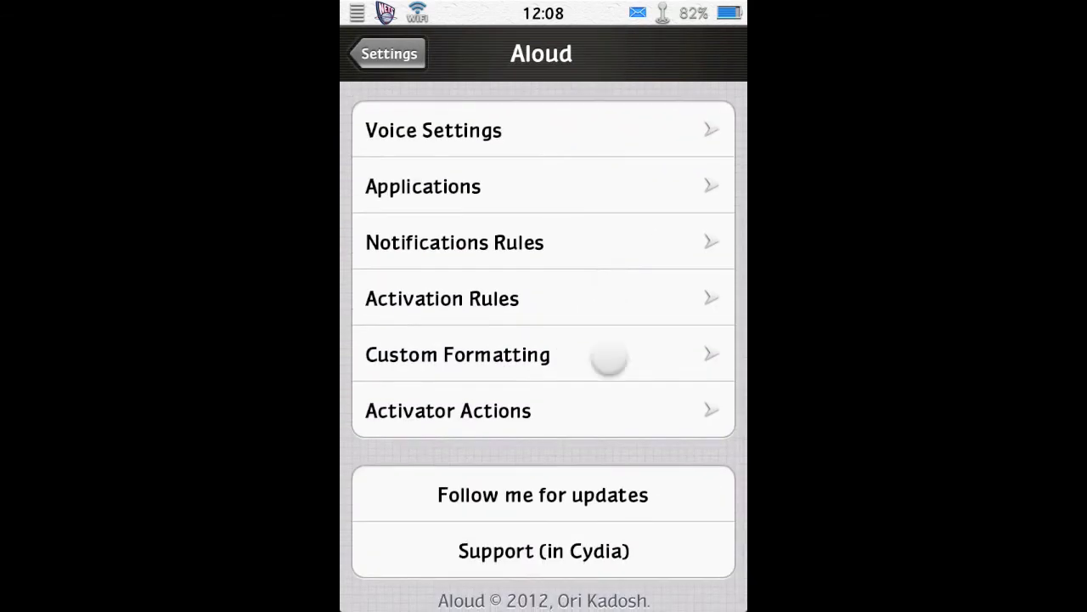
# Review Aloud's Custom Formatting page, leaving Custom Format at Dynamic
pyautogui.click(457, 354)
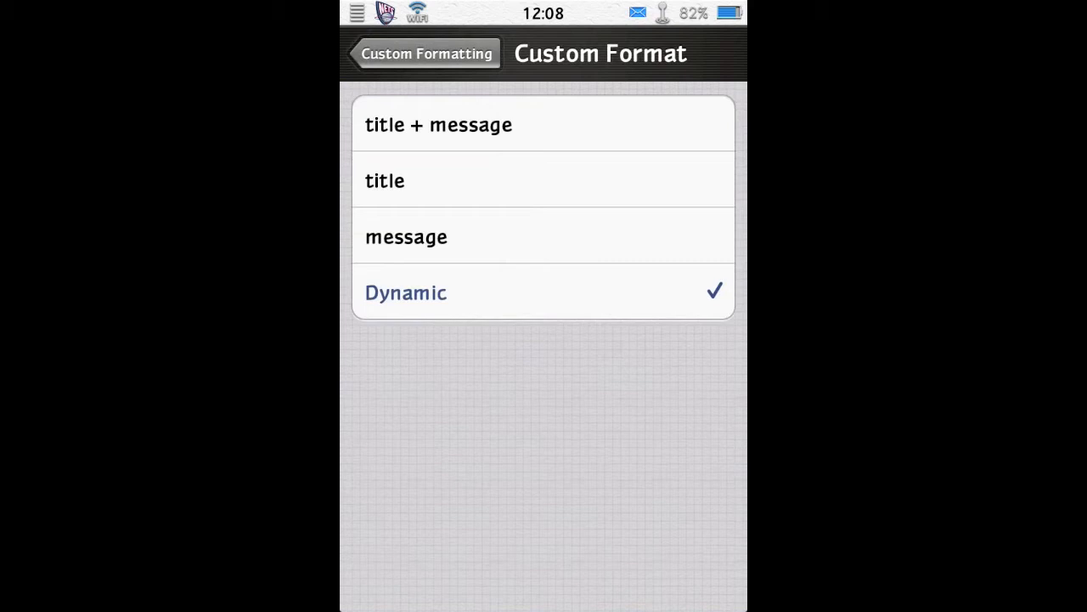
pyautogui.click(423, 53)
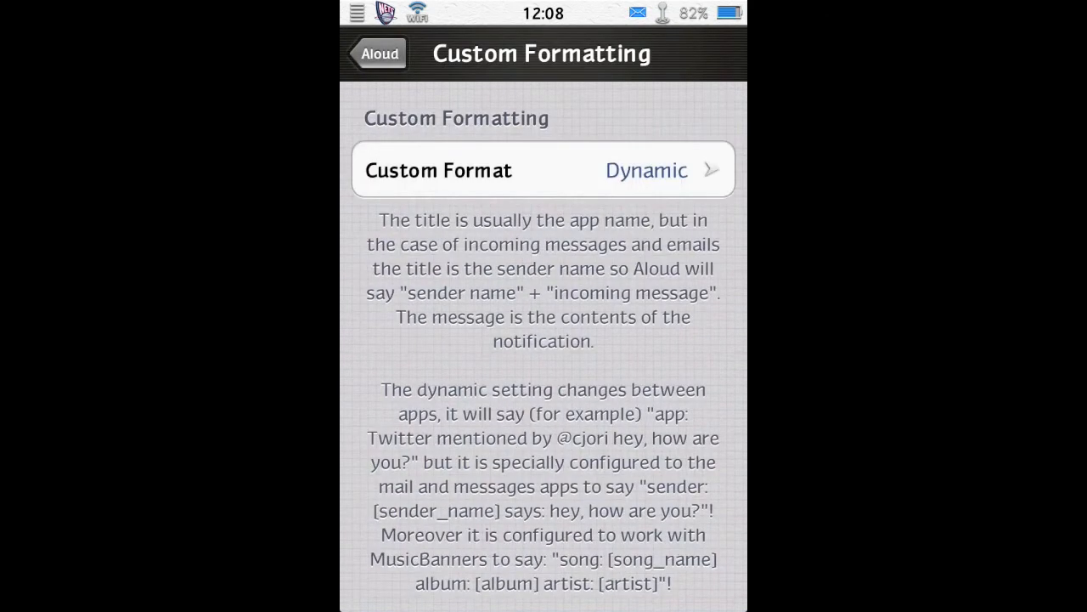
pyautogui.click(377, 53)
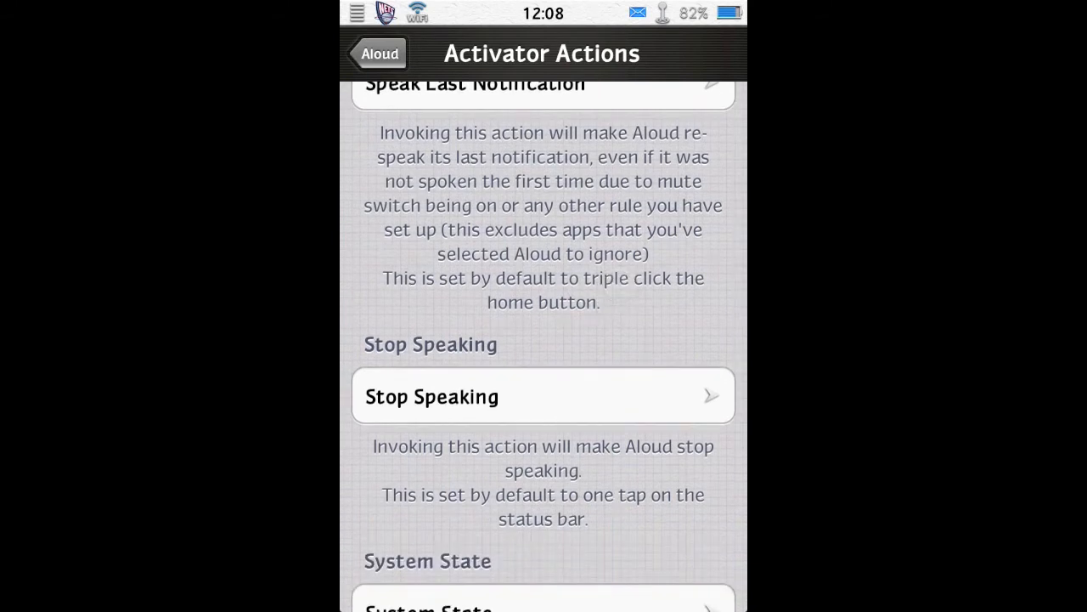
# Browse Aloud's Activator Actions, then back out to the main Settings tweak list
pyautogui.scroll(3)
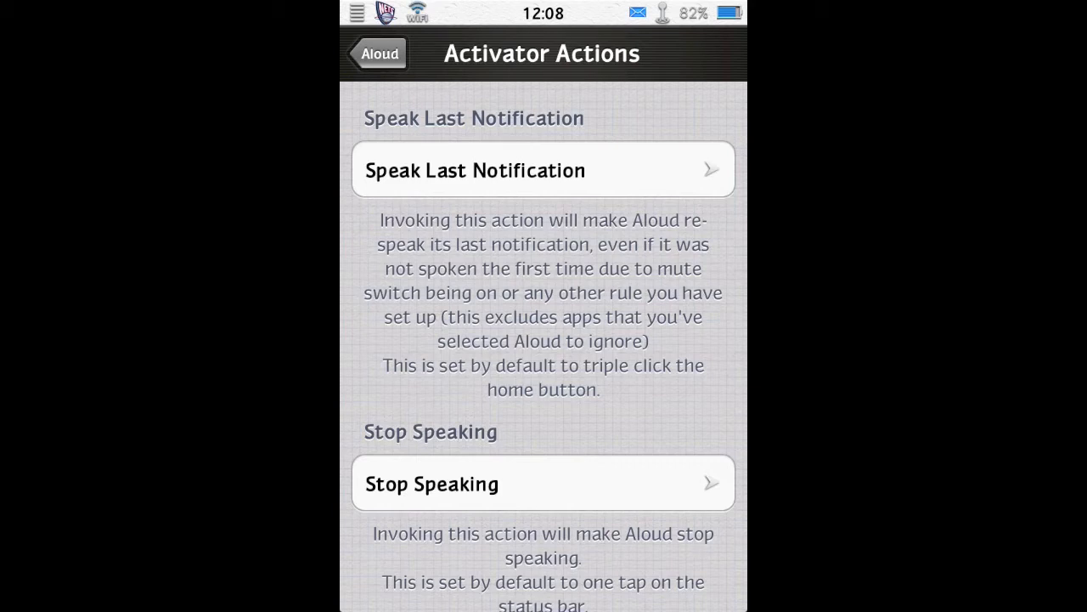
pyautogui.scroll(-3)
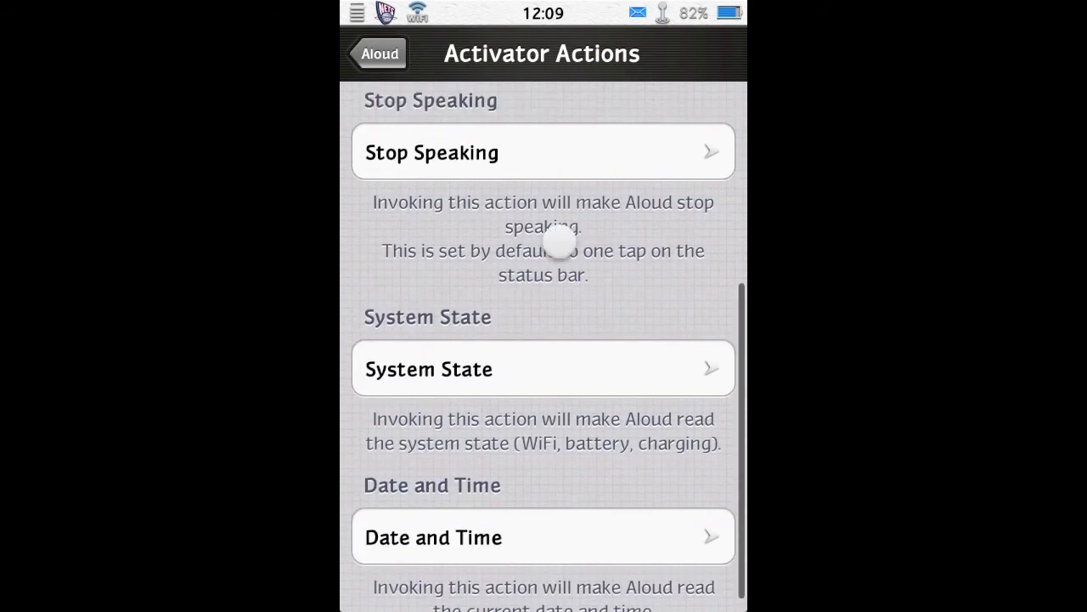
pyautogui.click(377, 53)
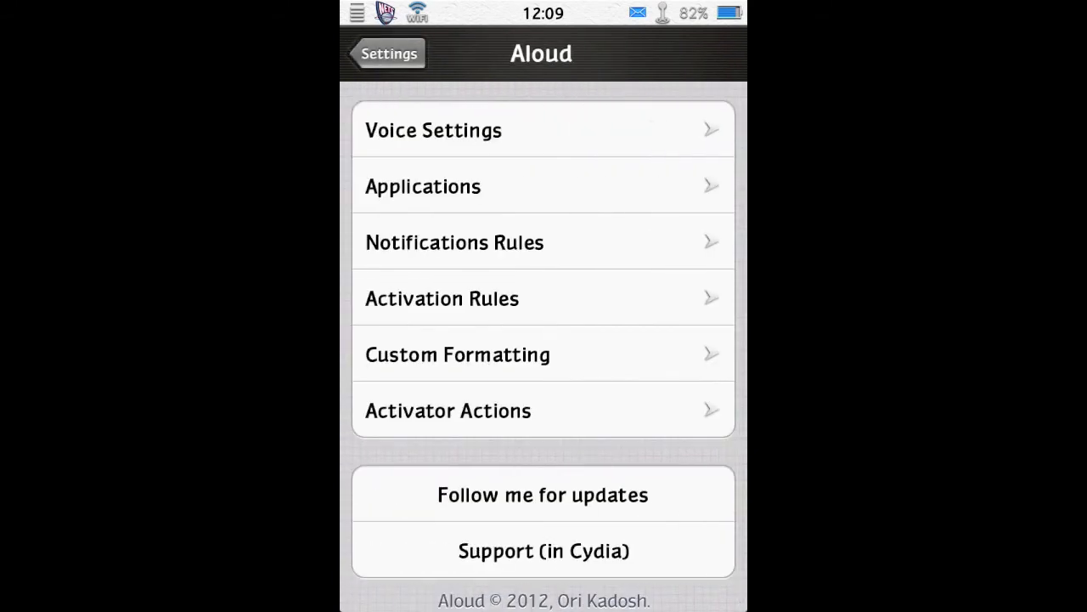
pyautogui.click(389, 53)
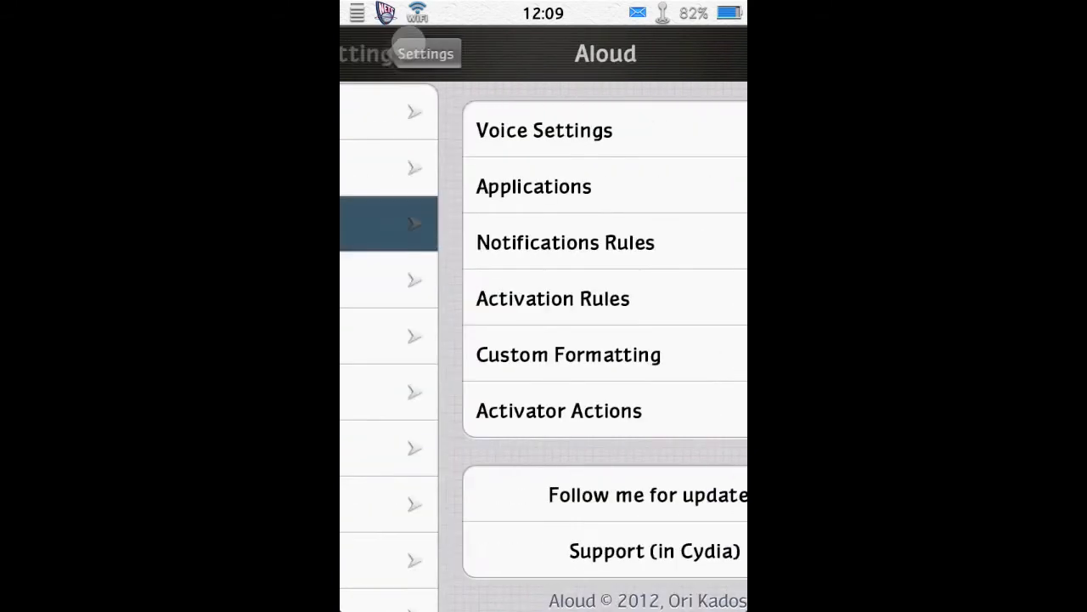
pyautogui.click(424, 53)
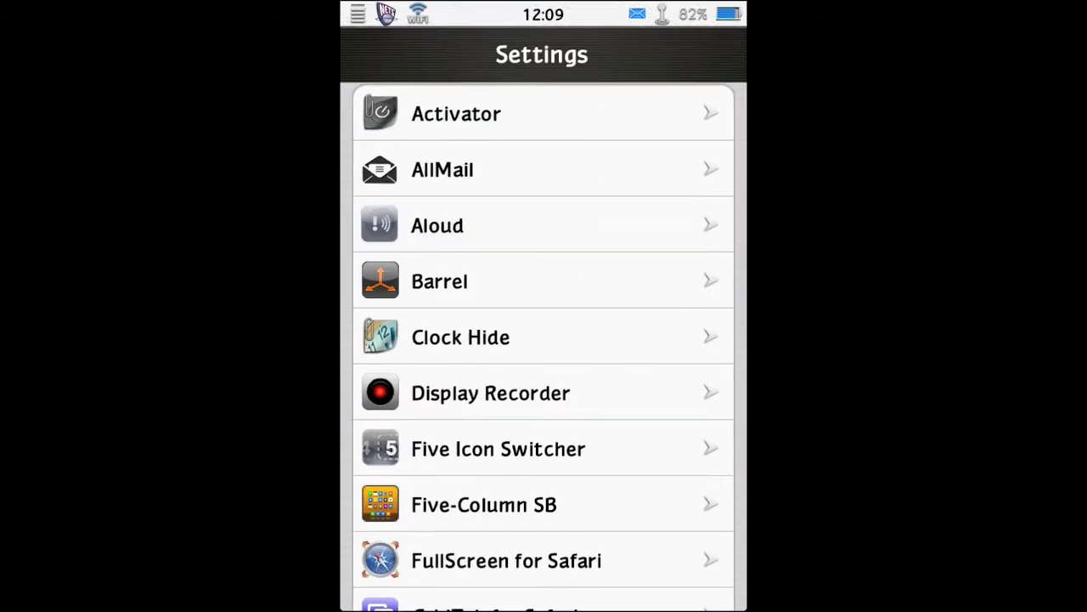
# Go home, pull down IntelliScreenX Notification Center, and toggle Wi-Fi on, off, then on
pyautogui.press('home')
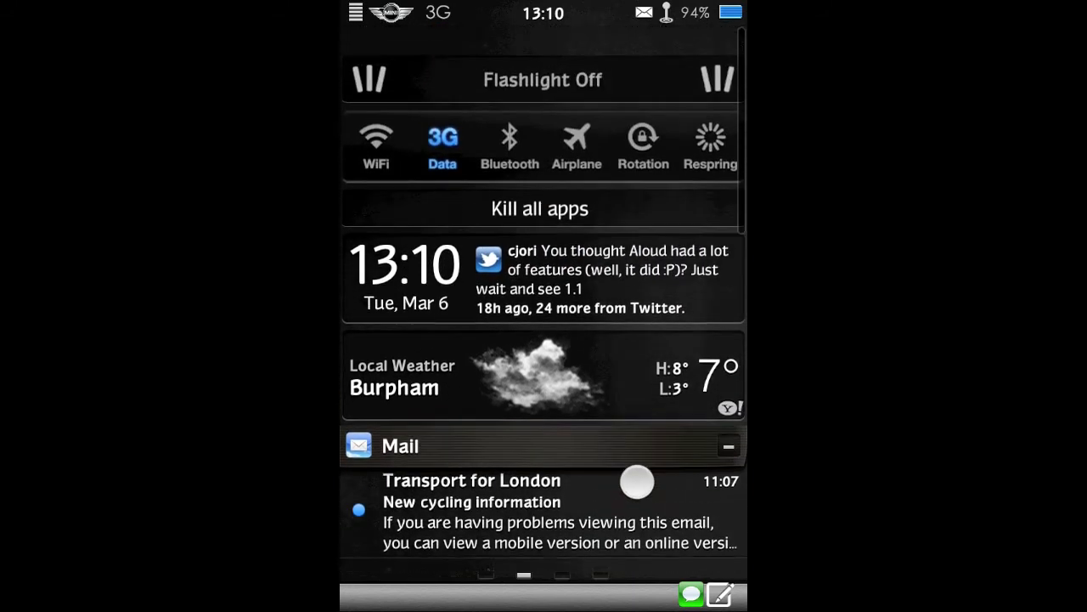
pyautogui.scroll(3)
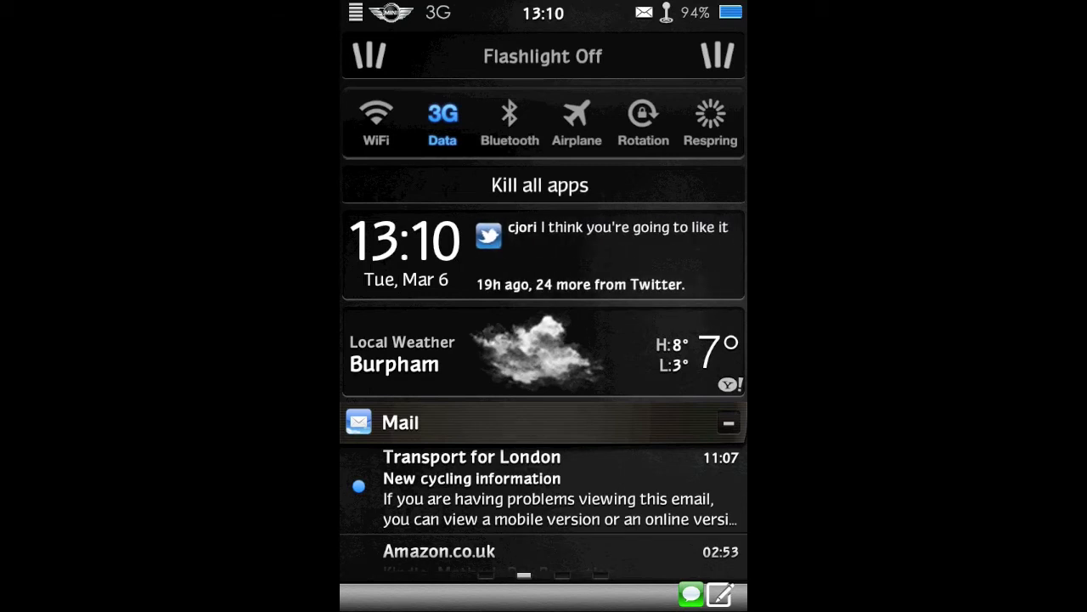
pyautogui.click(376, 118)
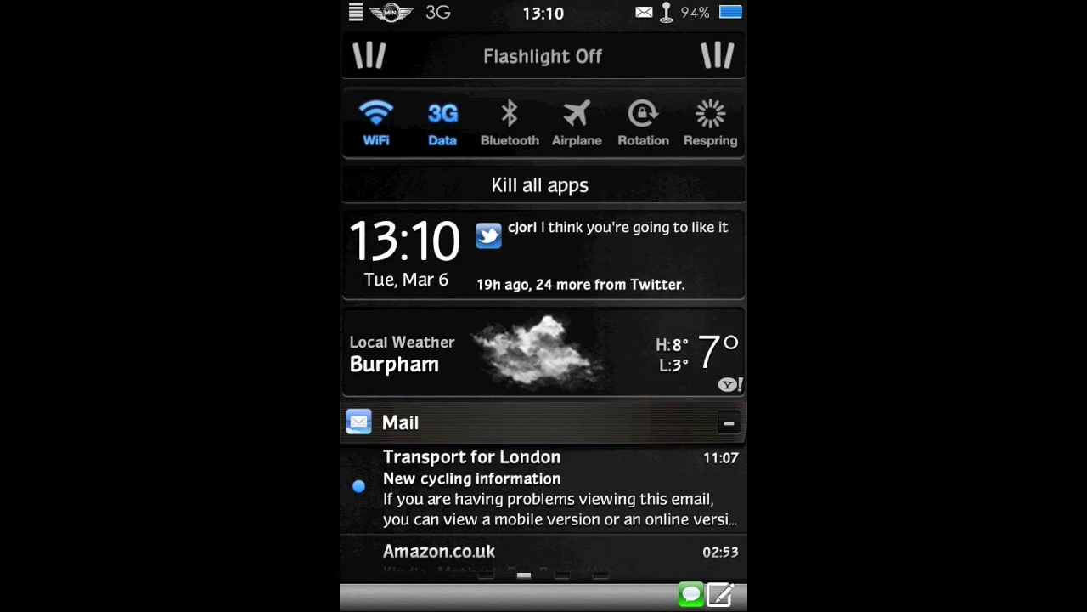
pyautogui.click(375, 119)
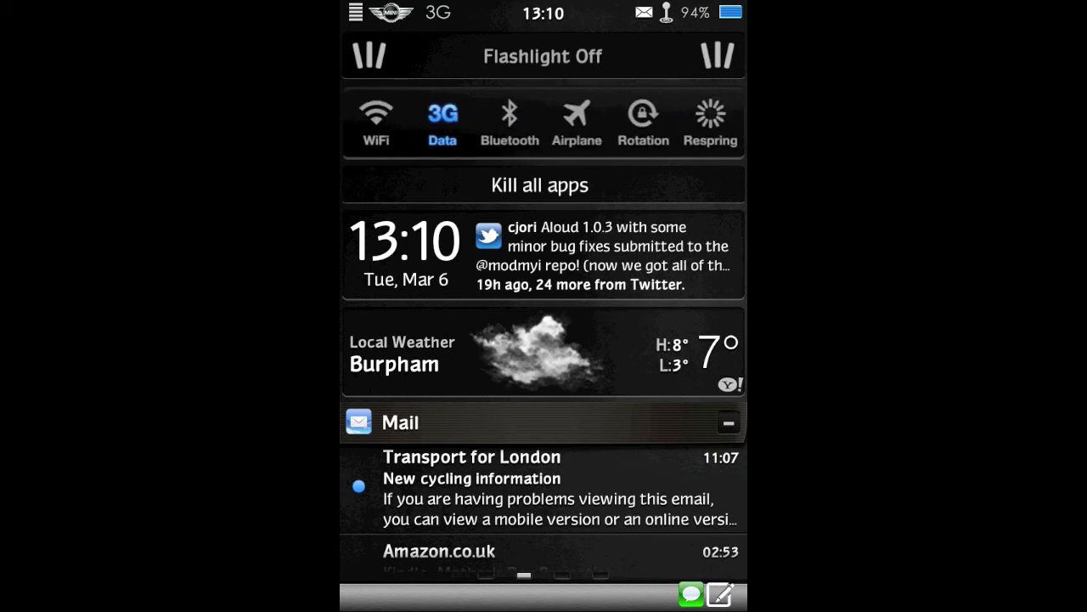
pyautogui.click(376, 124)
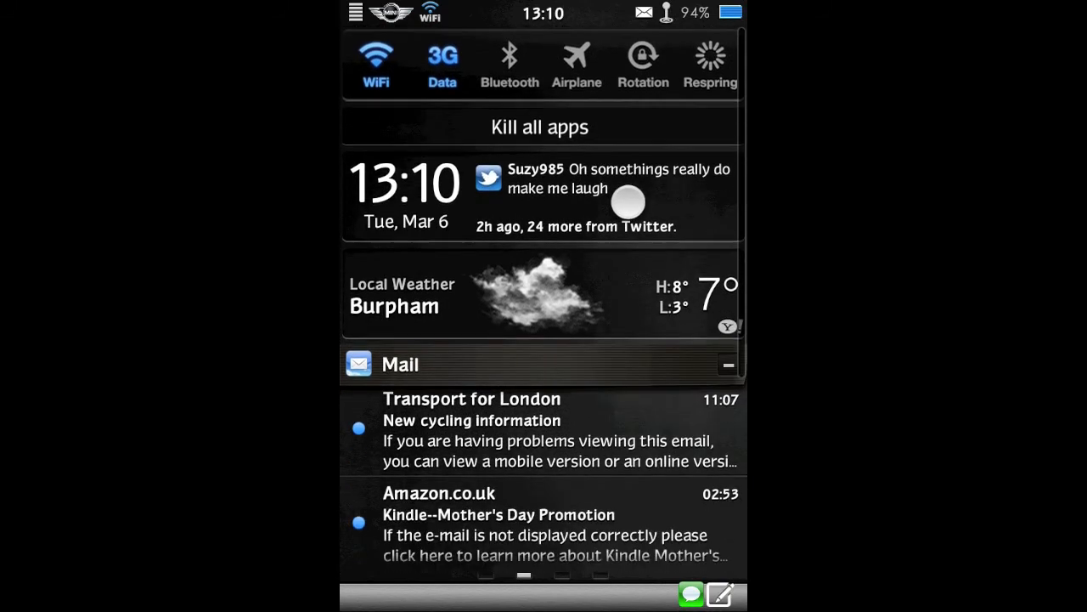
# Expand the Mail section and the Transport for London cycling email inline
pyautogui.scroll(3)
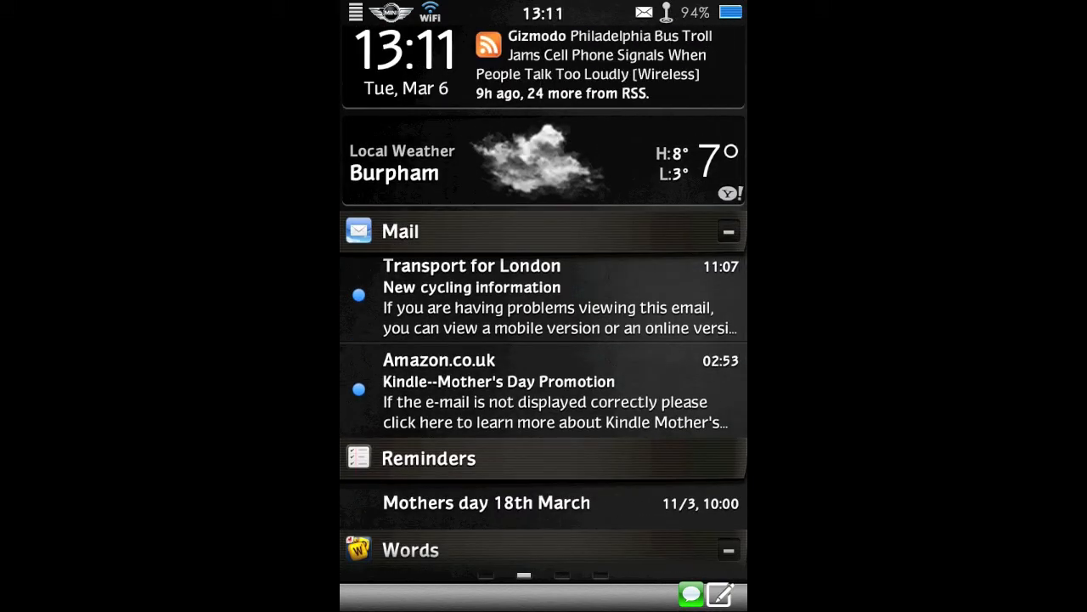
pyautogui.scroll(-3)
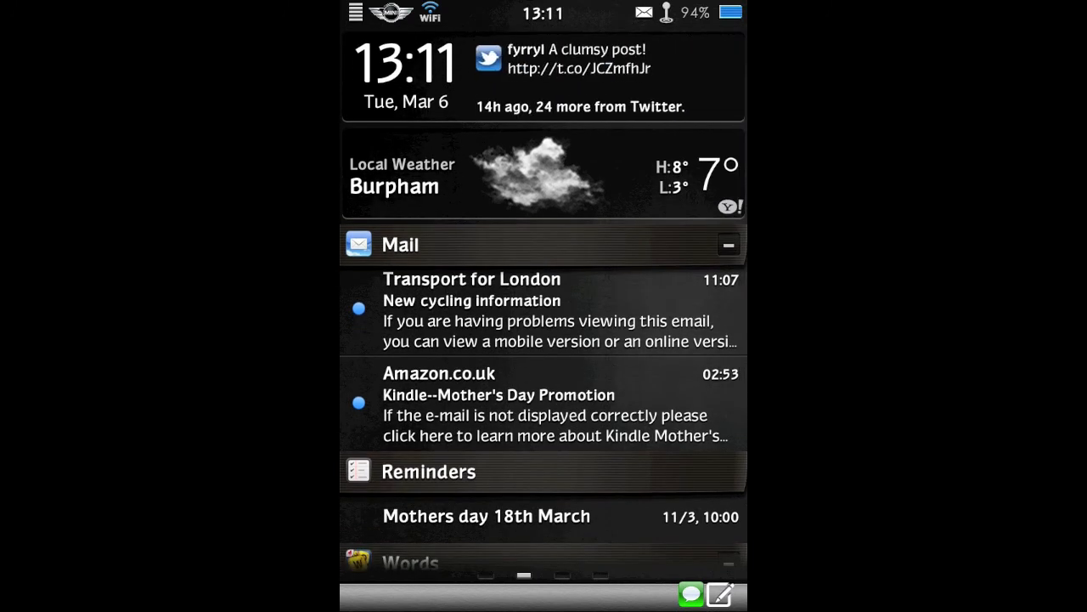
pyautogui.scroll(3)
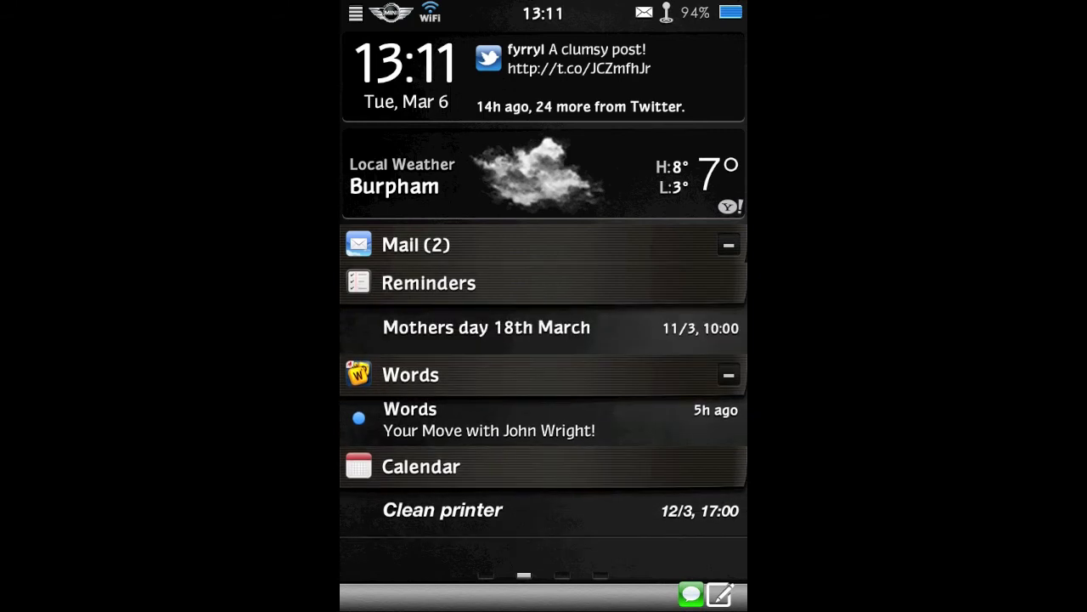
pyautogui.click(415, 245)
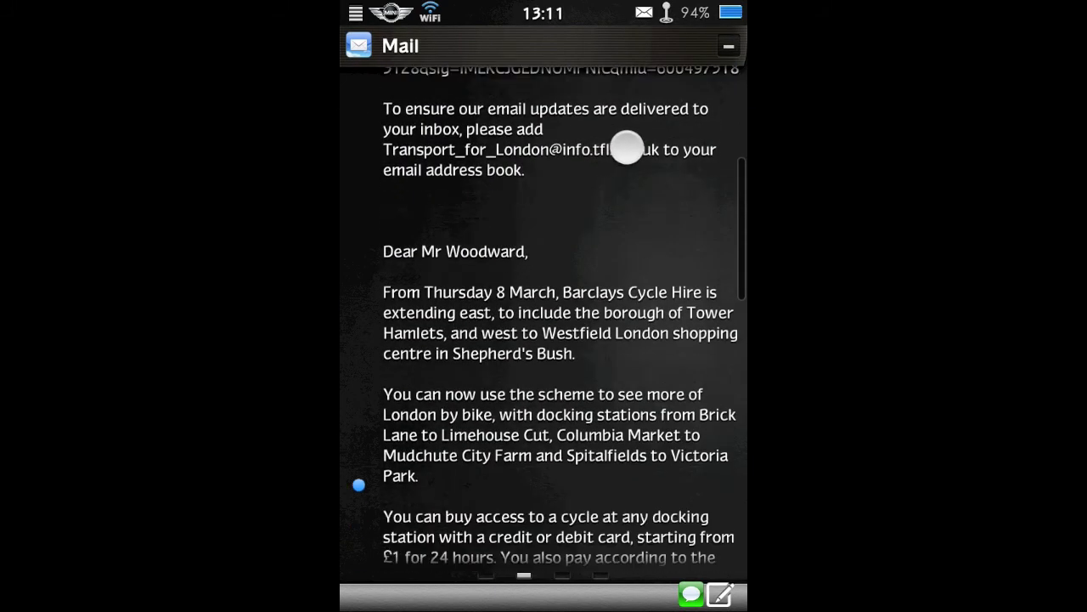
pyautogui.scroll(3)
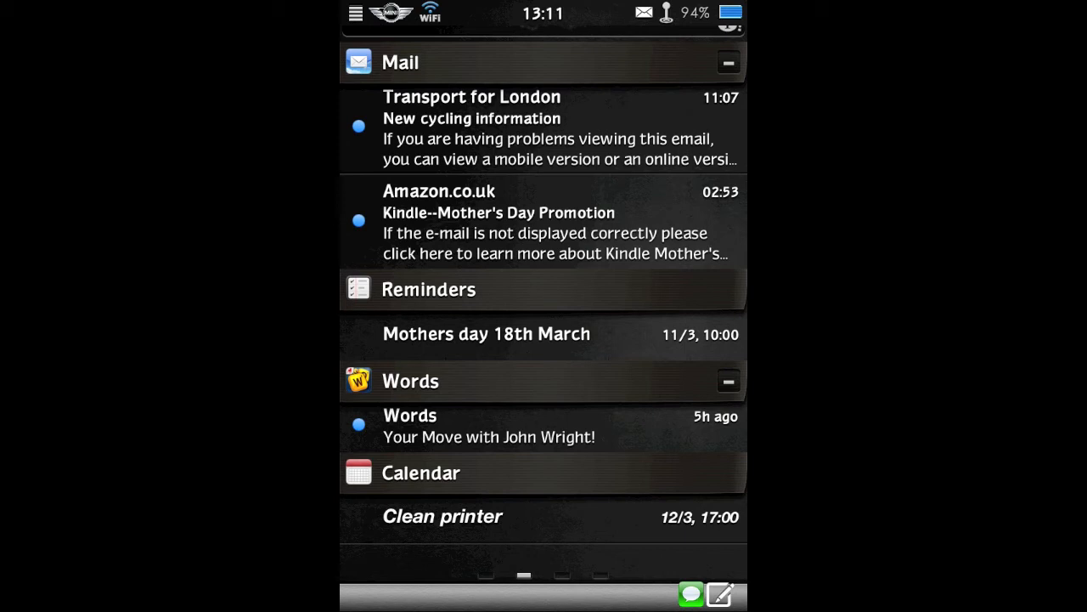
pyautogui.click(544, 127)
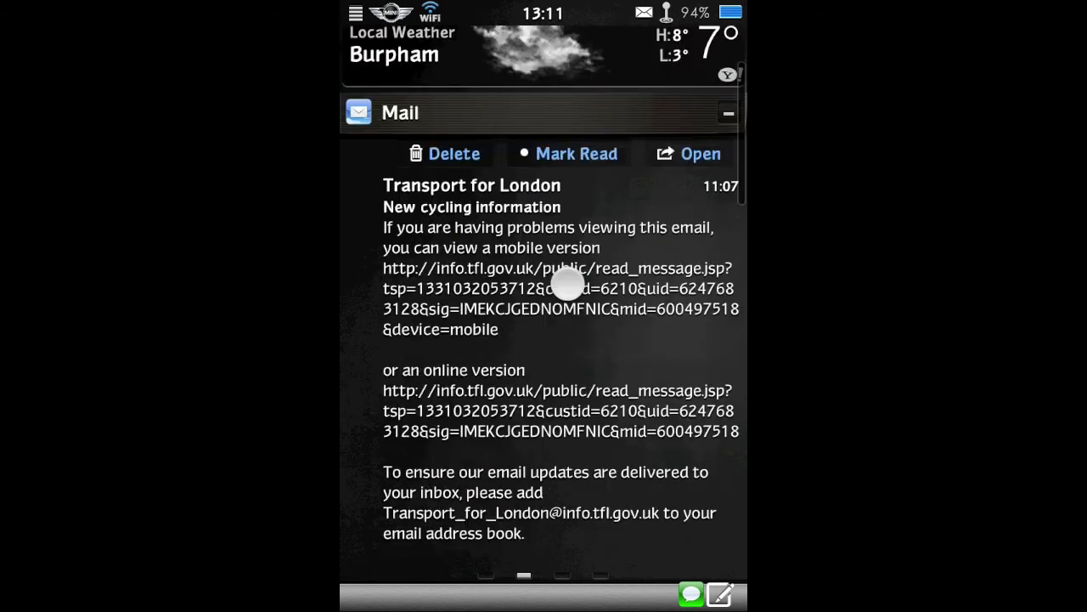
pyautogui.scroll(-3)
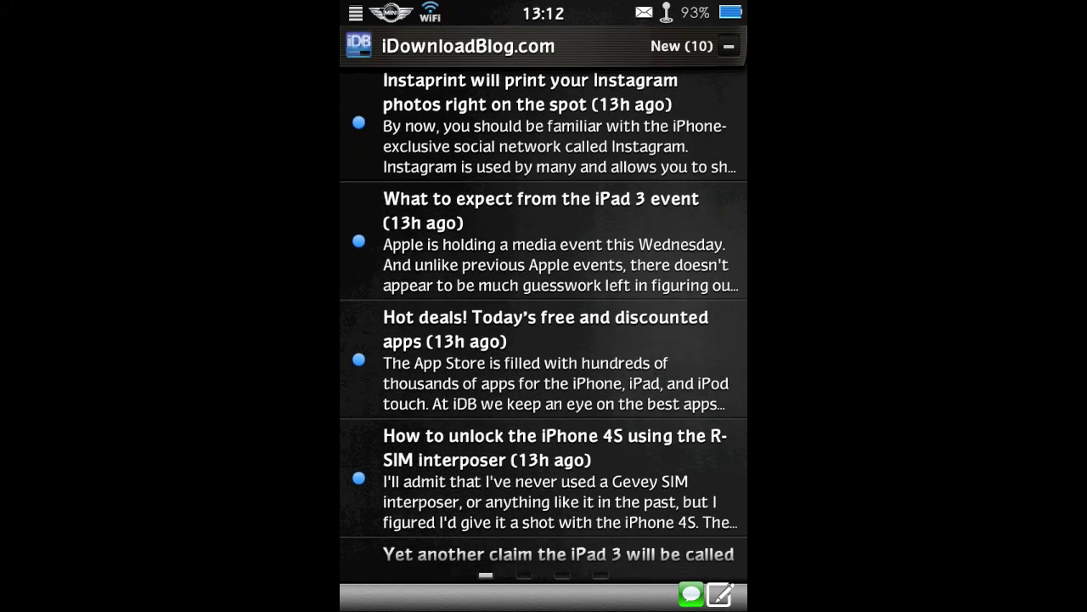
# Flag the Instaprint article red and swipe over to the Facebook feed page
pyautogui.click(358, 124)
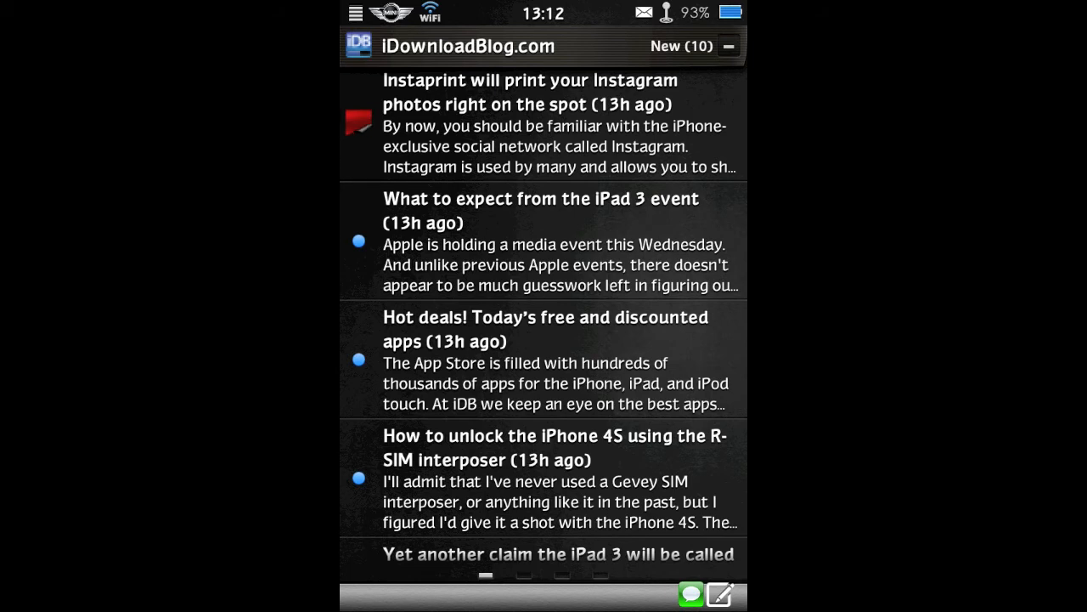
pyautogui.click(529, 123)
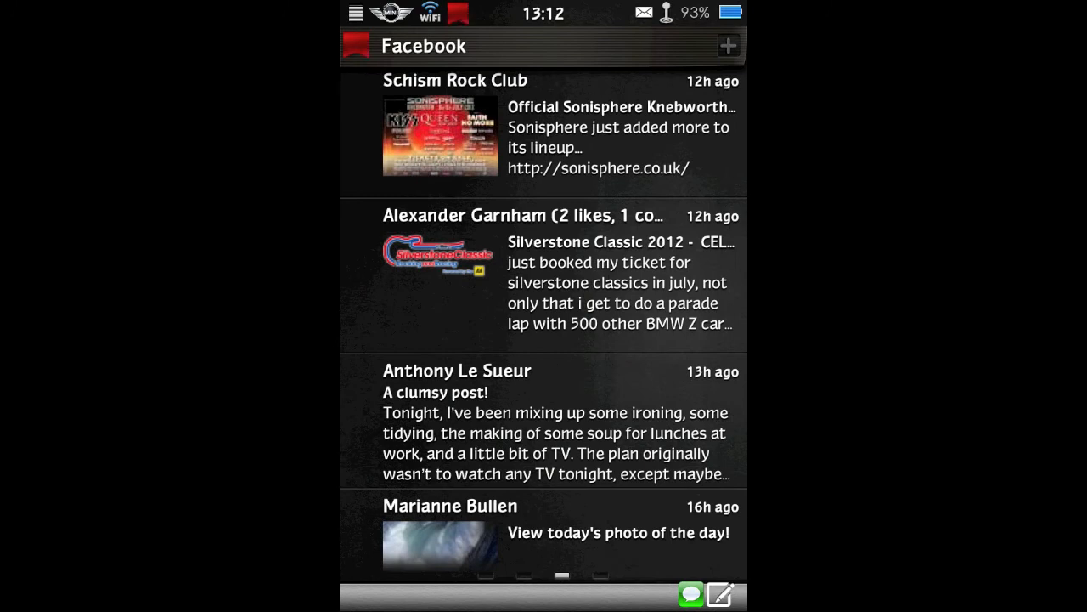
pyautogui.hscroll(-3)
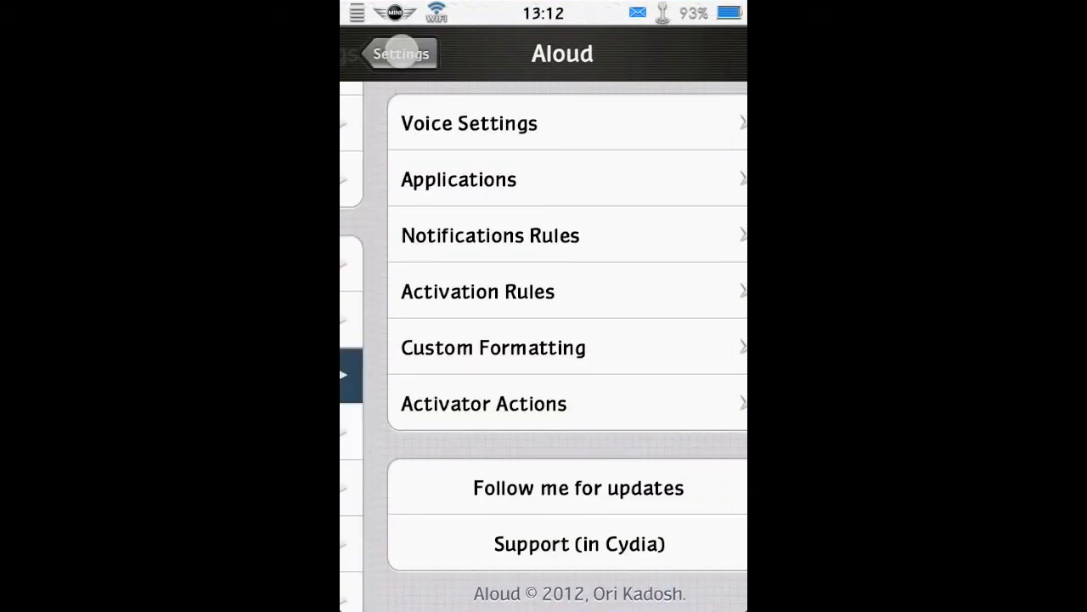
# Leave Aloud, then reorder pages: Mail on top, RSS Reader after Twitter, Facebook hidden
pyautogui.click(401, 53)
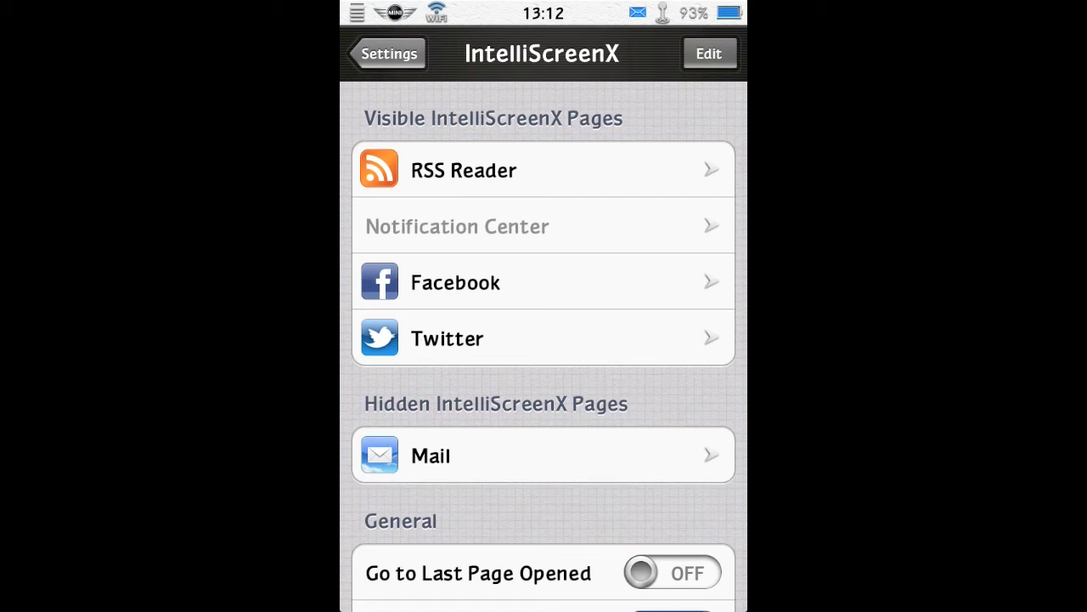
pyautogui.click(708, 53)
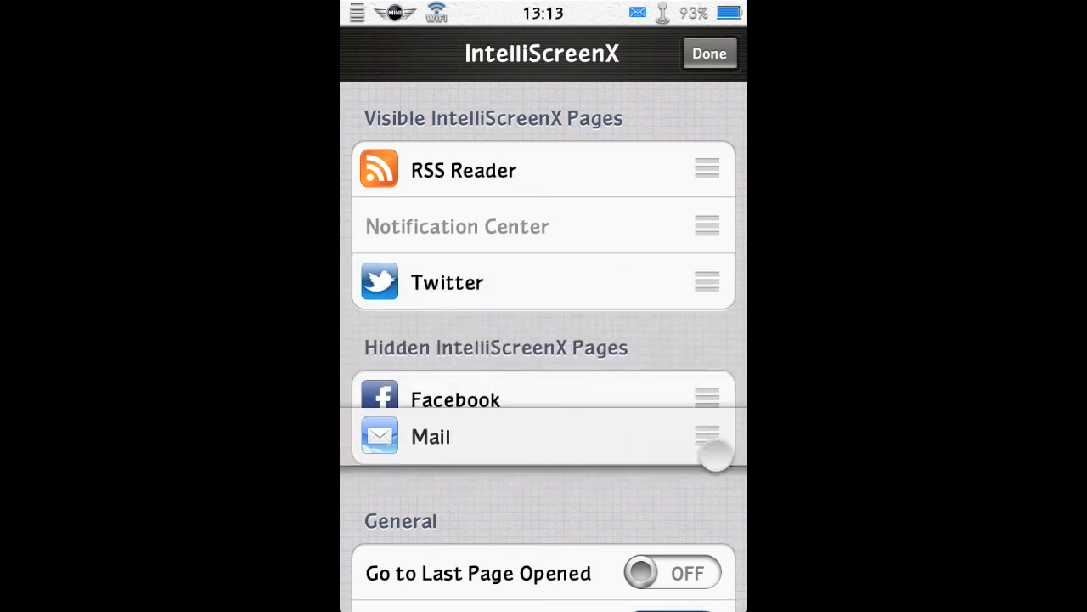
pyautogui.moveTo(705, 435); pyautogui.dragTo(705, 170)
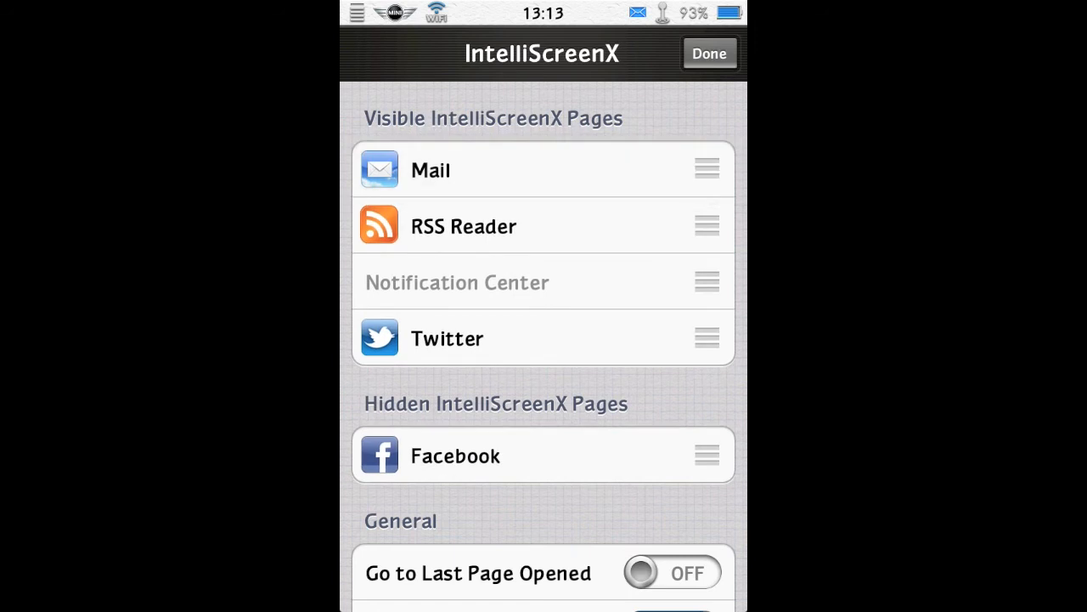
pyautogui.moveTo(707, 225); pyautogui.dragTo(707, 321)
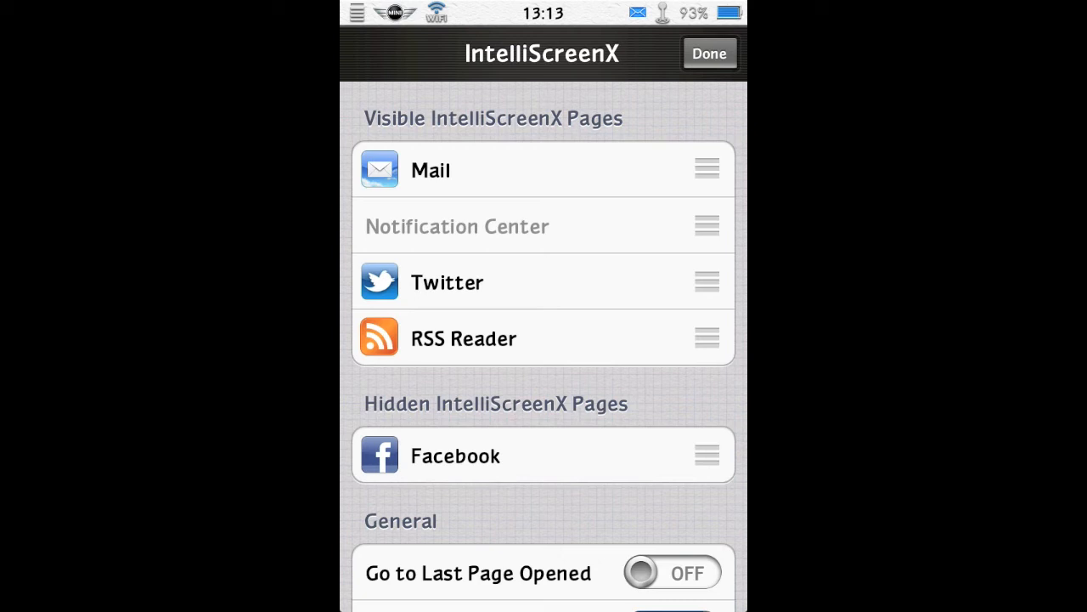
pyautogui.click(709, 53)
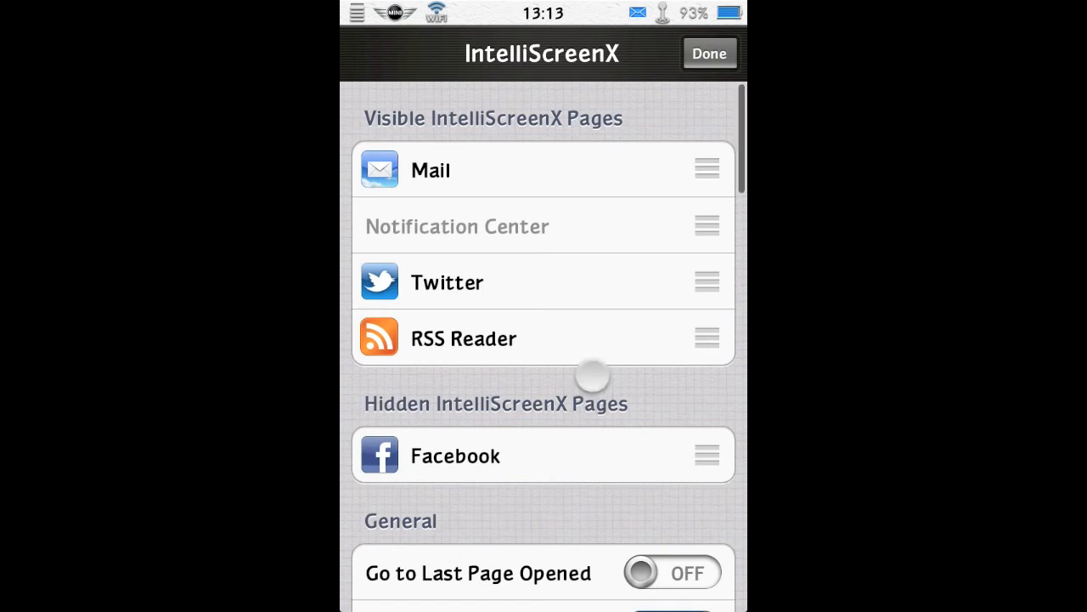
# Toggle Go to Last Page Opened on and then back off
pyautogui.scroll(-3)
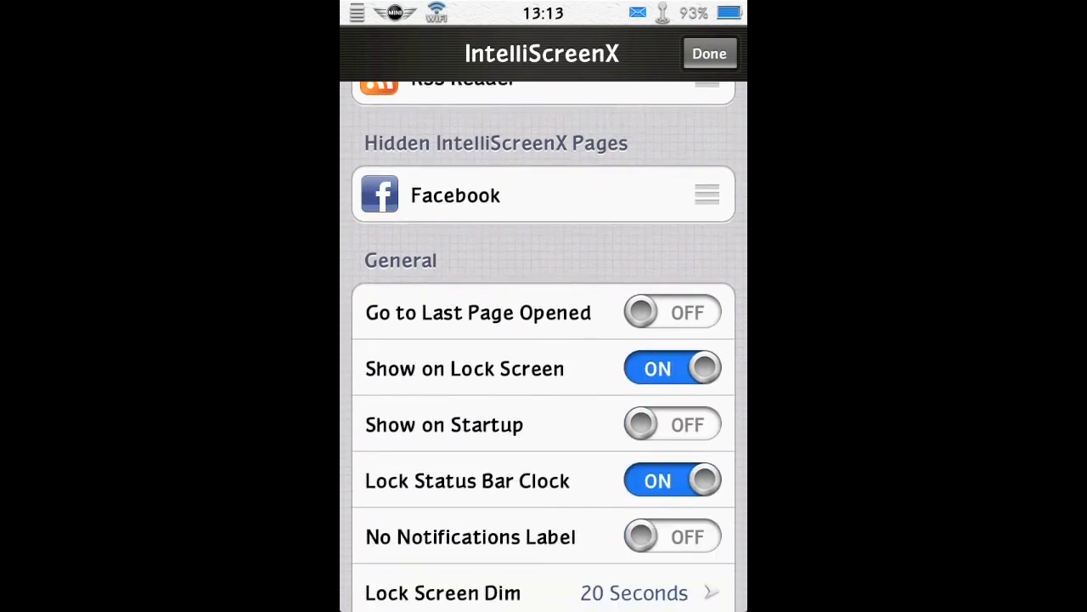
pyautogui.click(672, 312)
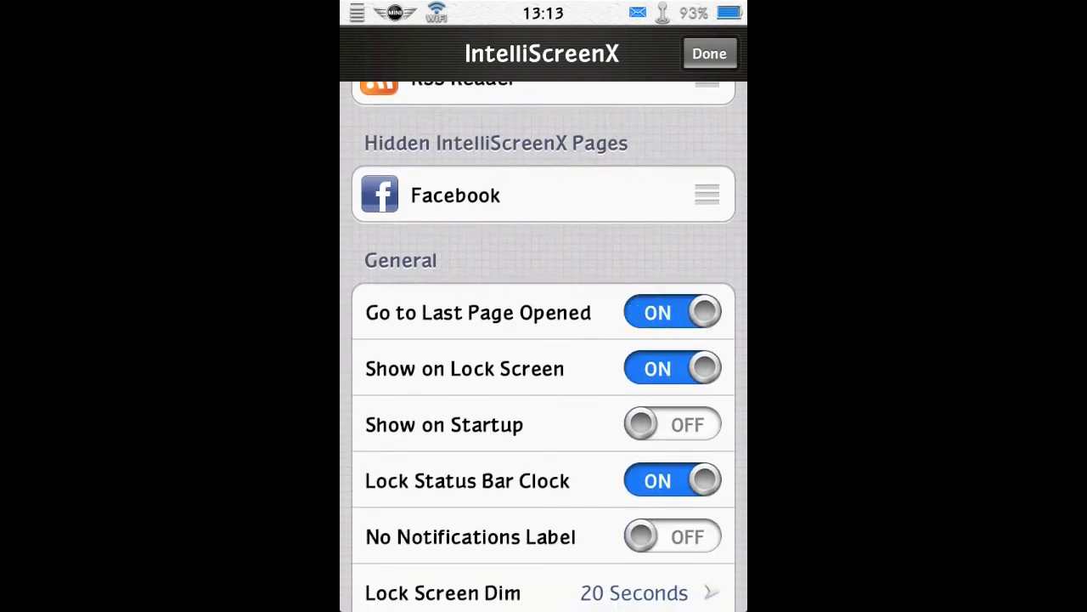
pyautogui.click(710, 52)
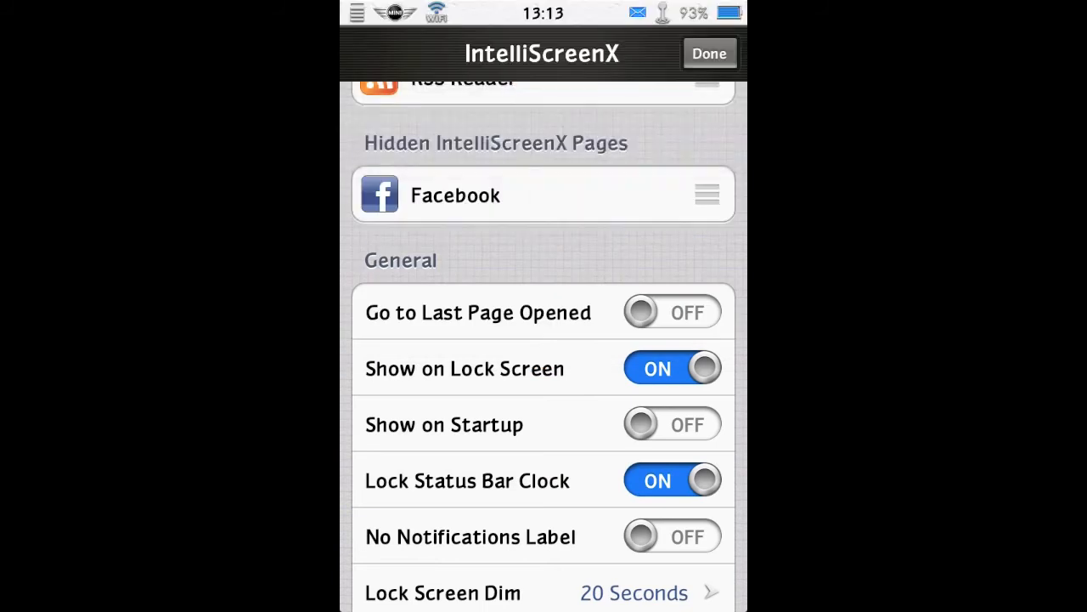
# Save the IntelliScreenX page order and turn on Show on Lock Screen
pyautogui.scroll(-3)
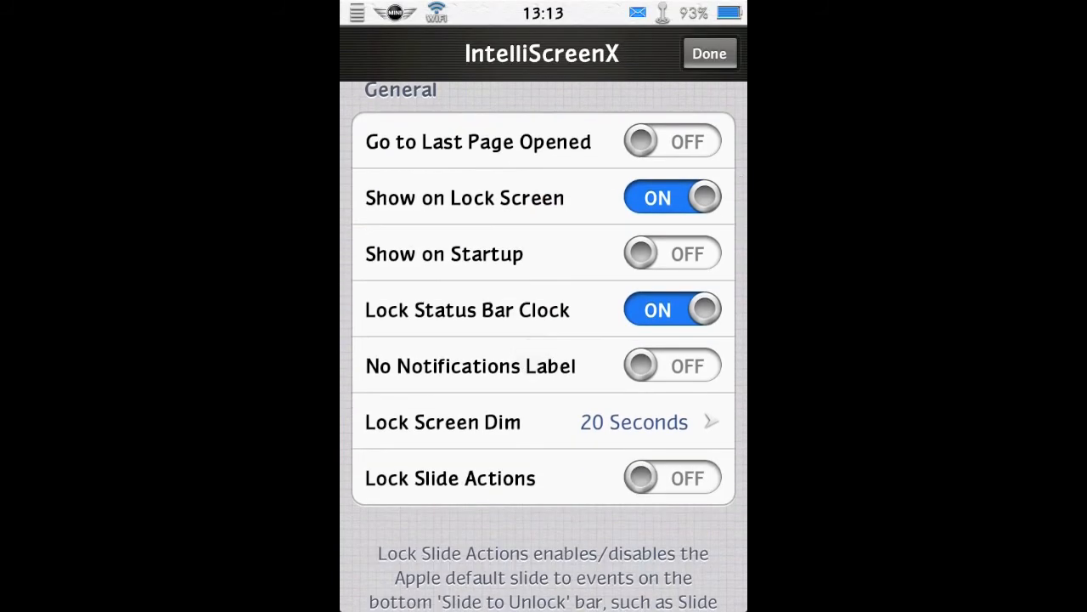
pyautogui.scroll(-3)
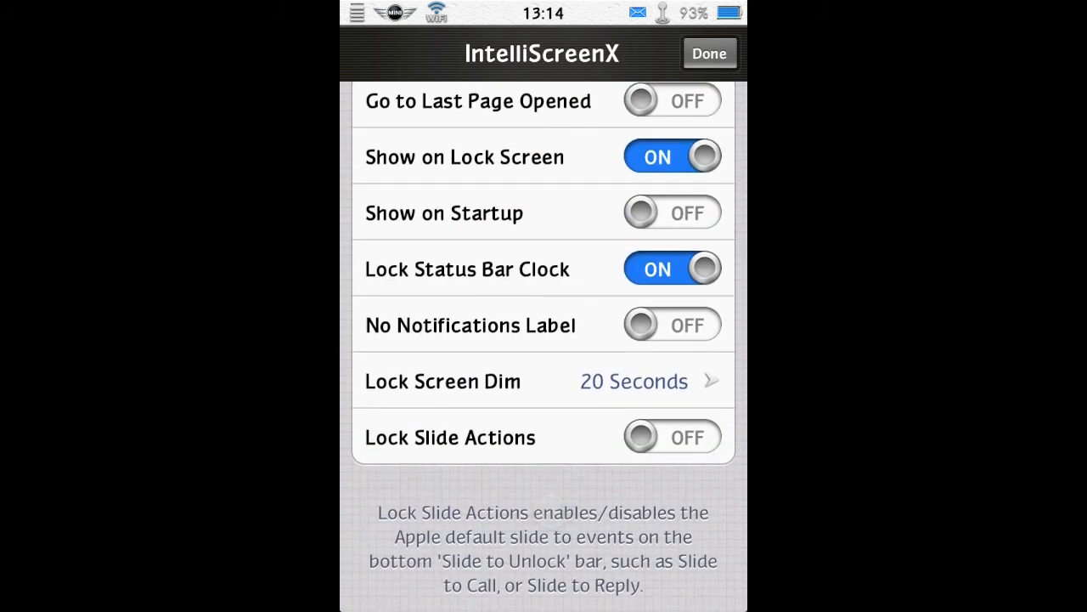
pyautogui.click(709, 53)
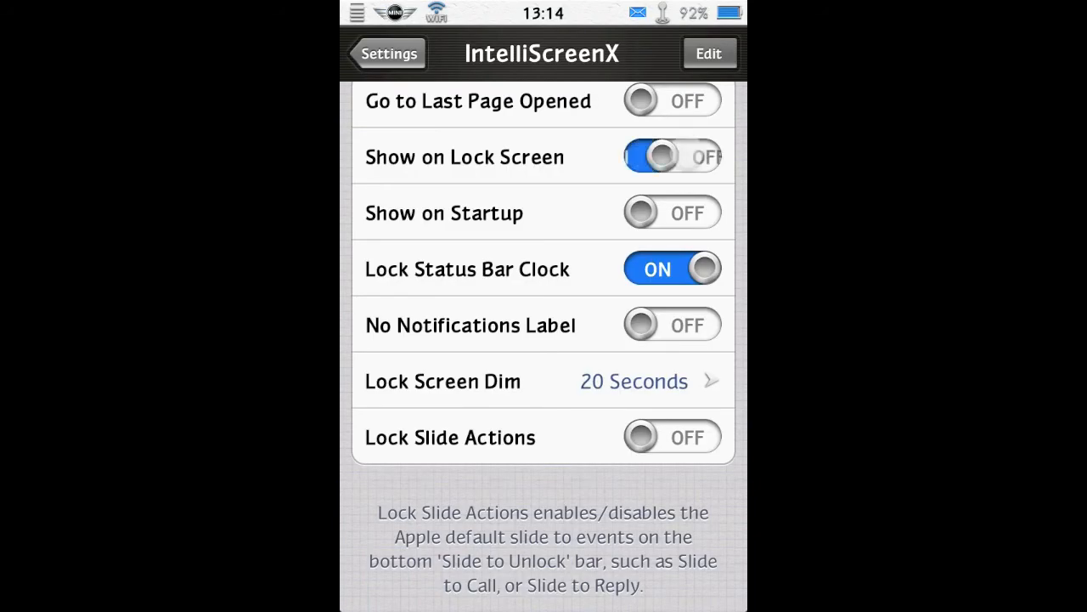
pyautogui.click(672, 156)
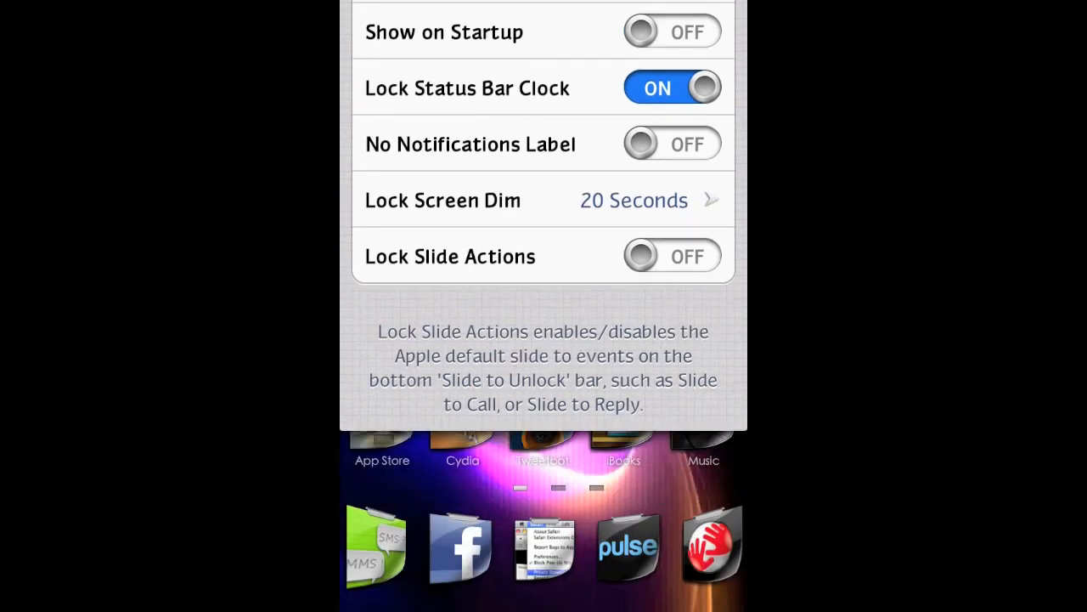
pyautogui.scroll(-3)
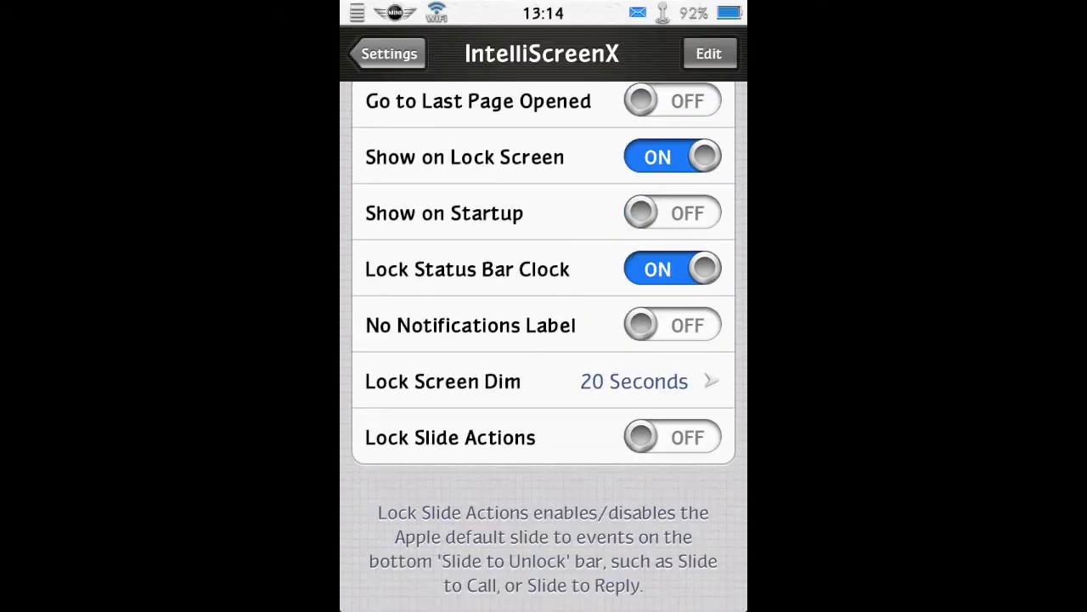
pyautogui.scroll(-3)
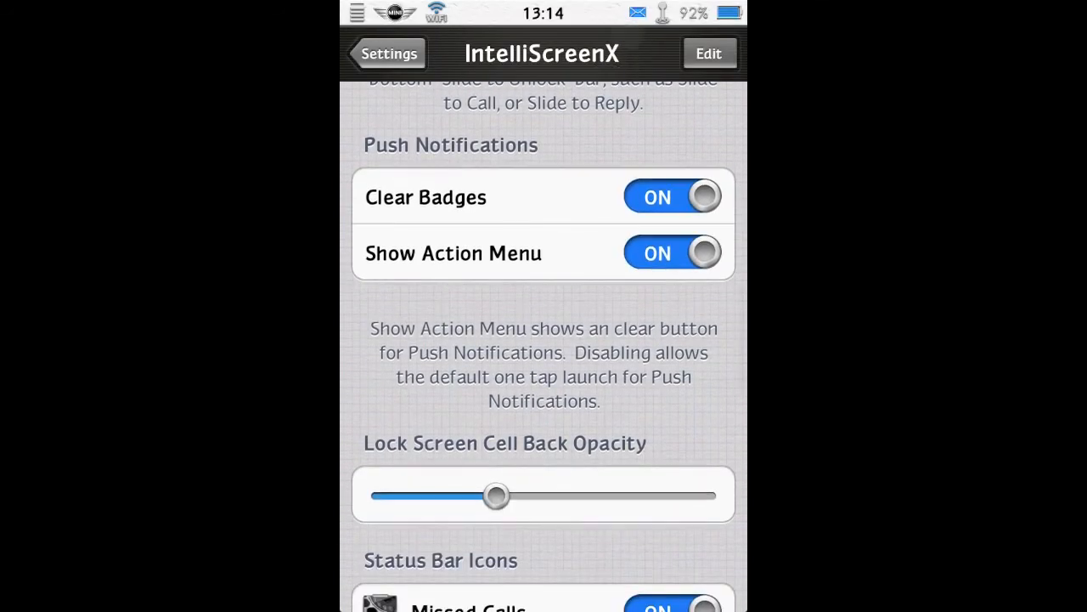
pyautogui.scroll(3)
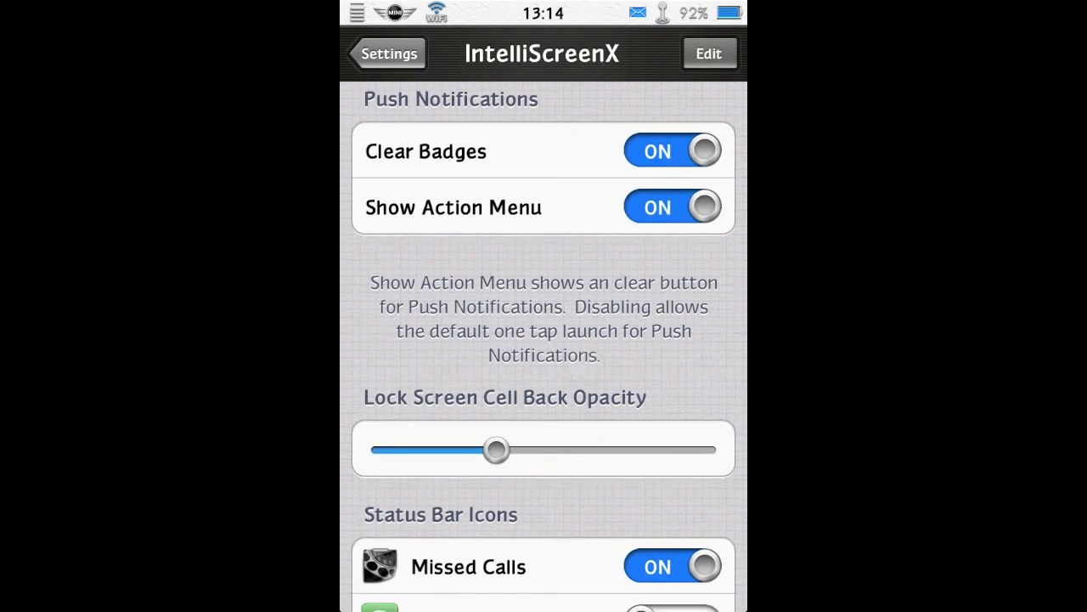
pyautogui.scroll(-3)
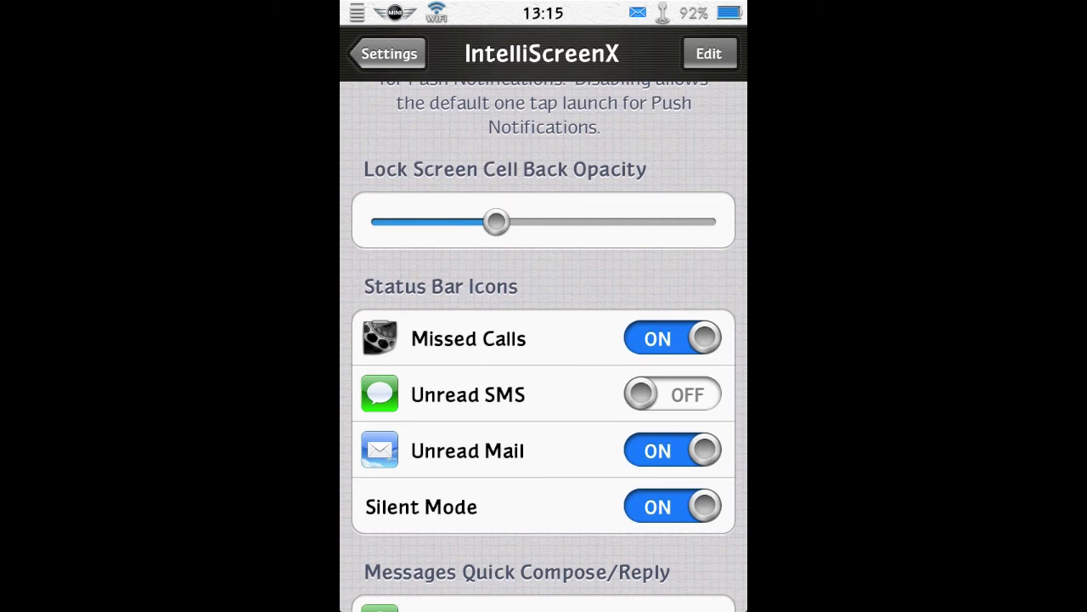
pyautogui.scroll(3)
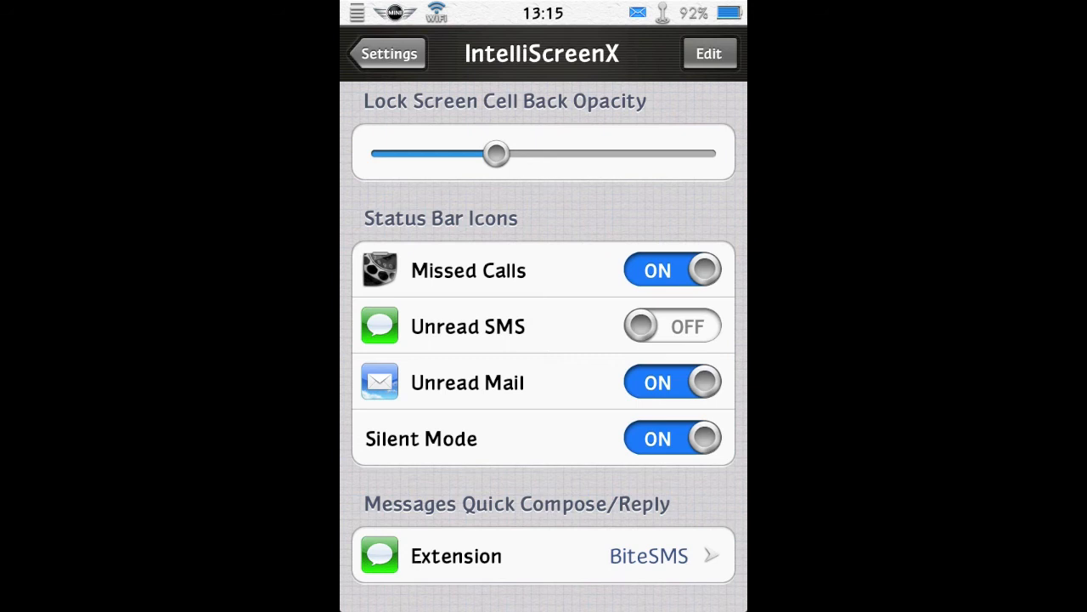
pyautogui.click(671, 381)
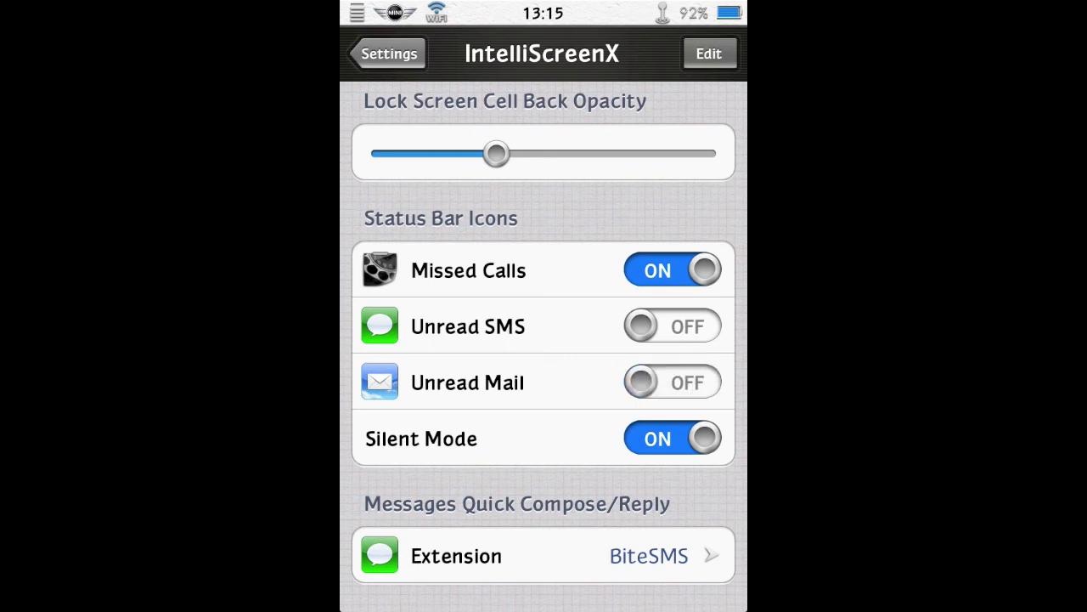
pyautogui.click(672, 381)
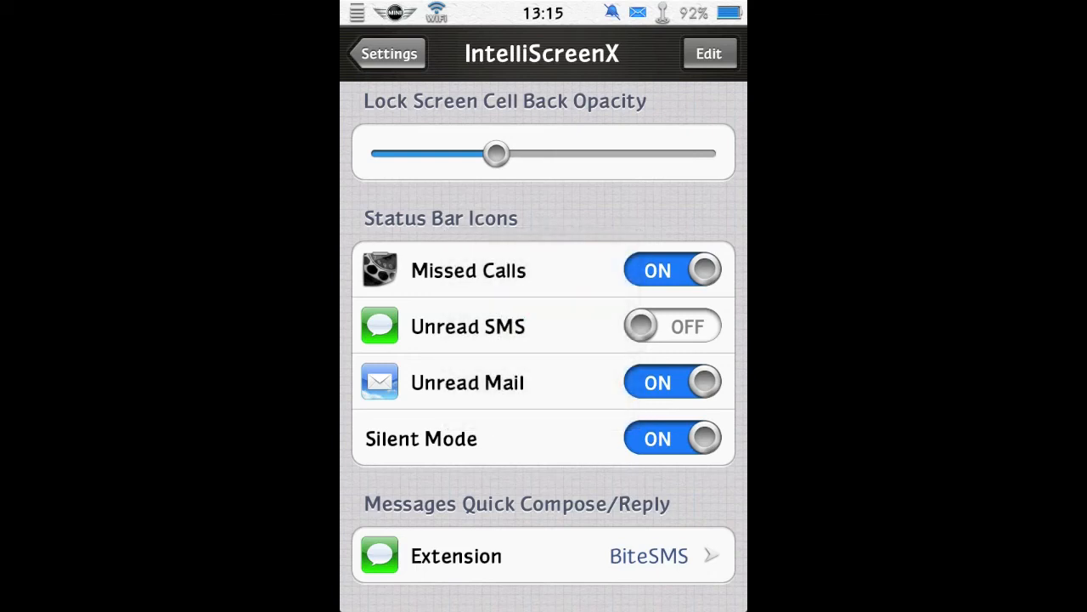
pyautogui.click(671, 437)
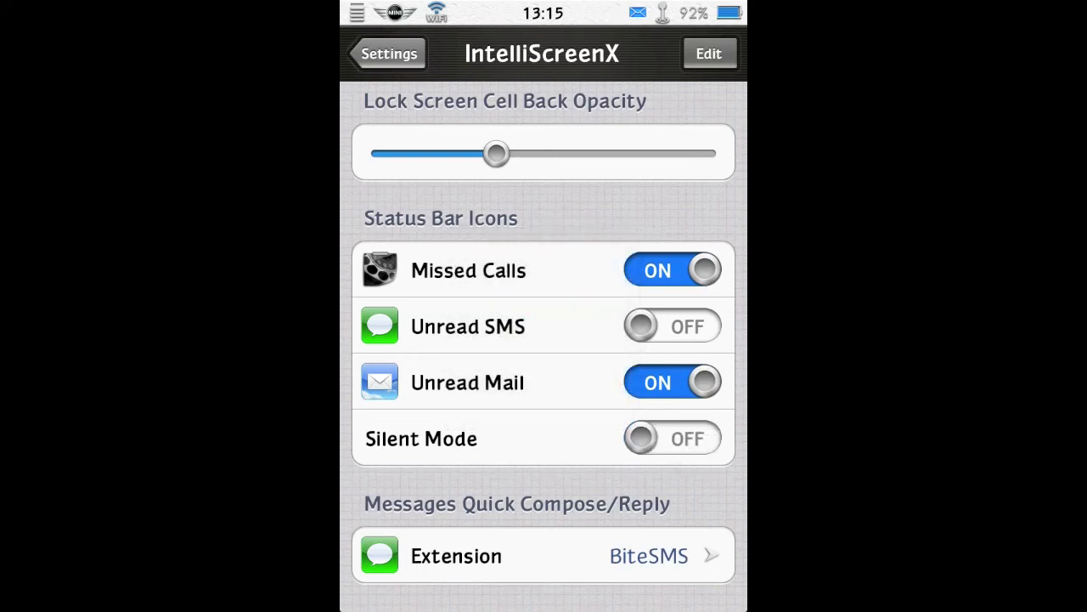
pyautogui.click(671, 439)
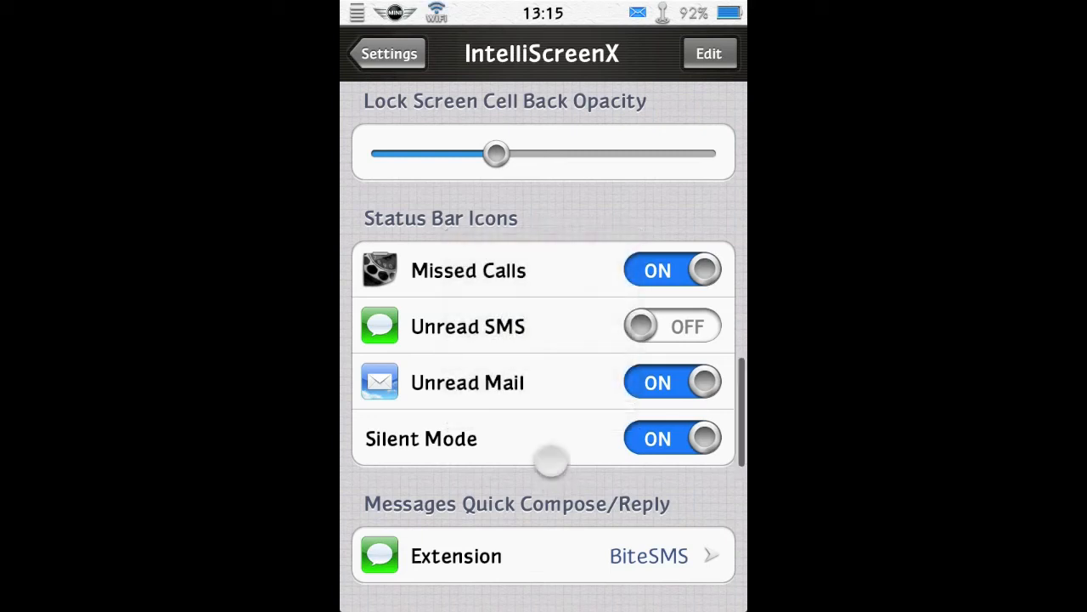
pyautogui.scroll(-3)
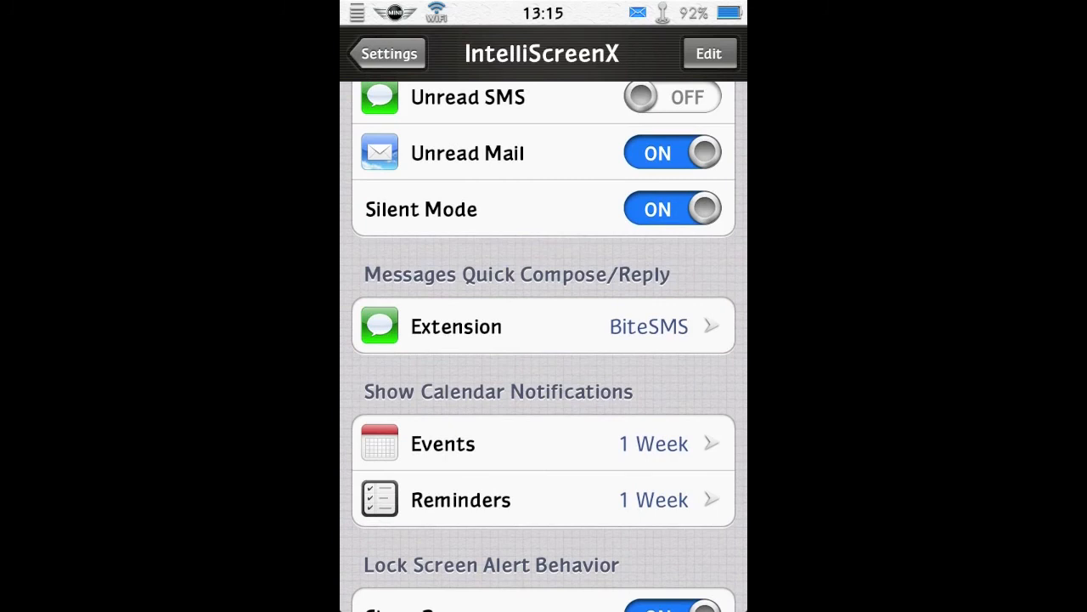
pyautogui.click(543, 326)
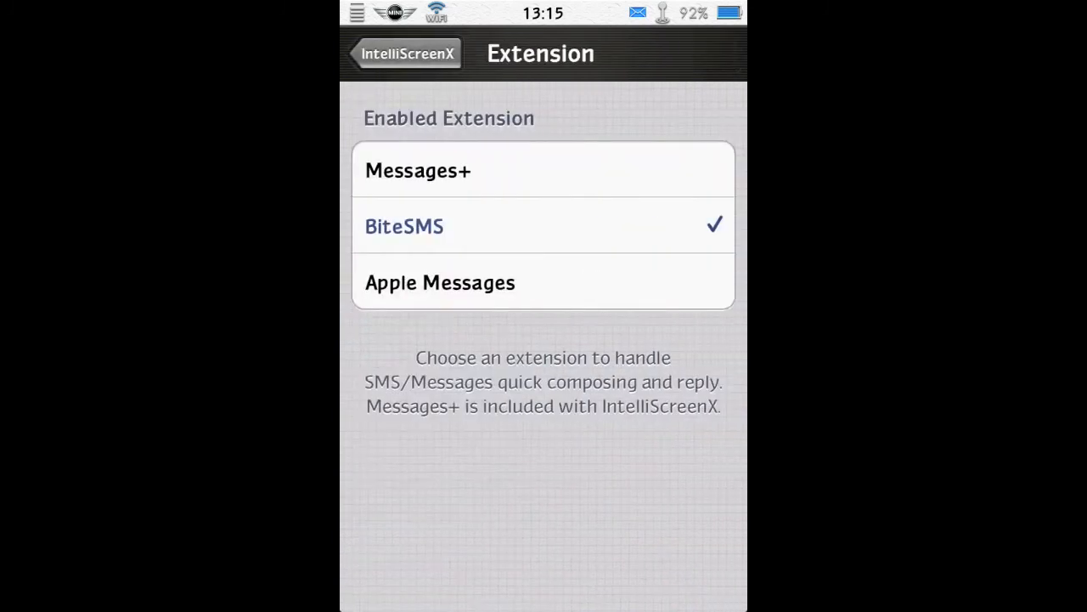
pyautogui.click(406, 53)
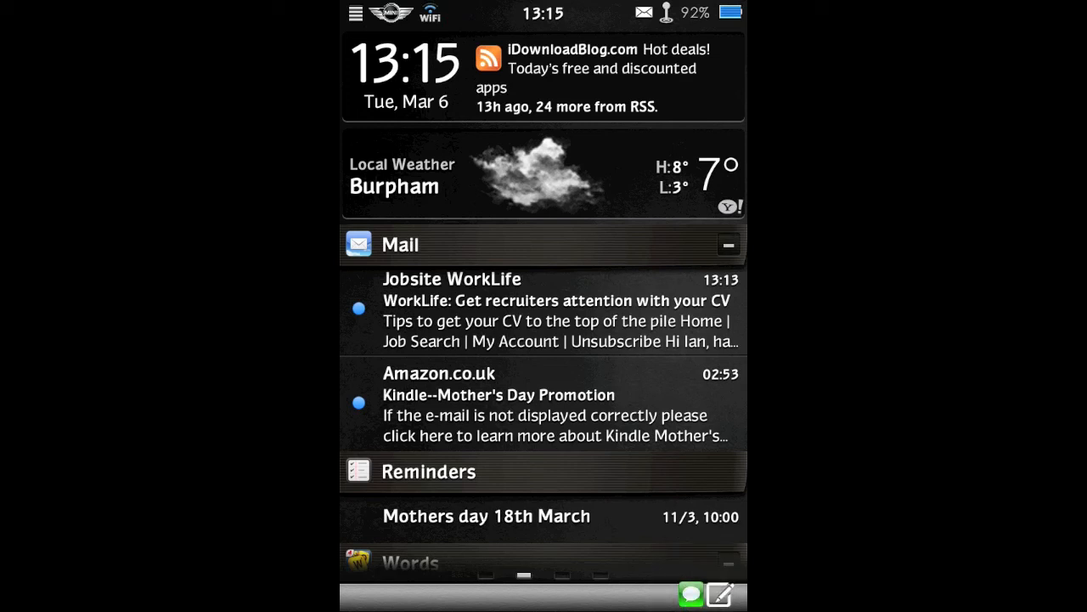
pyautogui.click(718, 594)
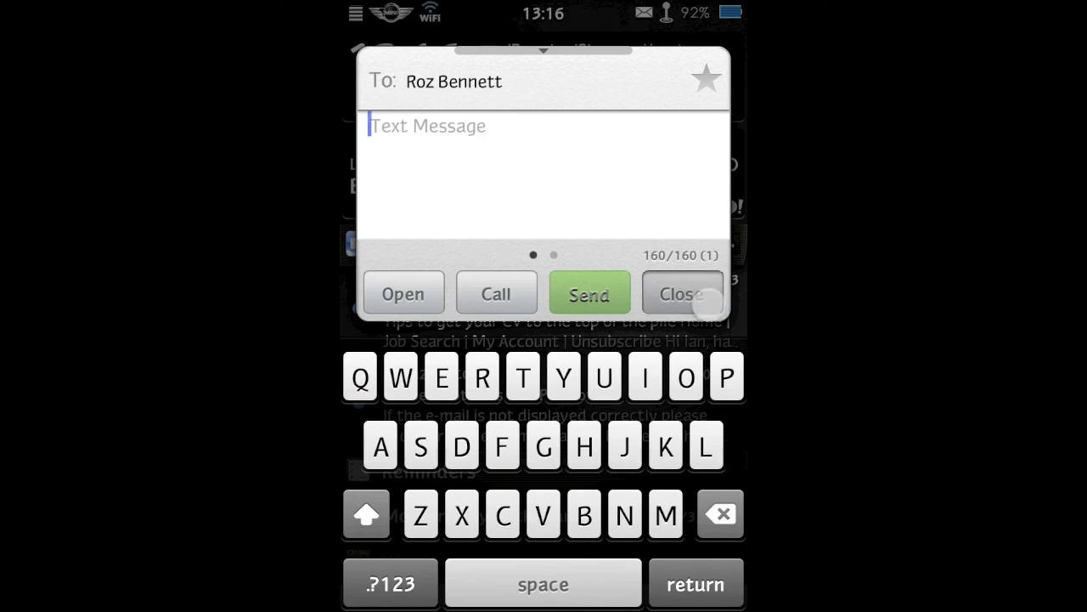
pyautogui.click(682, 293)
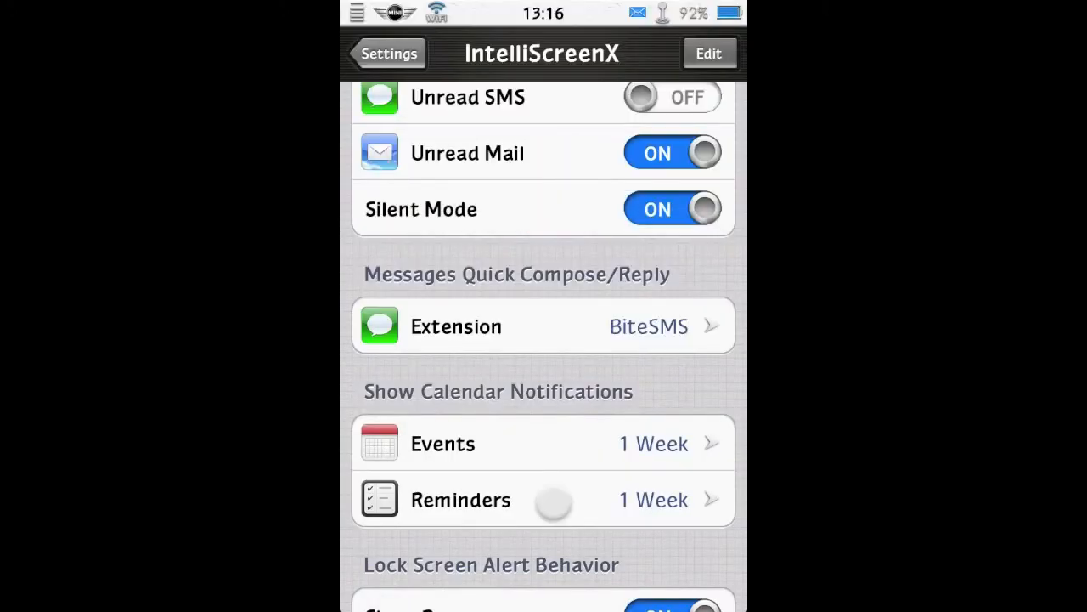
# Review the remaining IntelliScreenX options, then go back to the main Settings list
pyautogui.scroll(3)
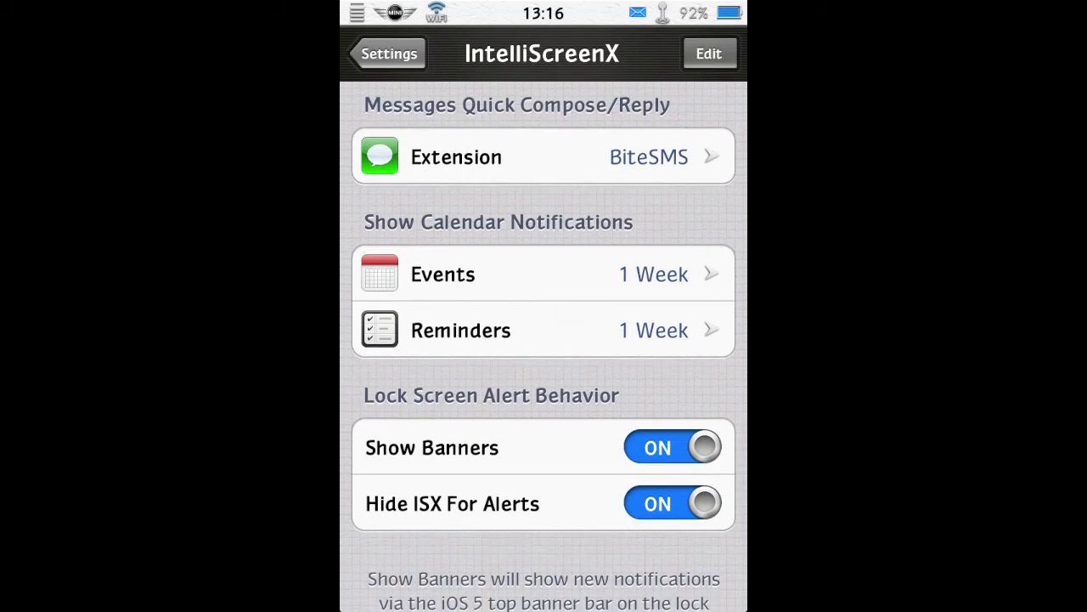
pyautogui.scroll(-3)
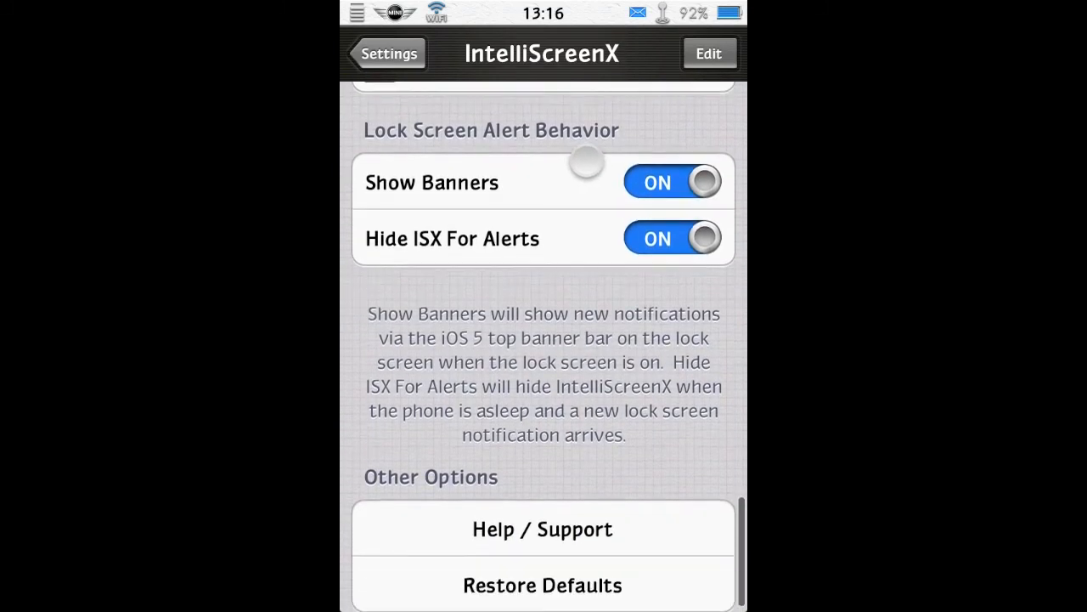
pyautogui.click(385, 53)
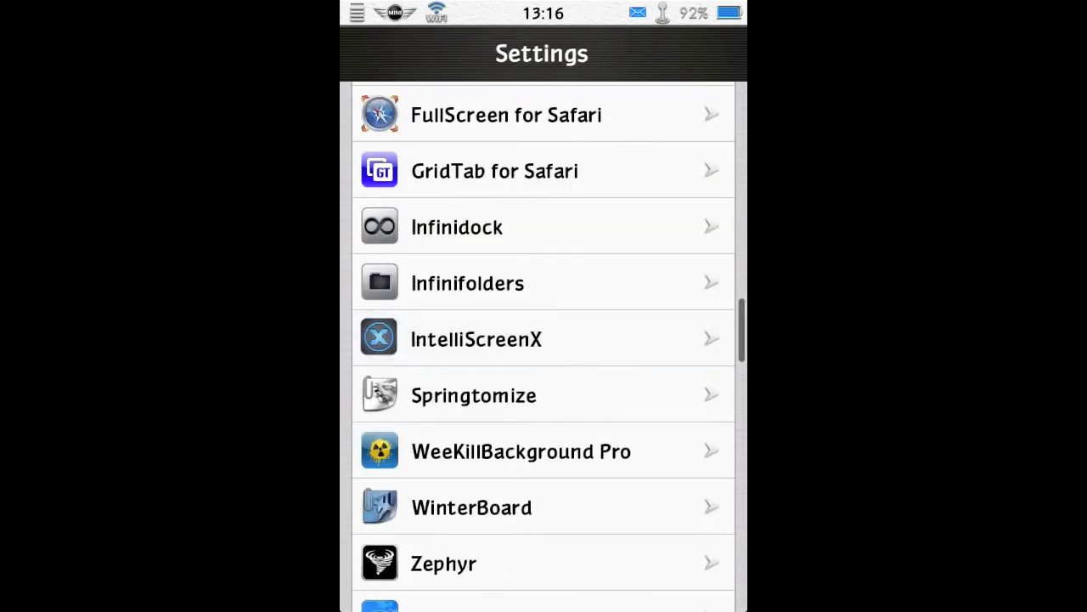
pyautogui.scroll(3)
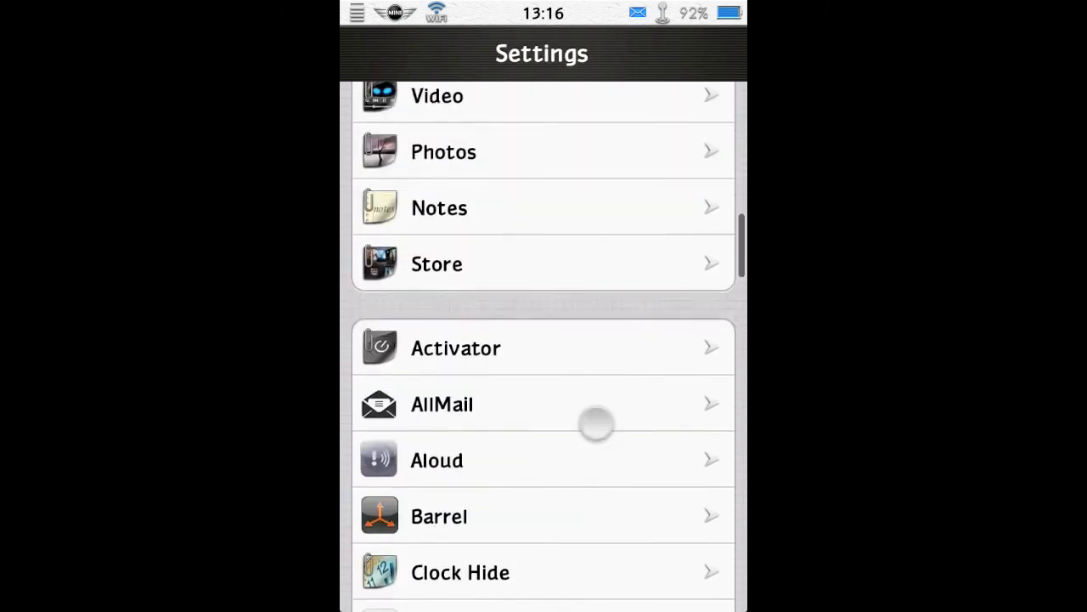
# Put Notifications in edit mode and move ISX QuickSettings into In Notification Center
pyautogui.scroll(3)
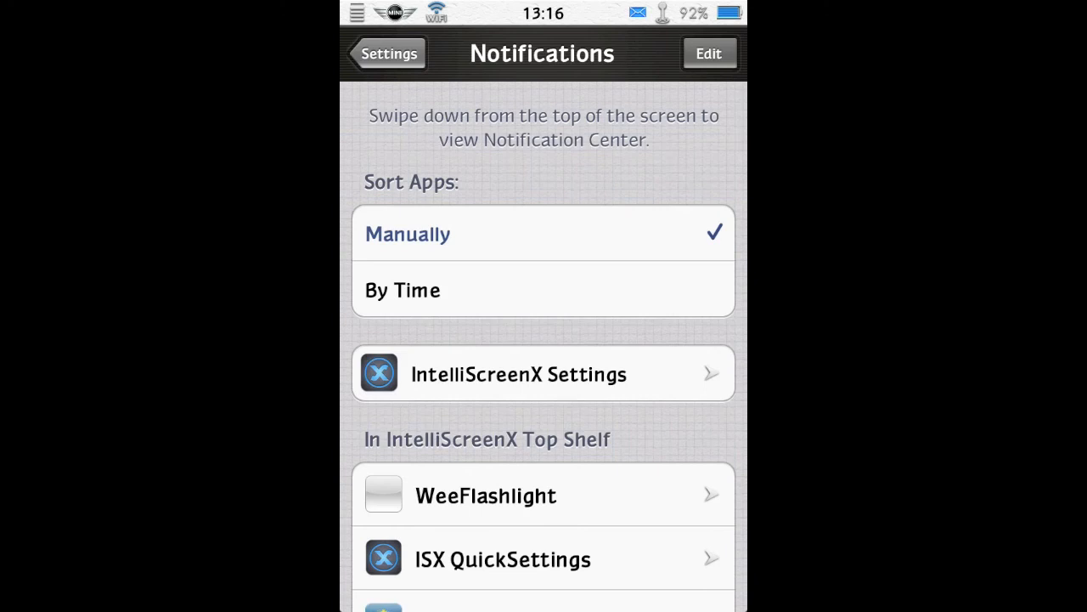
pyautogui.scroll(-3)
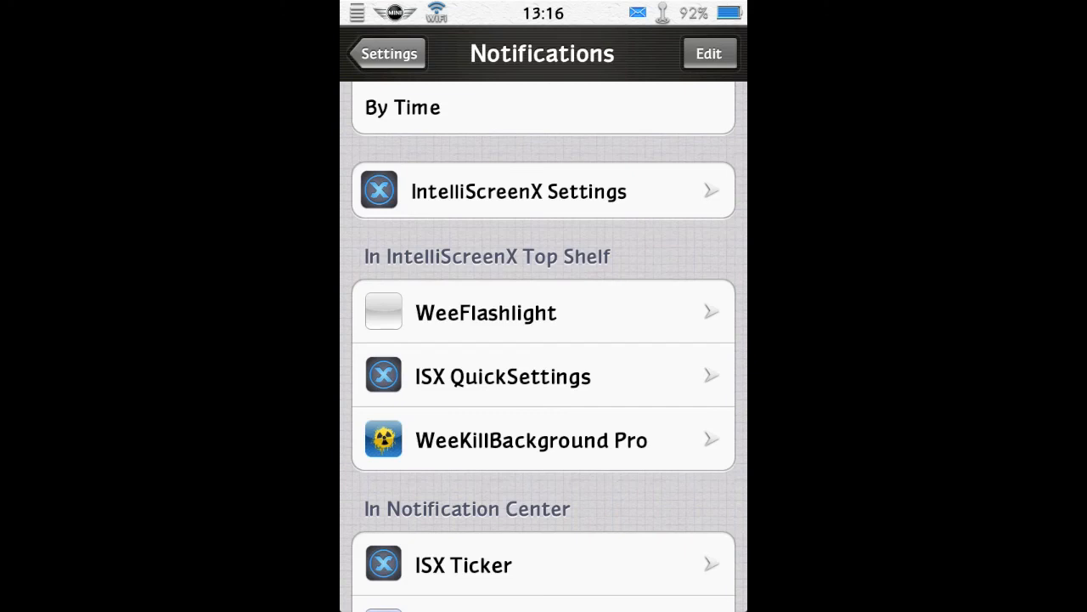
pyautogui.click(710, 53)
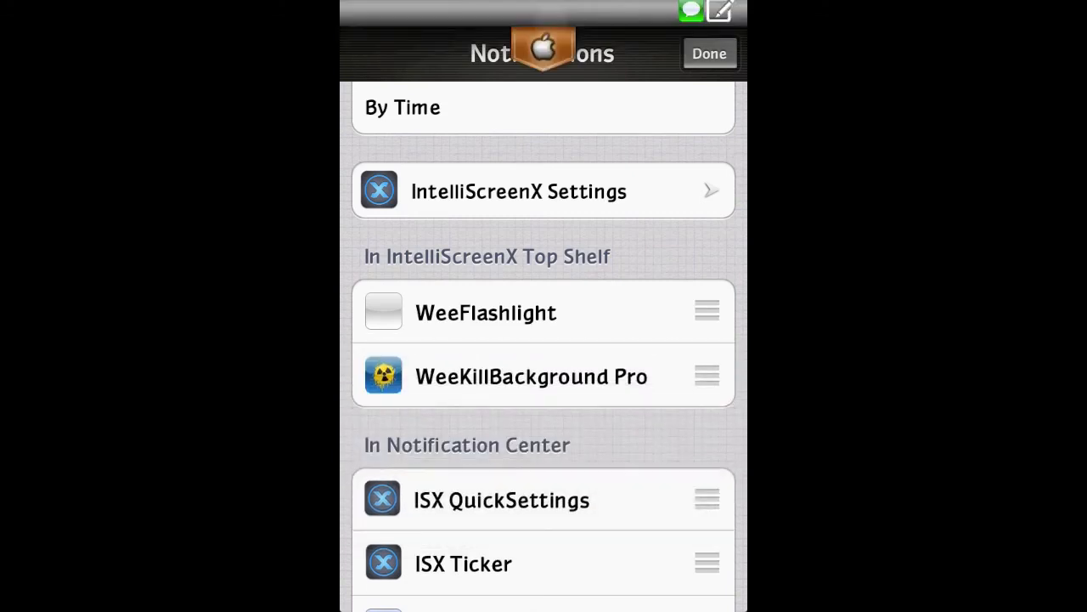
# Place Weather Widget between WeeFlashlight and WeeKillBackground Pro in Top Shelf and save
pyautogui.click(709, 52)
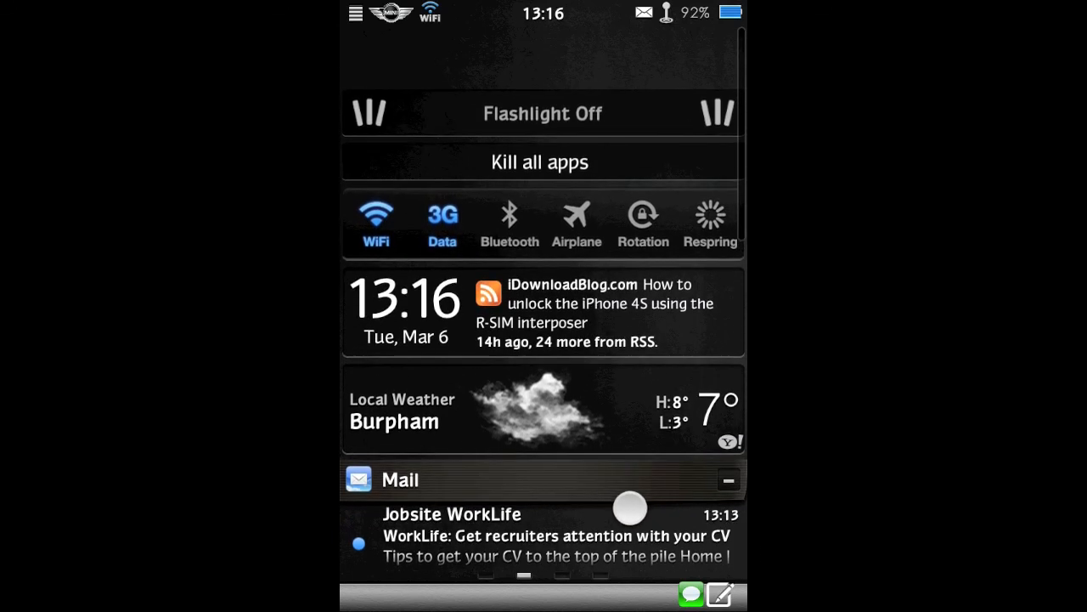
pyautogui.scroll(3)
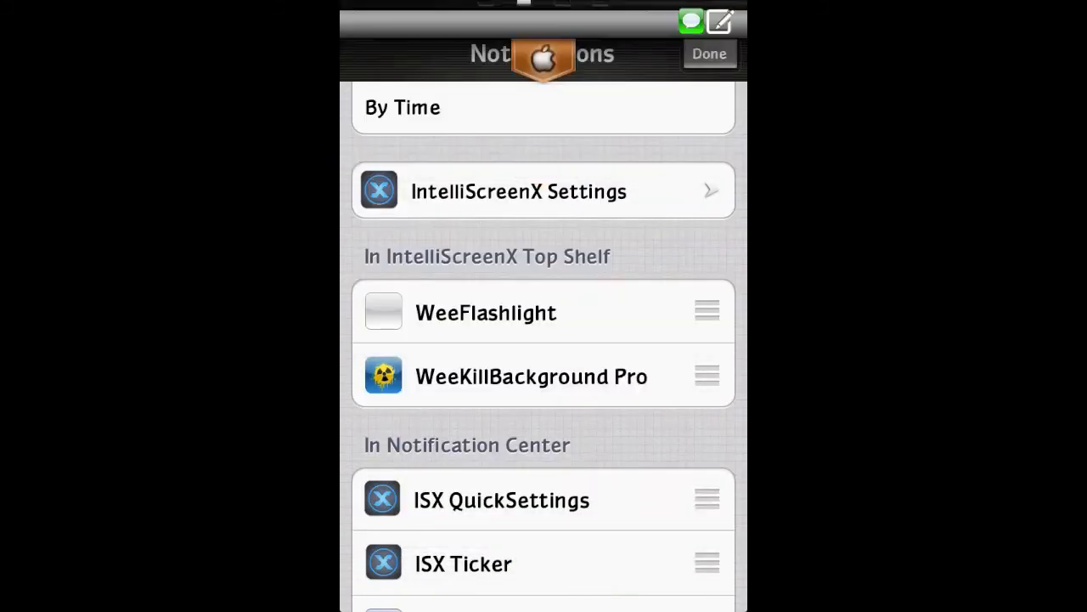
pyautogui.scroll(-3)
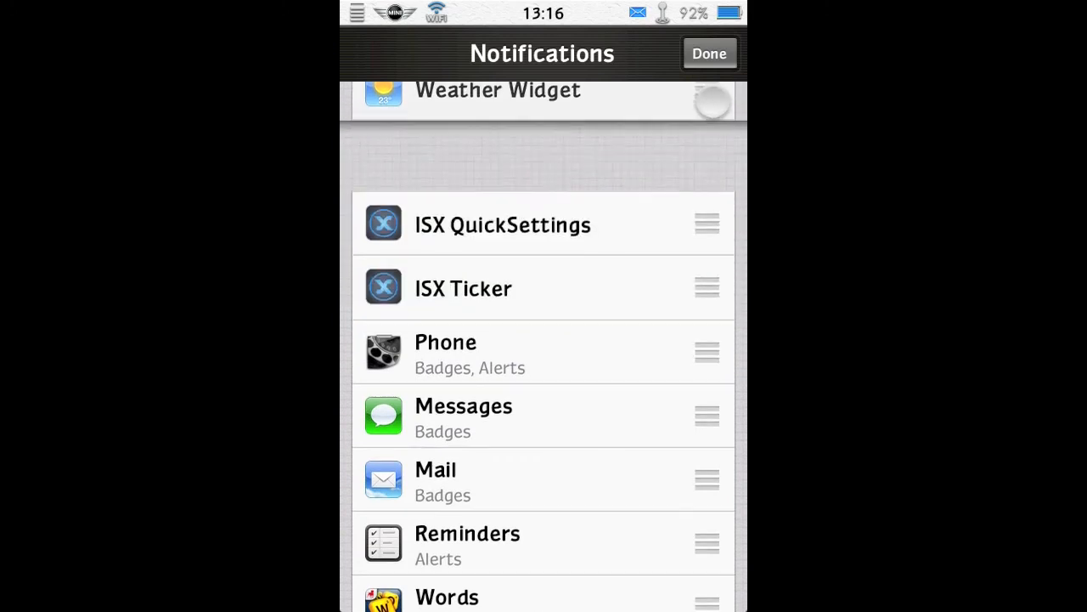
pyautogui.scroll(3)
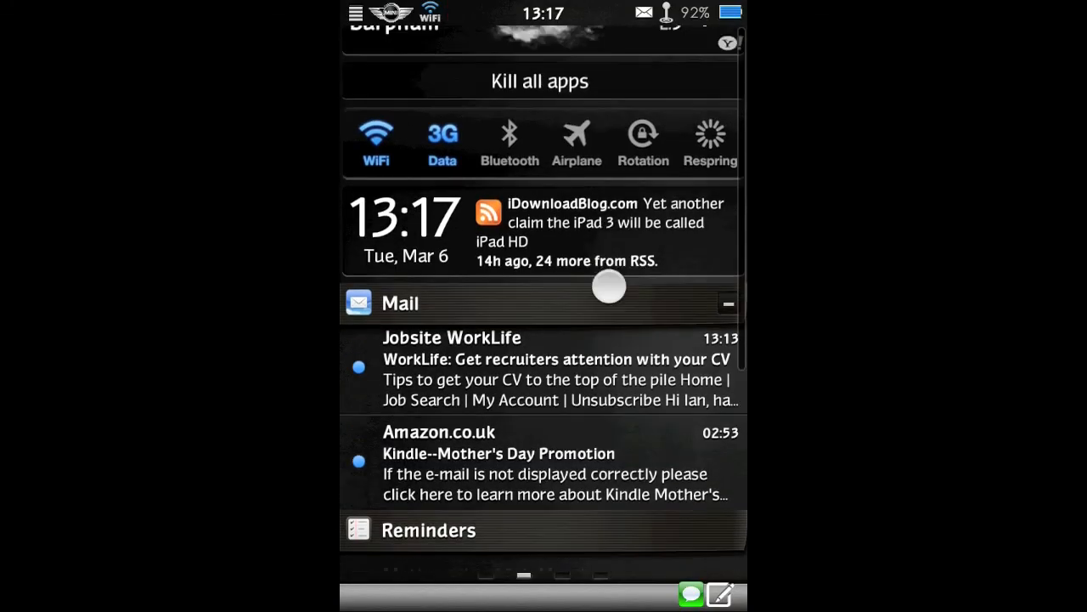
pyautogui.scroll(-3)
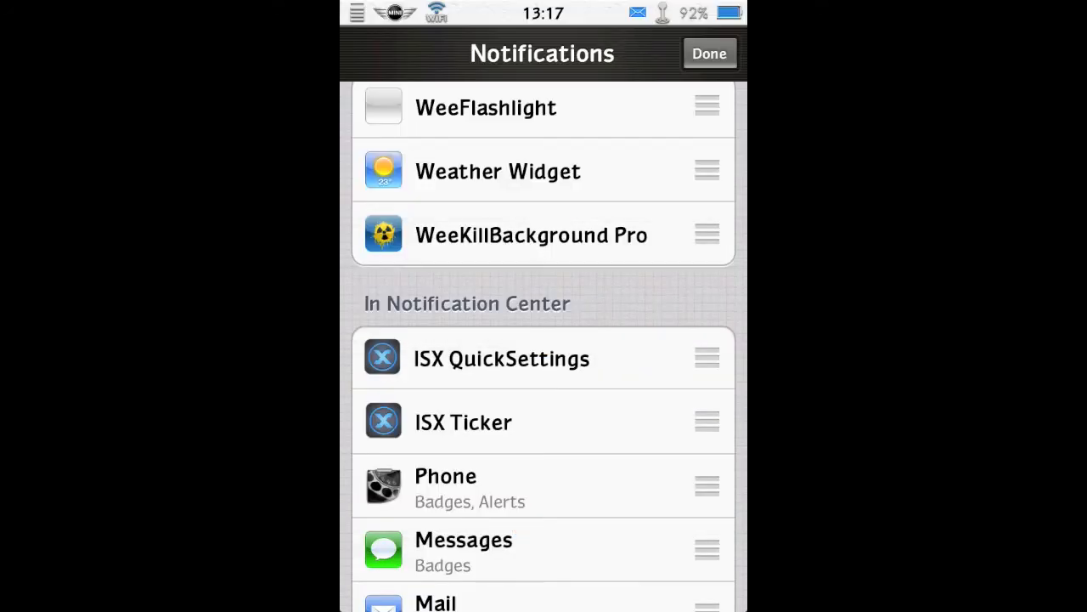
pyautogui.click(710, 52)
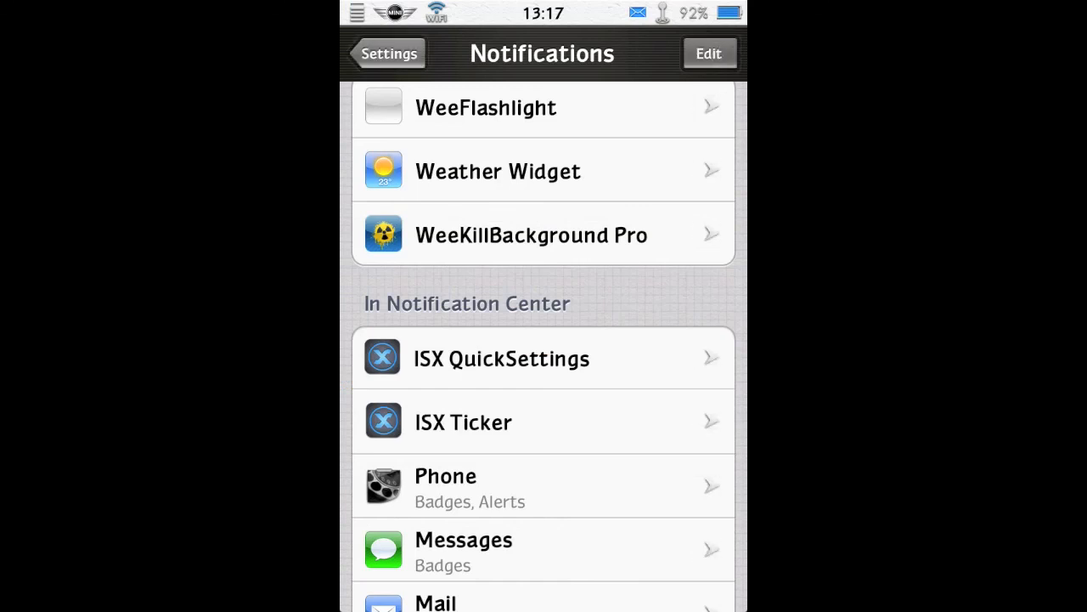
# Reopen Settings from the home screen and scroll down to the Zeppelin entry
pyautogui.click(387, 52)
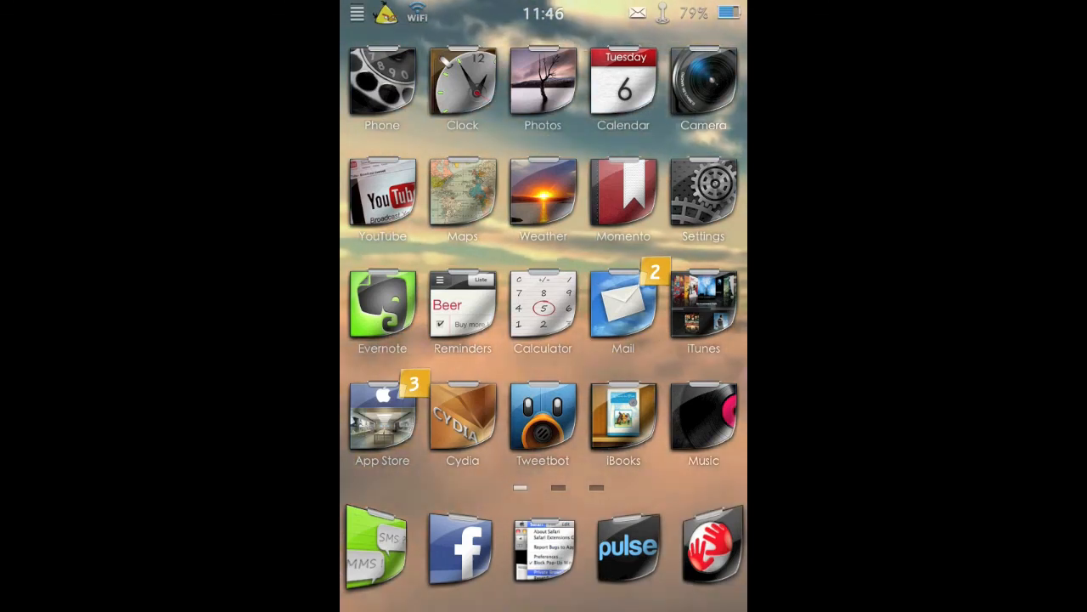
pyautogui.click(703, 200)
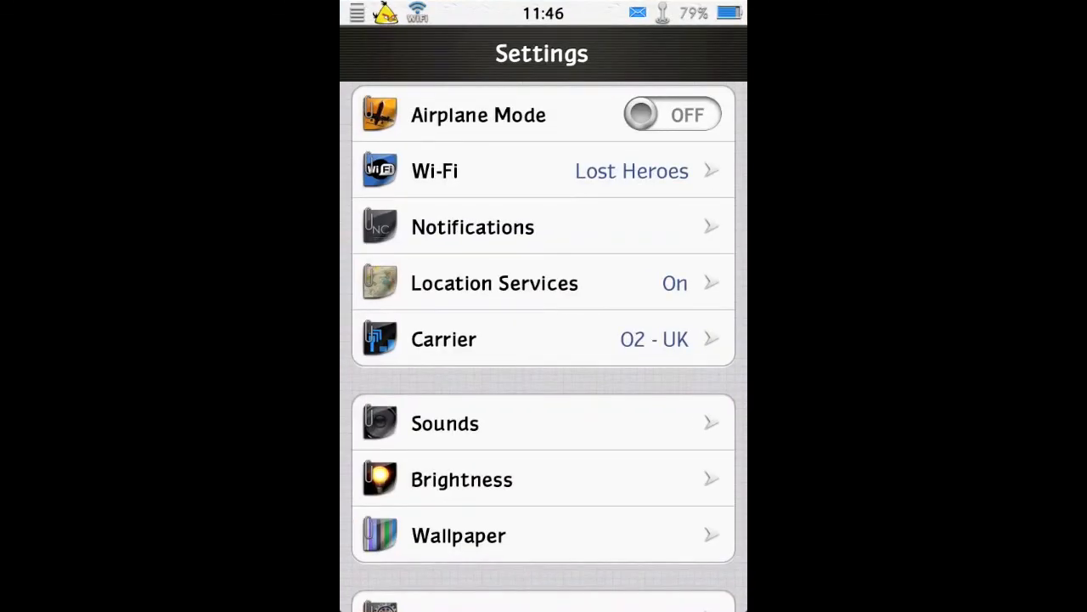
pyautogui.scroll(-3)
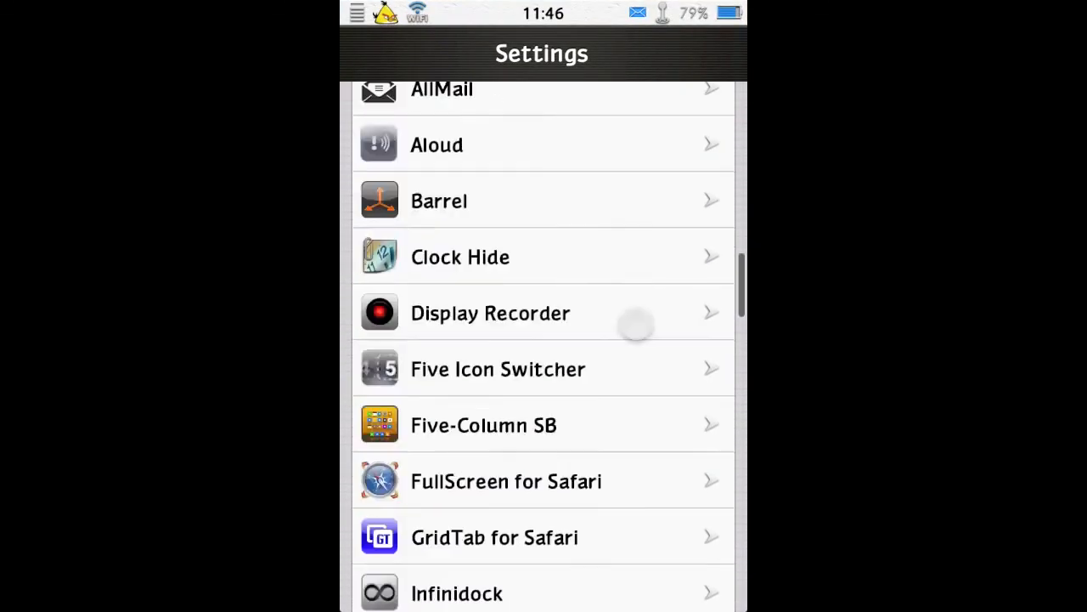
pyautogui.scroll(-3)
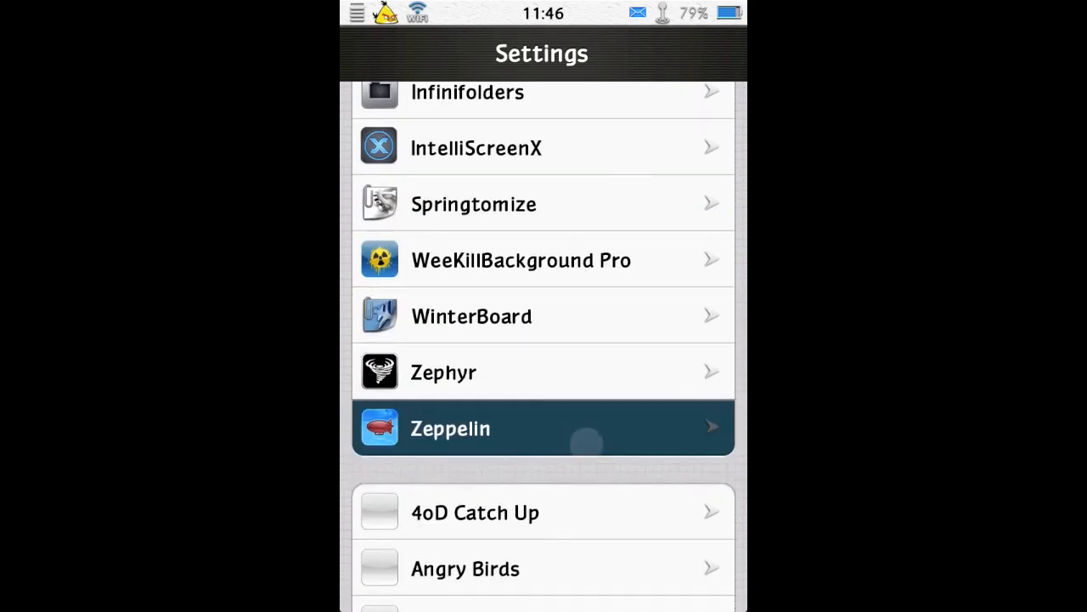
# Open Zeppelin's Theme list and select Aston Villa as the carrier logo
pyautogui.click(544, 427)
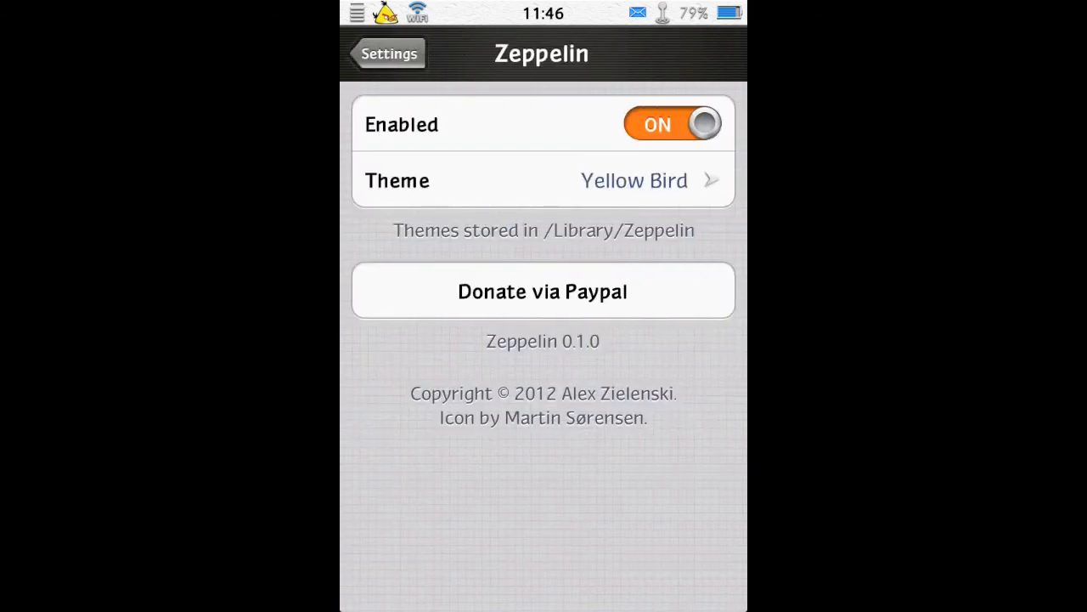
pyautogui.click(542, 180)
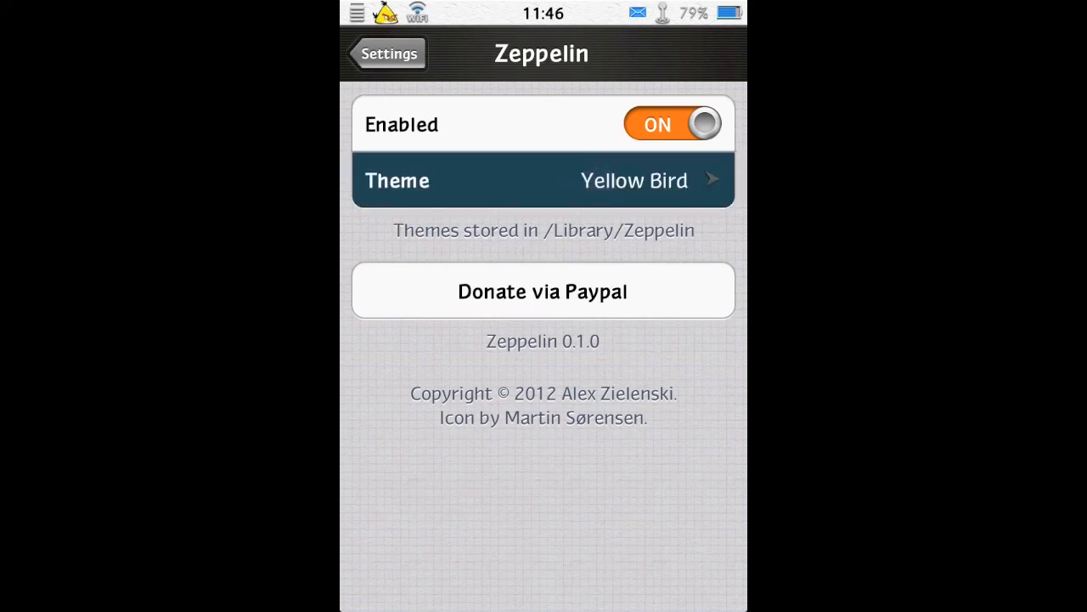
pyautogui.click(542, 180)
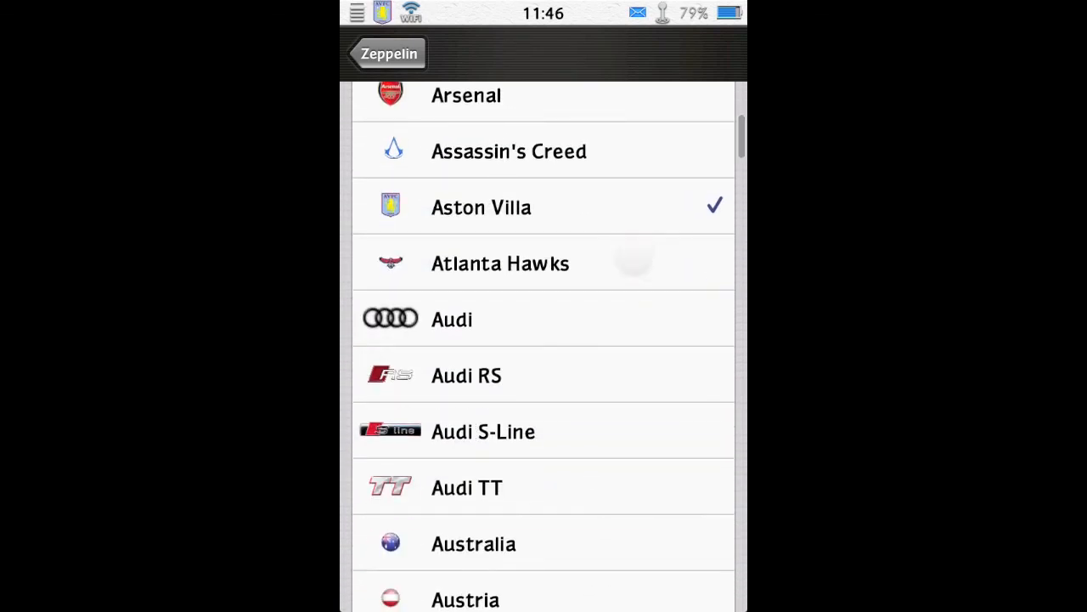
# Try Cupra R as the carrier logo theme, then settle on Costa Rica
pyautogui.scroll(3)
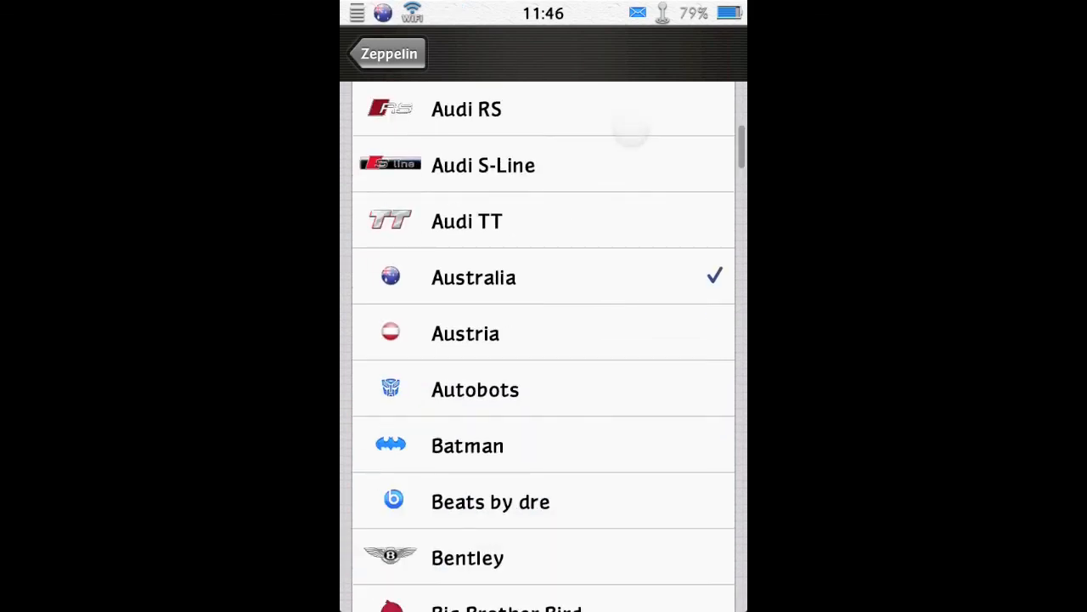
pyautogui.scroll(-3)
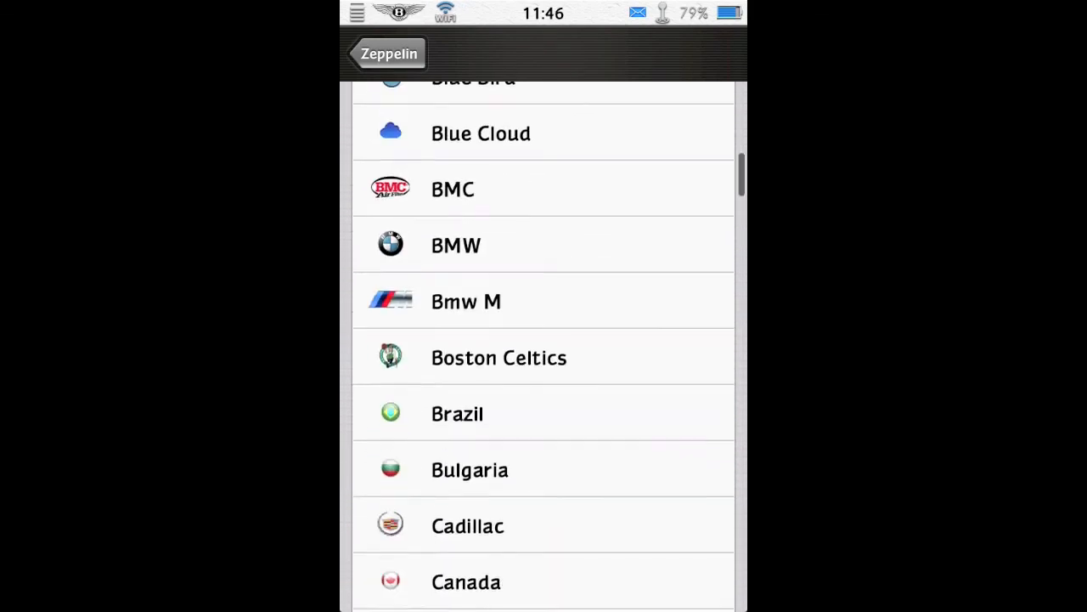
pyautogui.scroll(3)
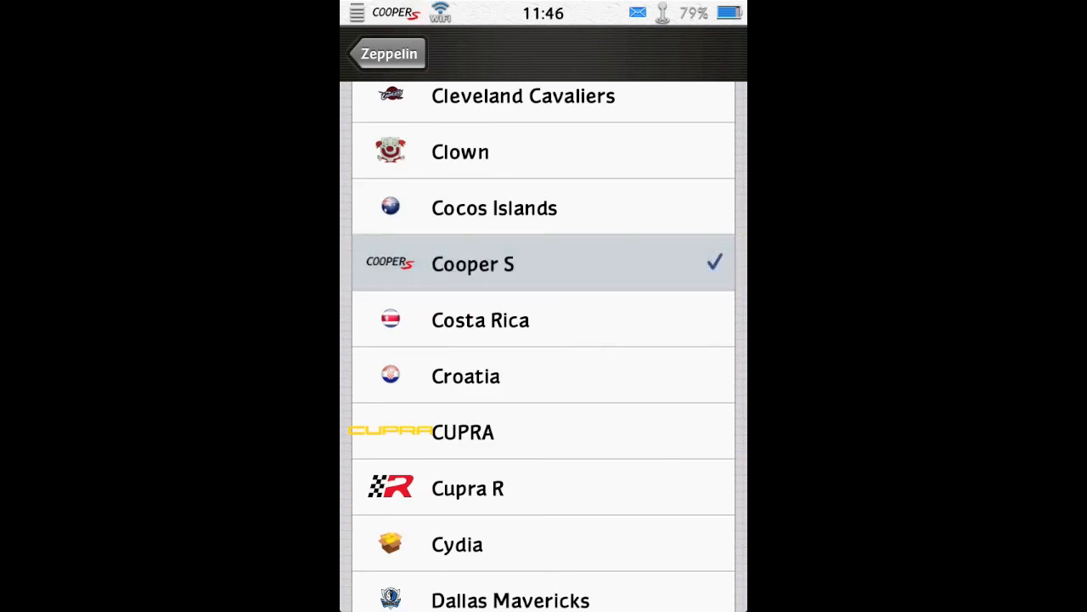
pyautogui.click(543, 488)
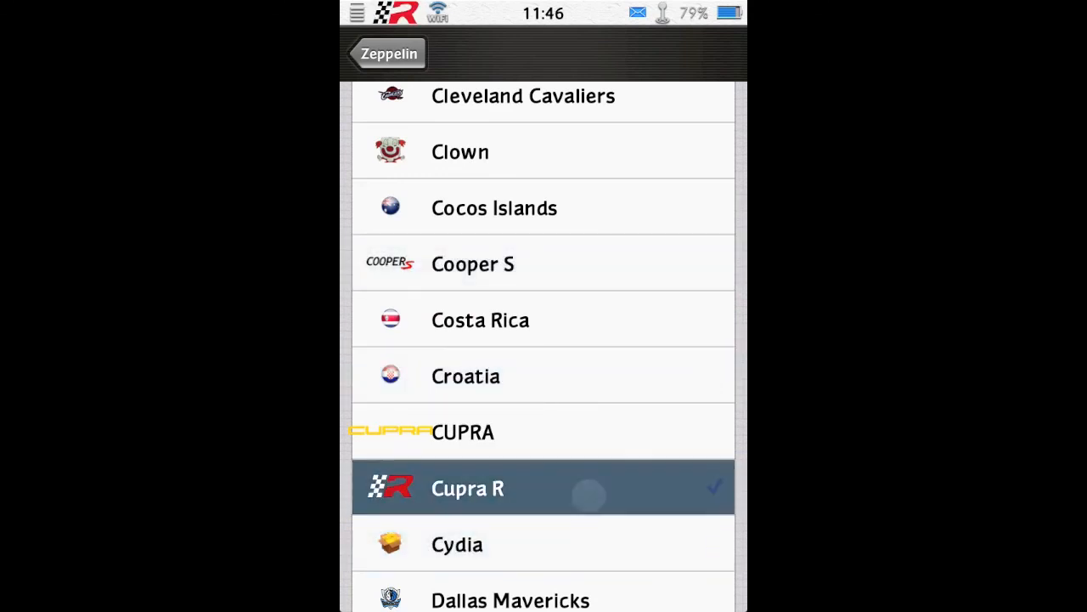
pyautogui.click(543, 320)
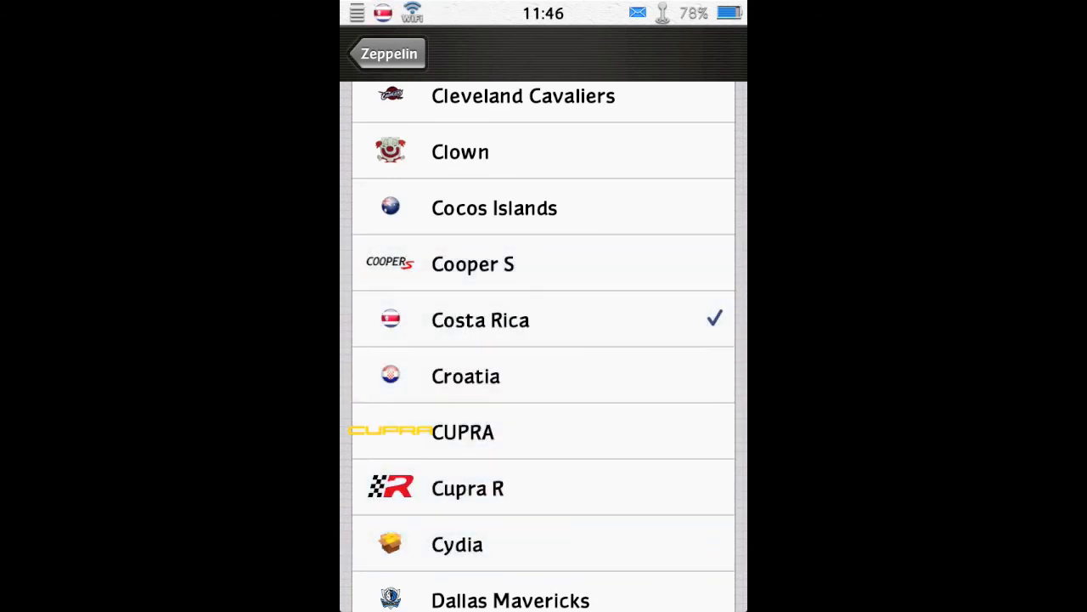